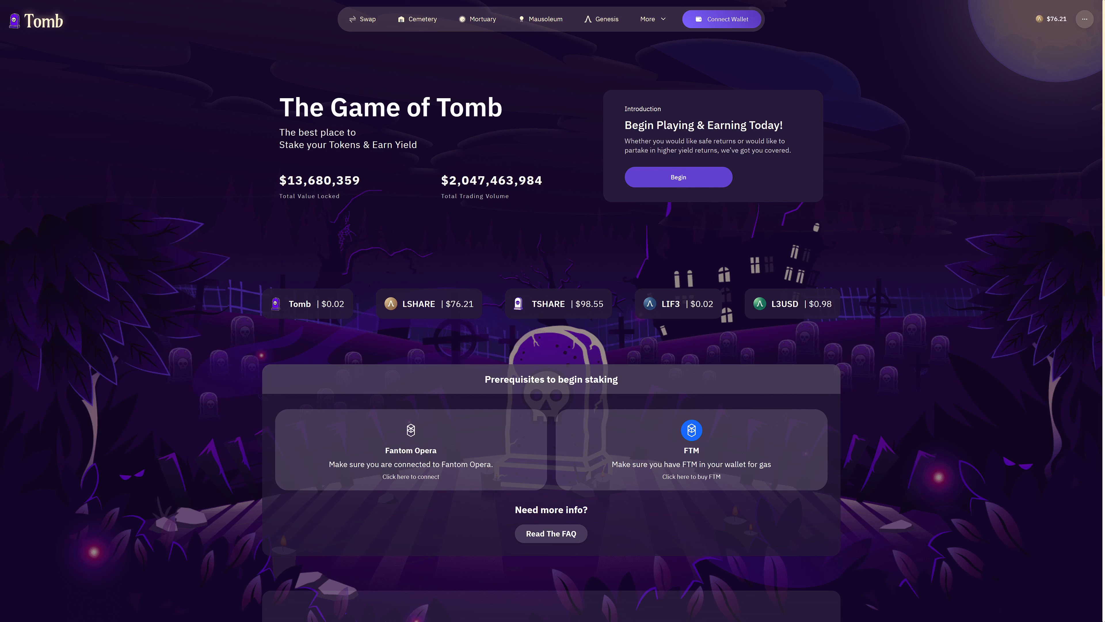
mouse_move(950, 435)
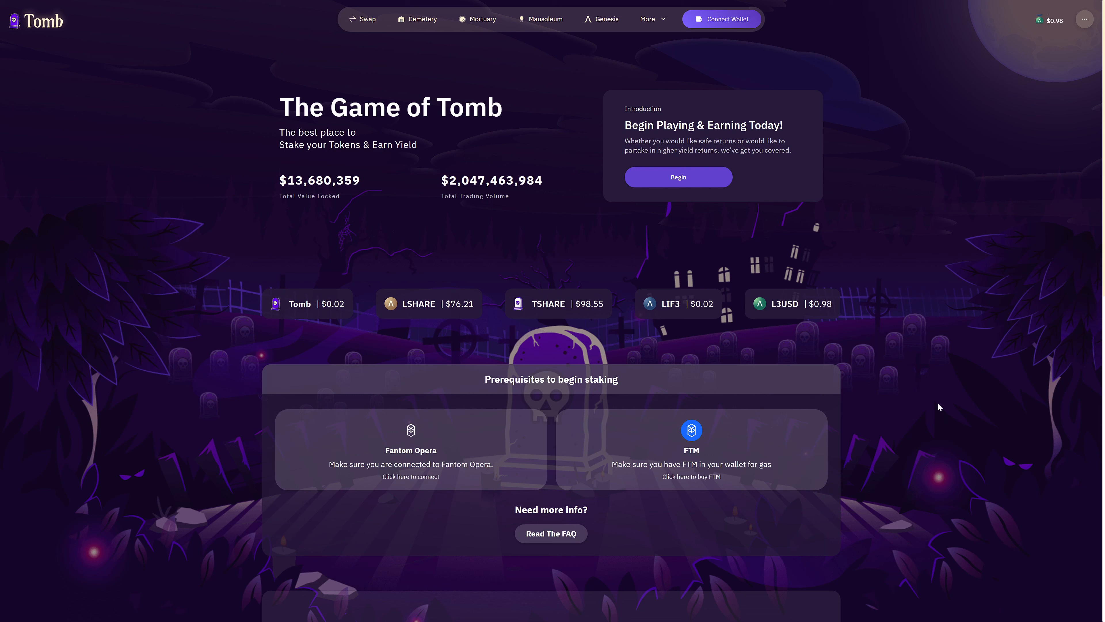
mouse_move(938, 406)
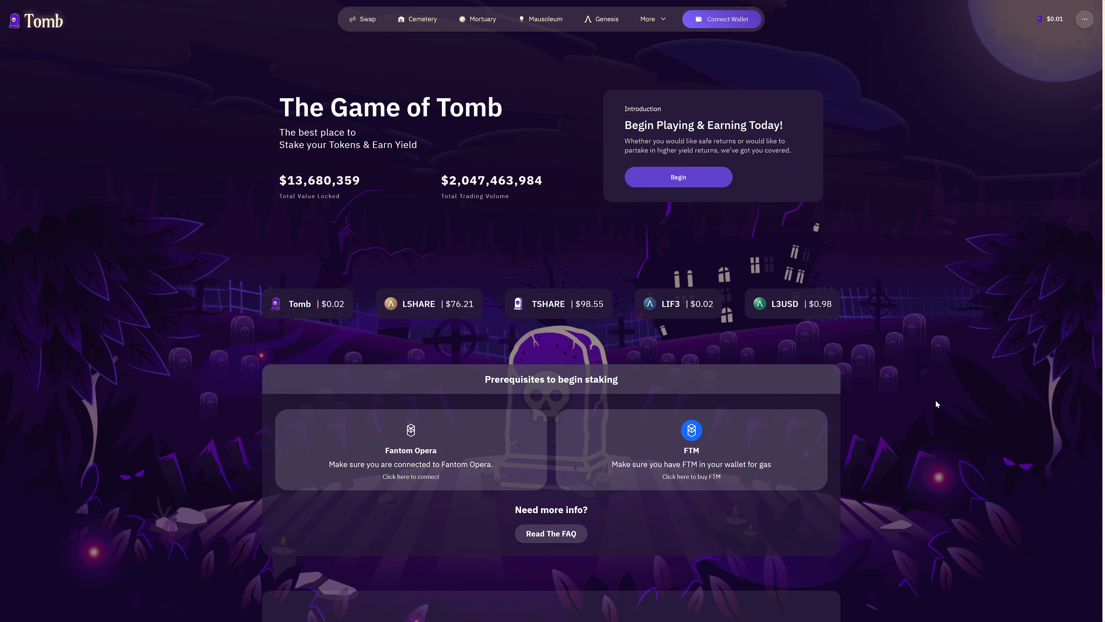
mouse_move(882, 415)
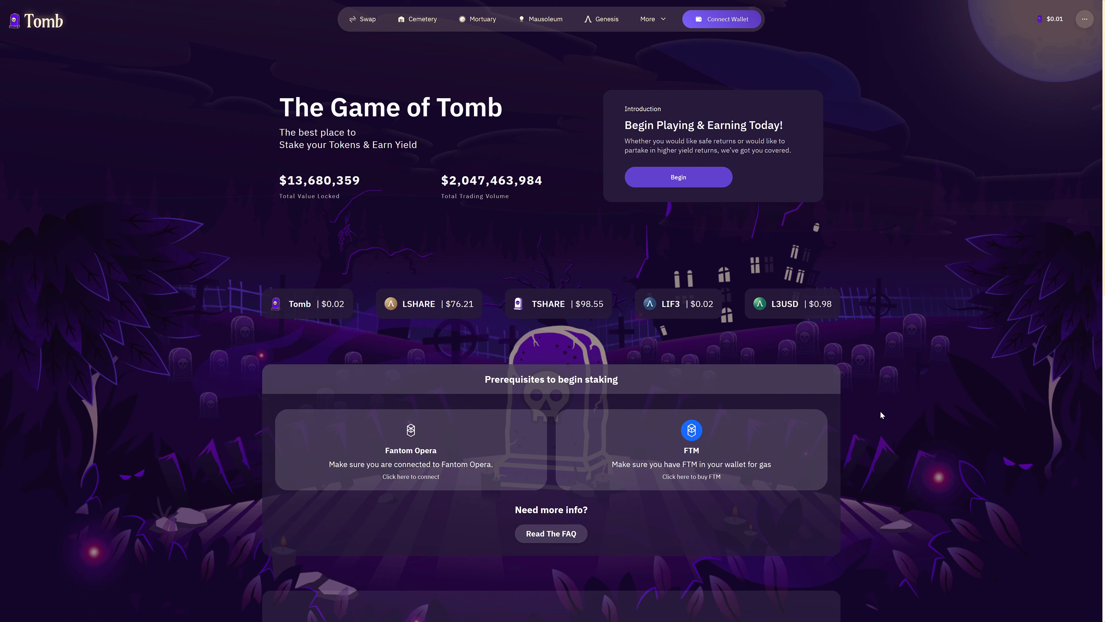
mouse_move(754, 338)
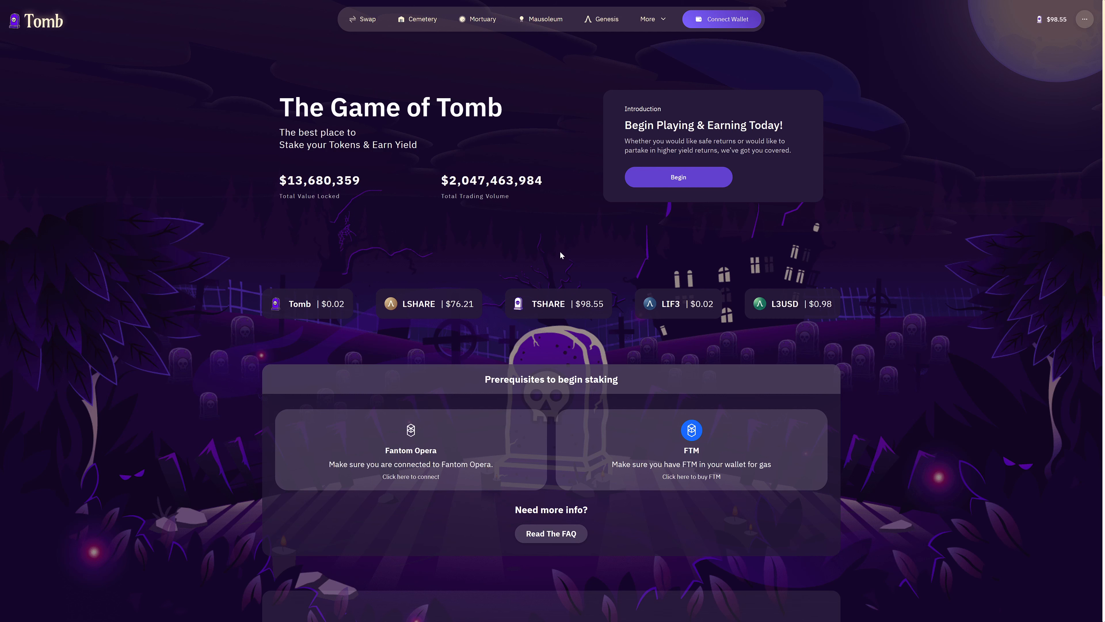
mouse_move(586, 44)
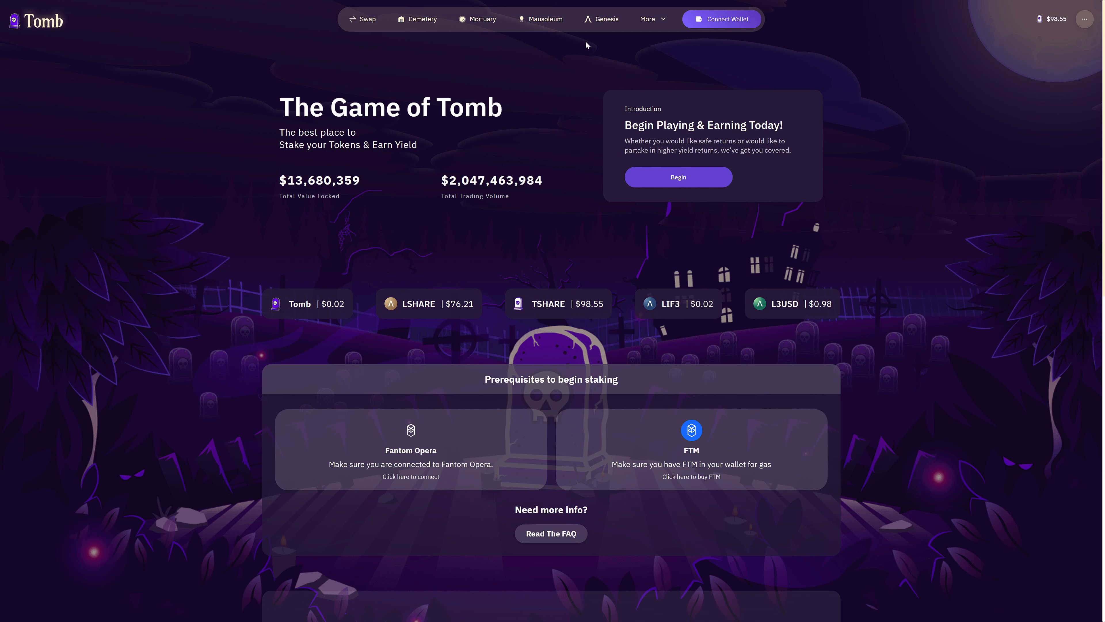
Go to the Genesis page and bring up the quarter list offering 2023 Q1, 2022 Q4 and 2022 Q3
left_click(603, 19)
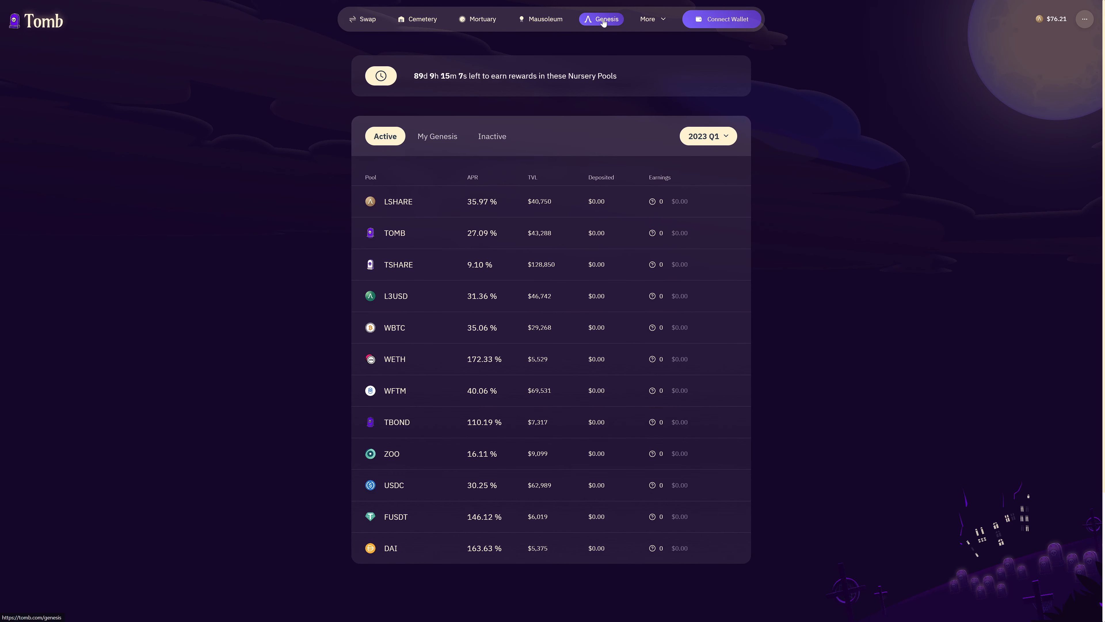
mouse_move(701, 106)
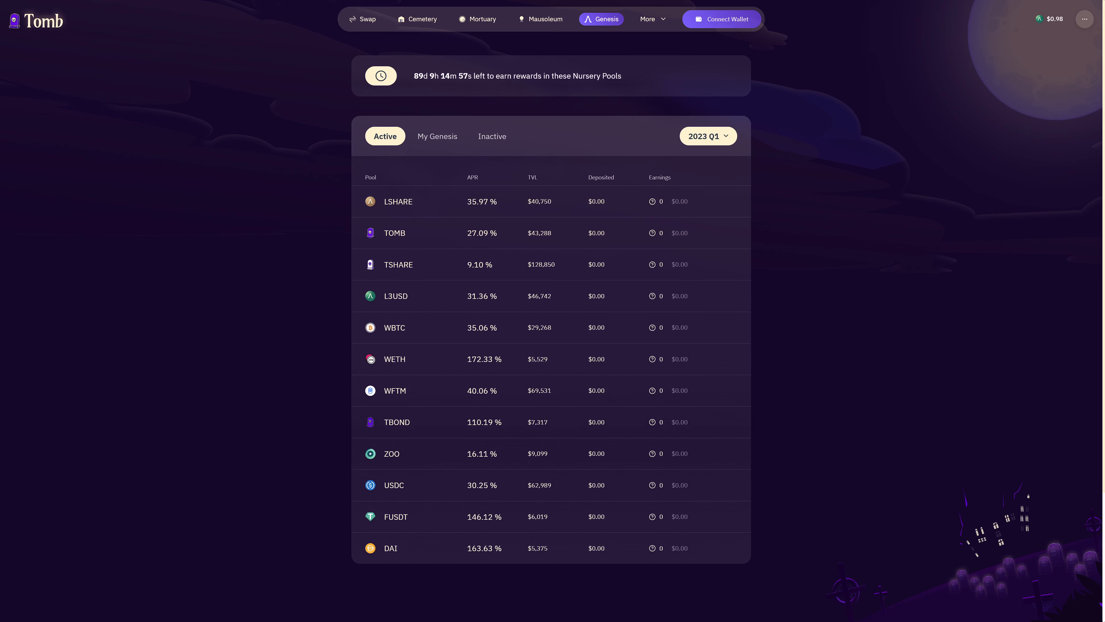
mouse_move(712, 159)
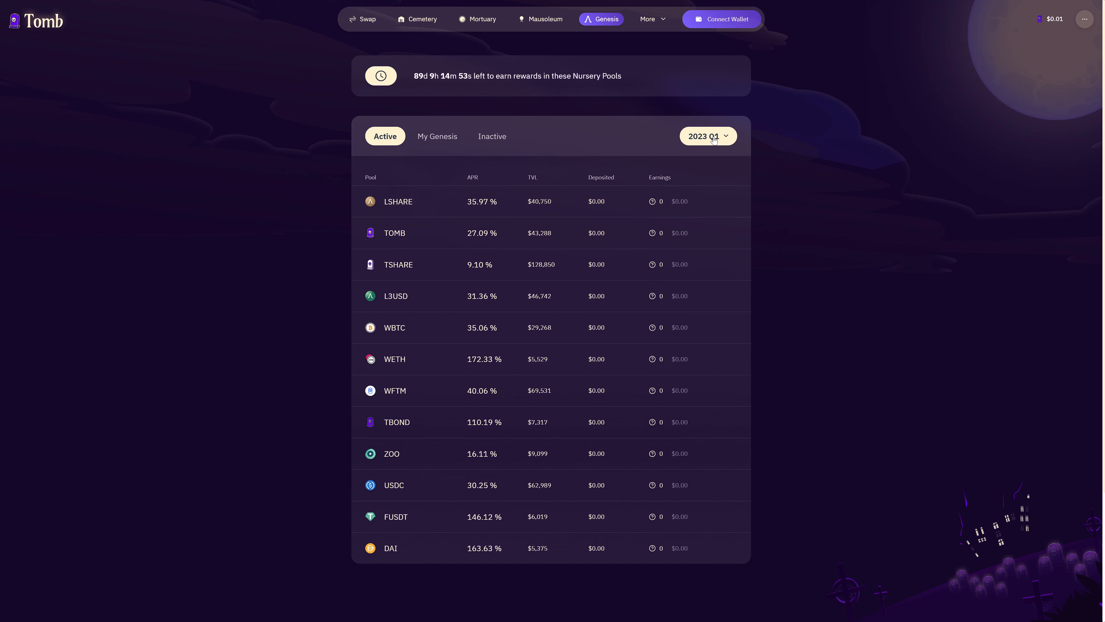
left_click(706, 135)
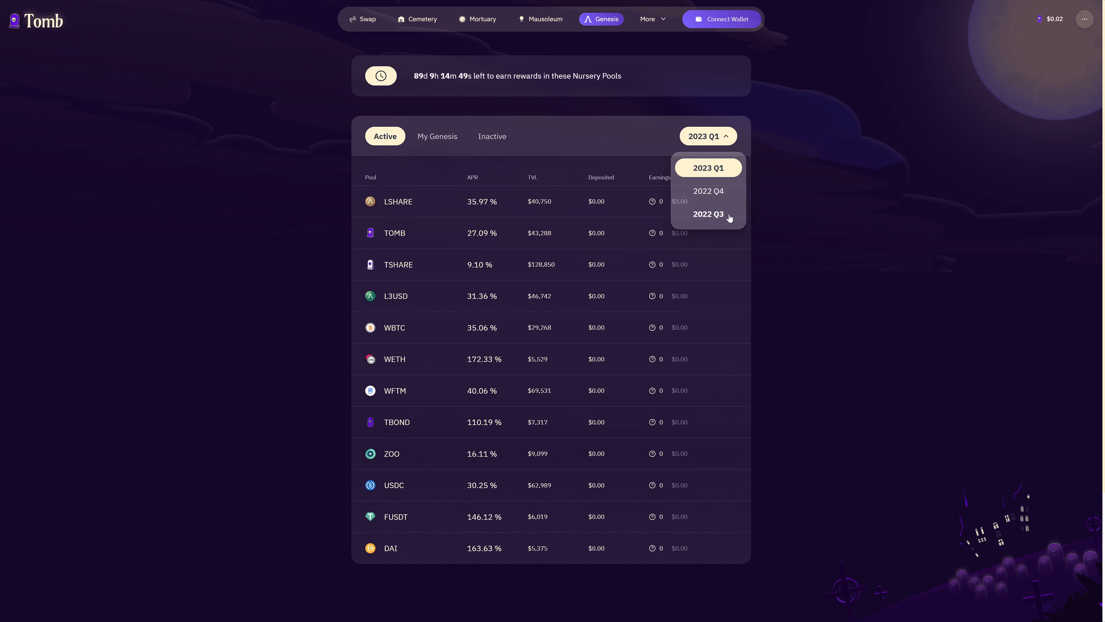
mouse_move(709, 191)
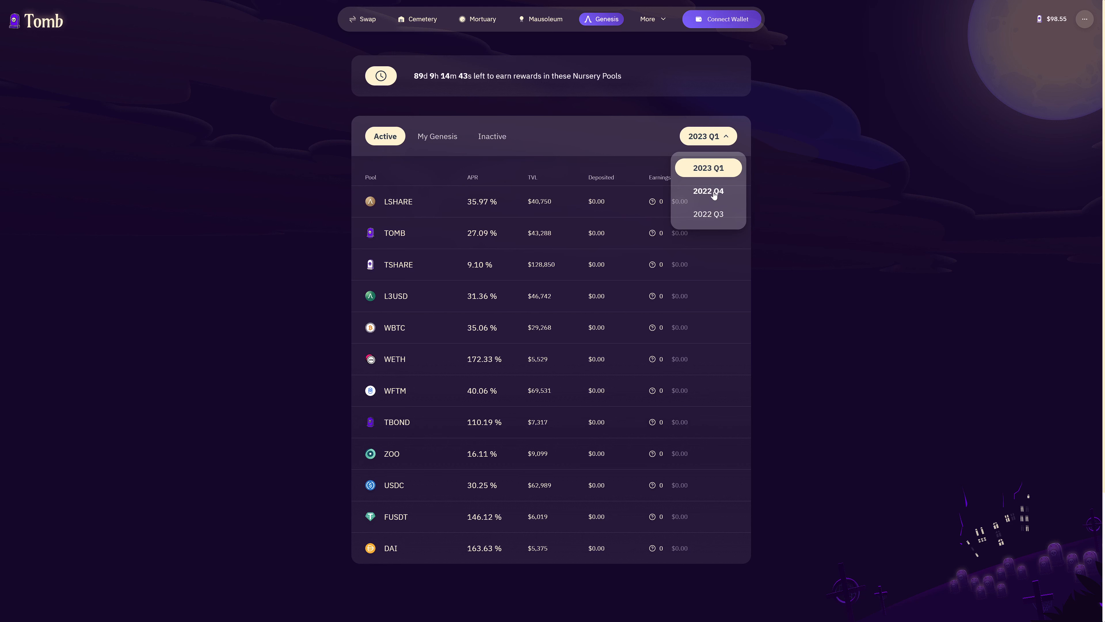
mouse_move(712, 196)
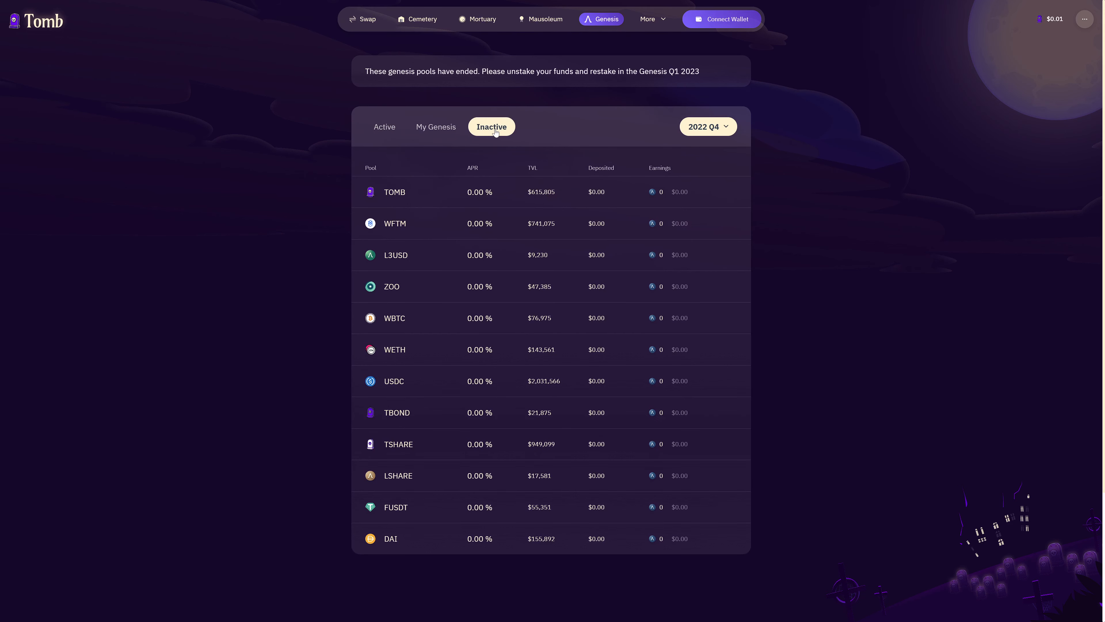
Toggle My Genesis, then pick 2023 Q1 to show active pools like LSHARE 35.97% and TBOND 110.19%
left_click(435, 126)
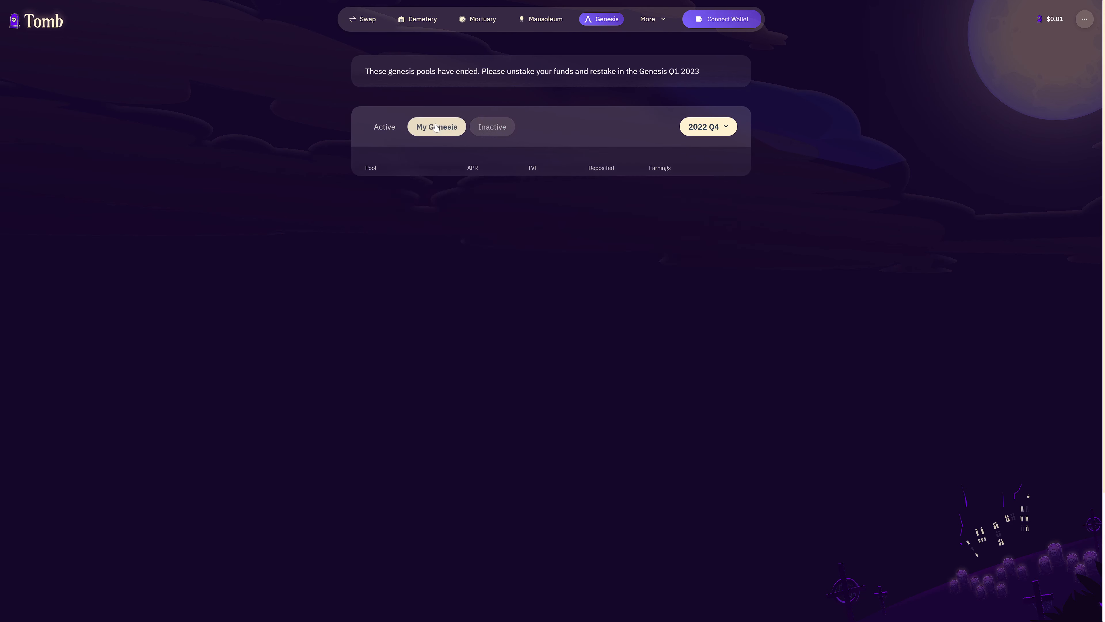
left_click(436, 126)
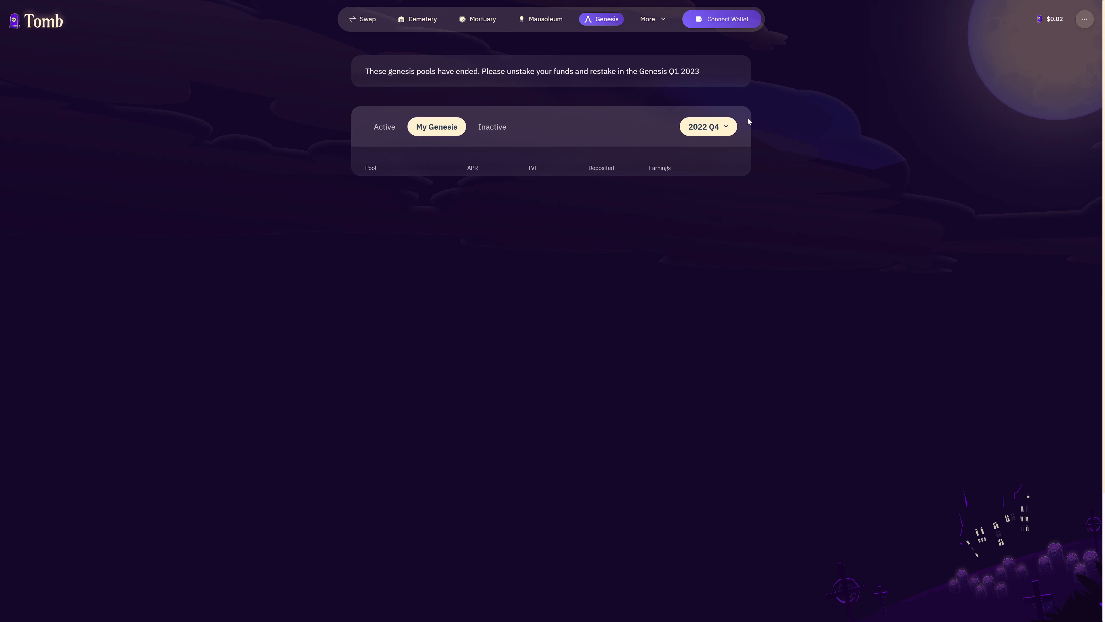
mouse_move(467, 266)
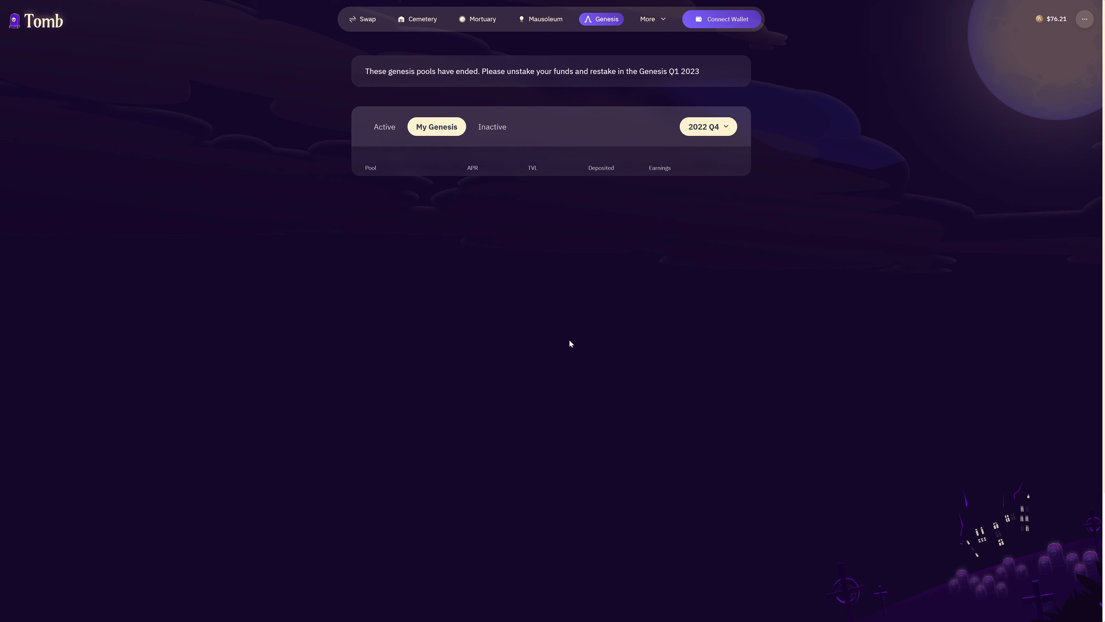
left_click(707, 126)
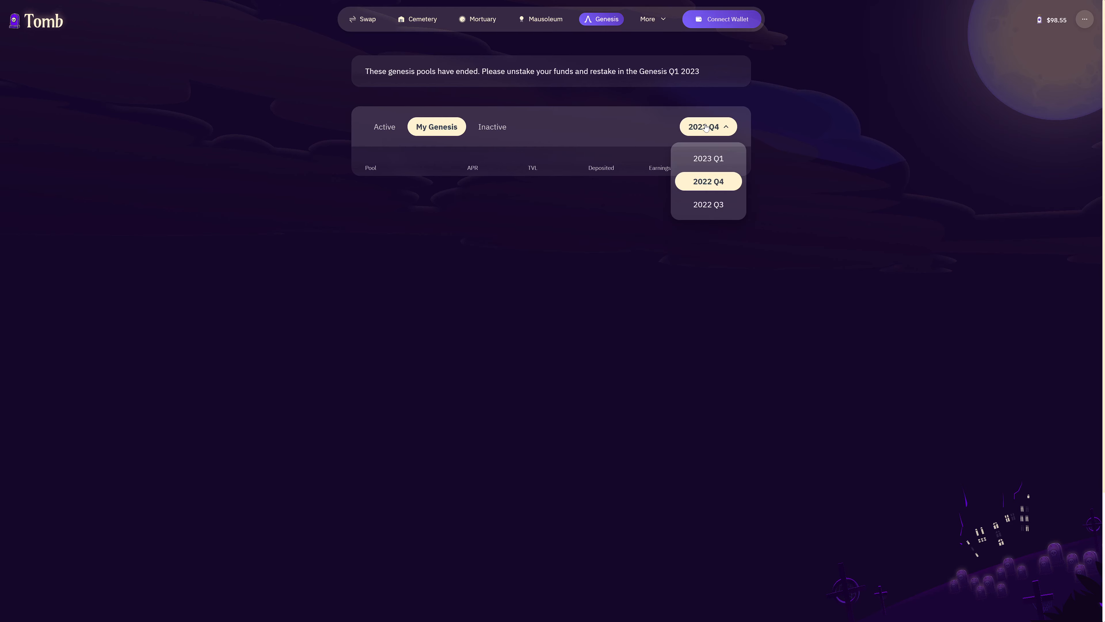
left_click(707, 157)
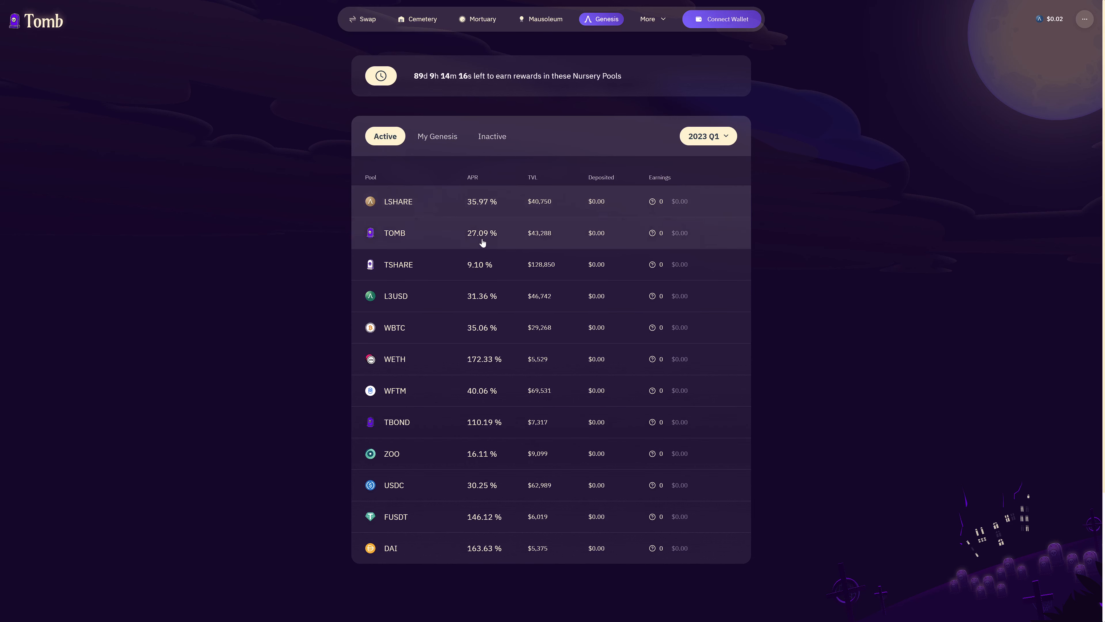
mouse_move(481, 457)
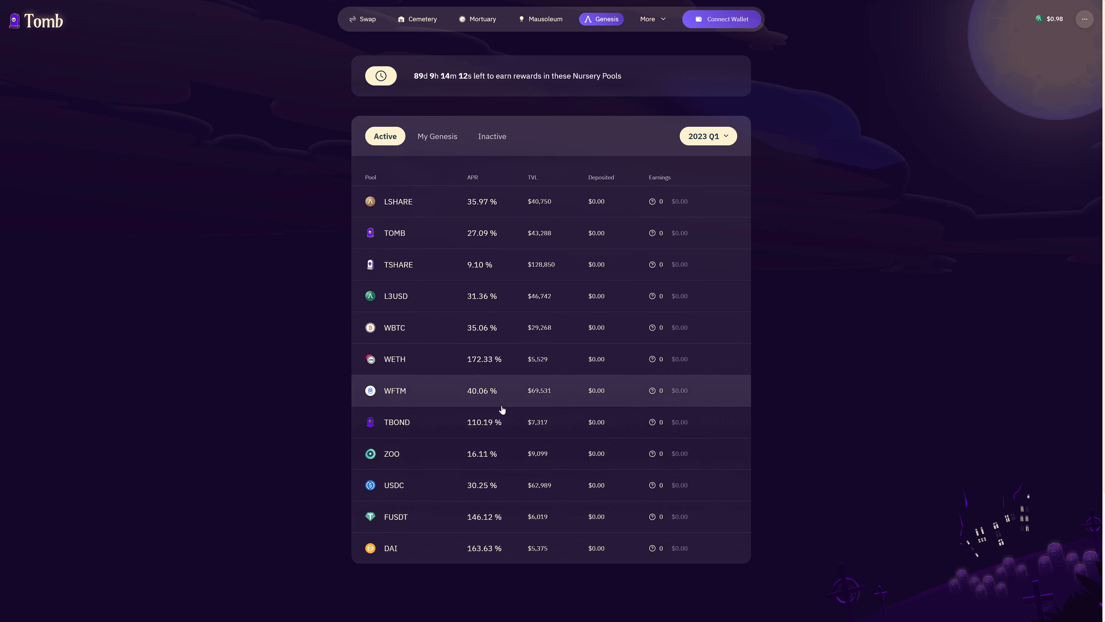
mouse_move(491, 201)
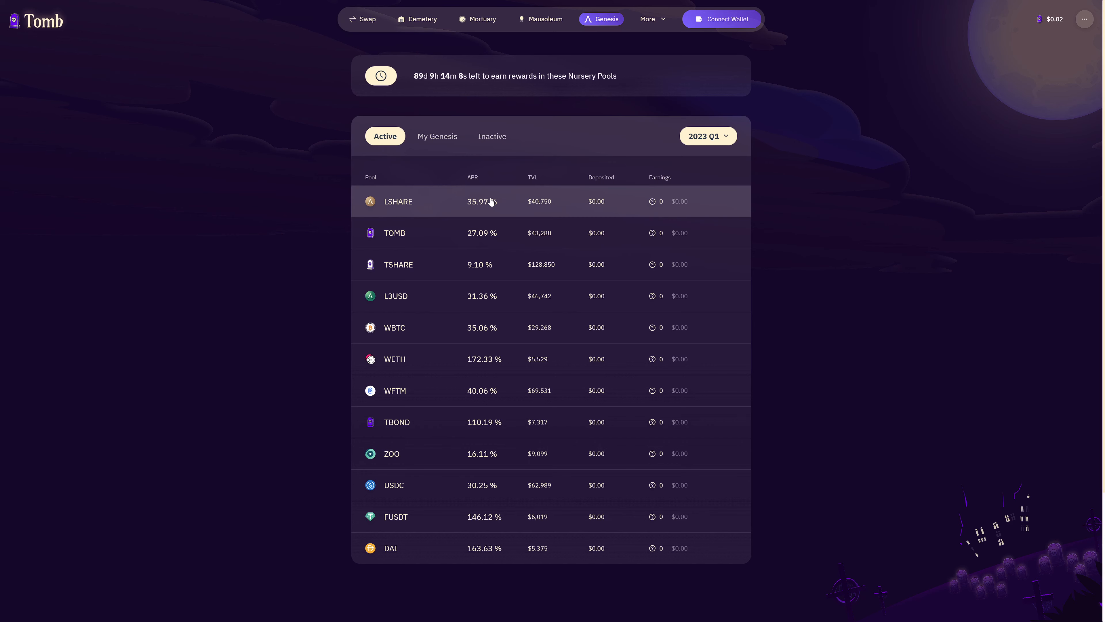
mouse_move(481, 401)
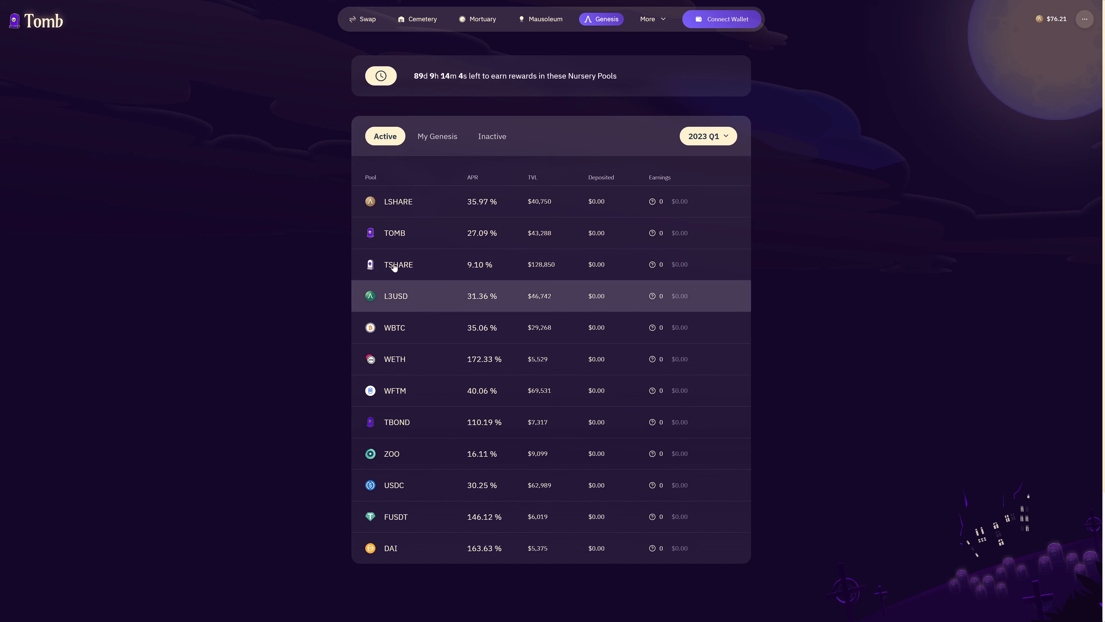
mouse_move(890, 339)
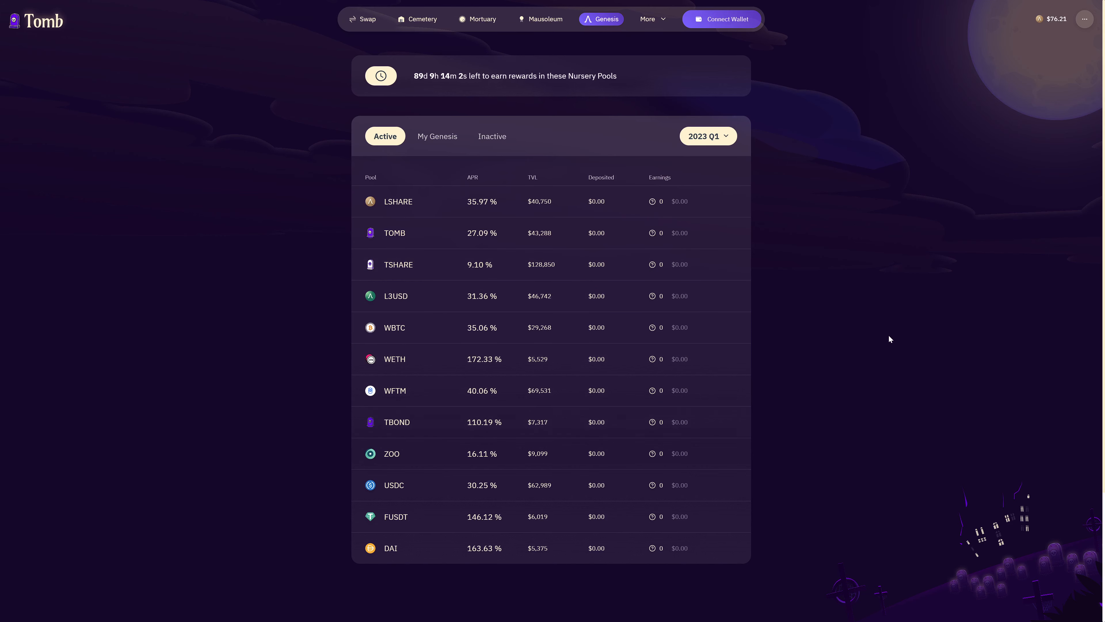
mouse_move(890, 338)
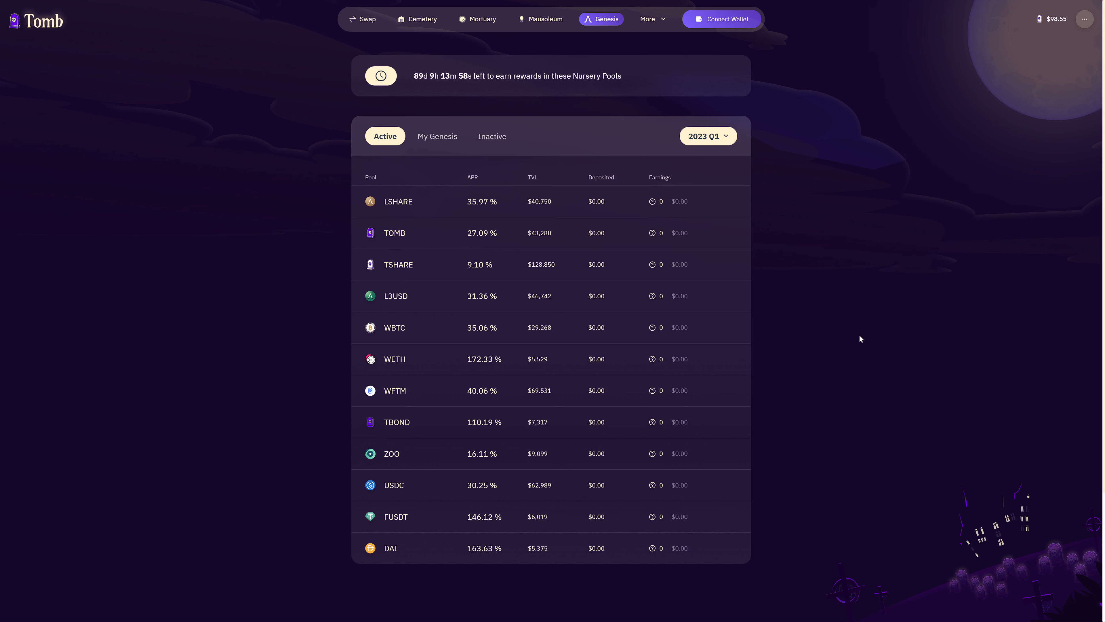
mouse_move(854, 336)
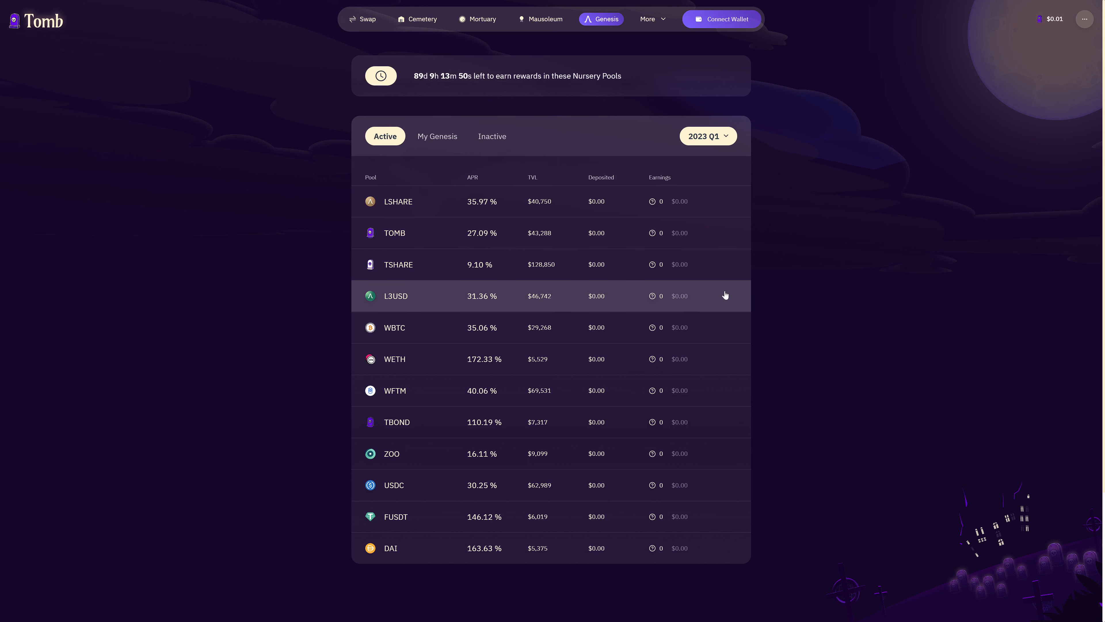
mouse_move(687, 280)
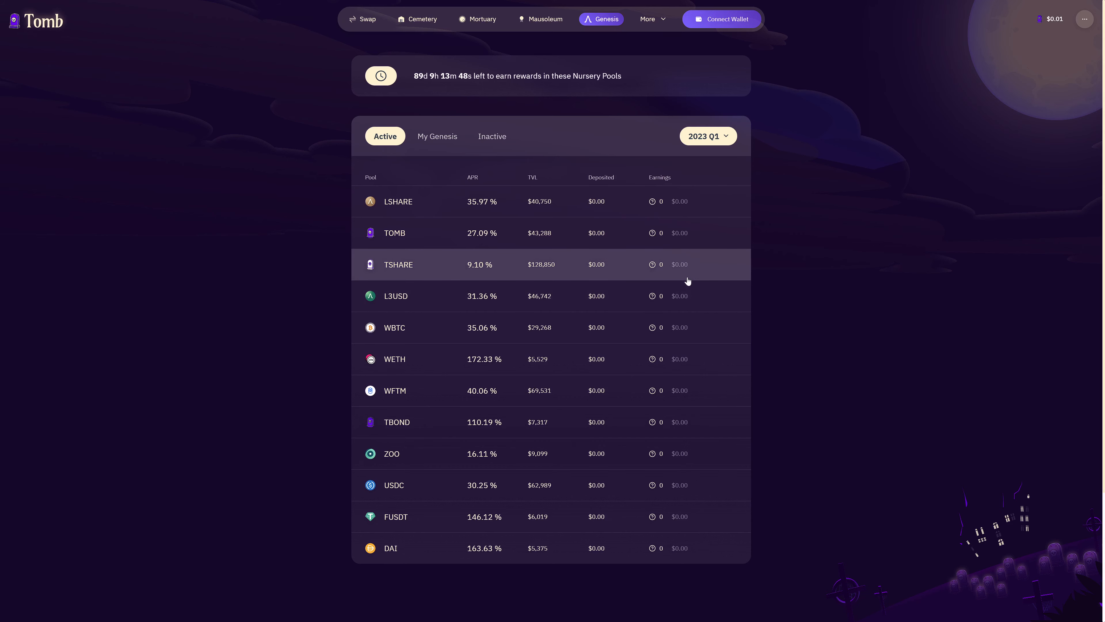
mouse_move(694, 373)
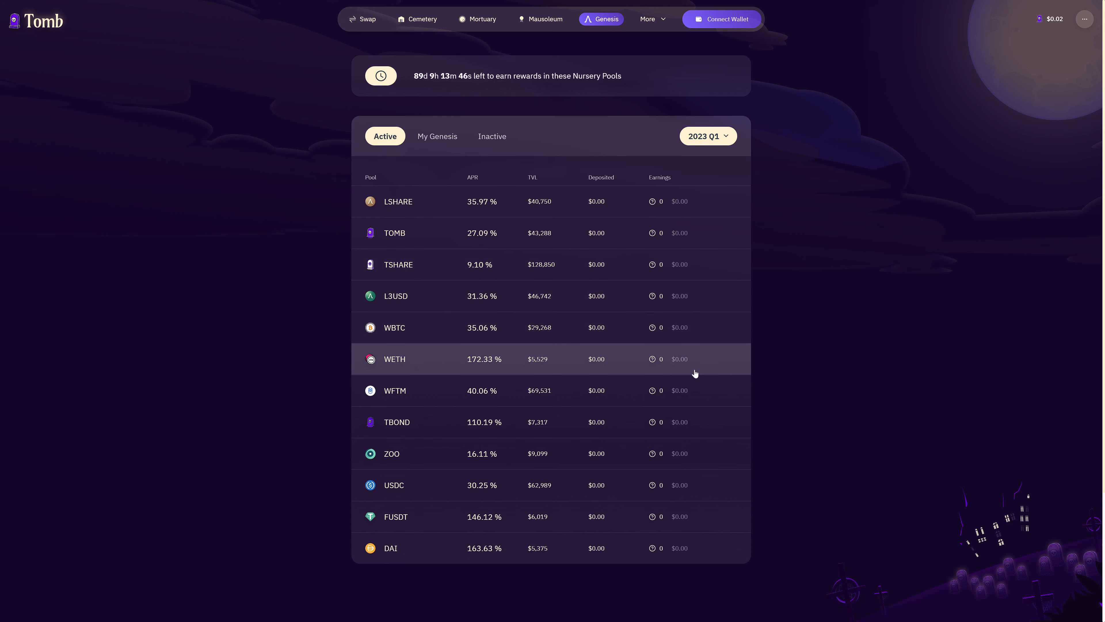
mouse_move(693, 366)
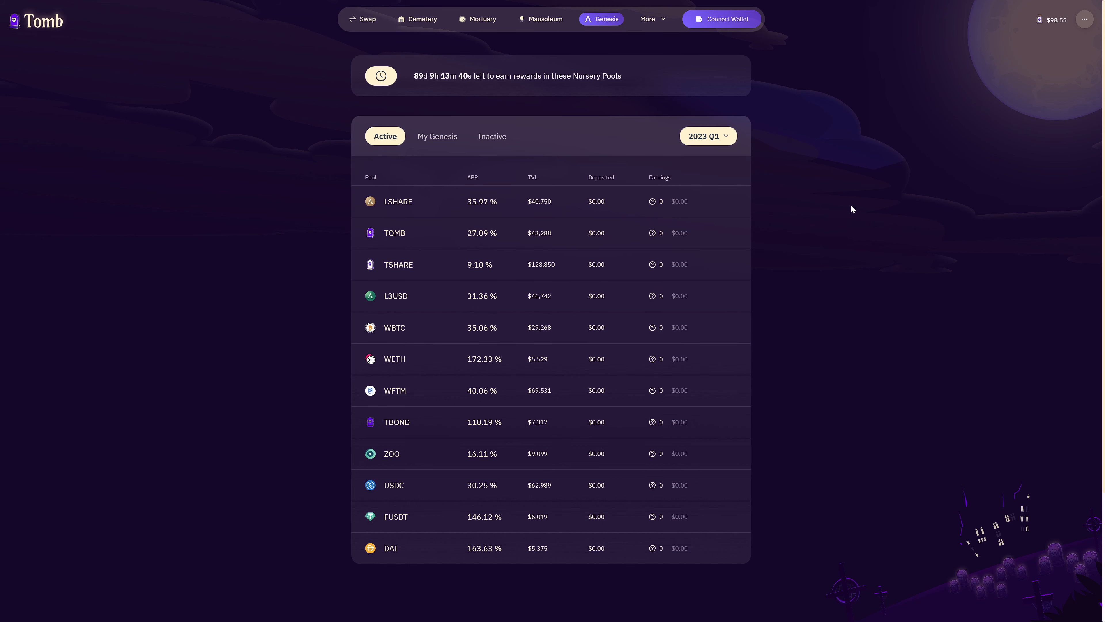
mouse_move(809, 178)
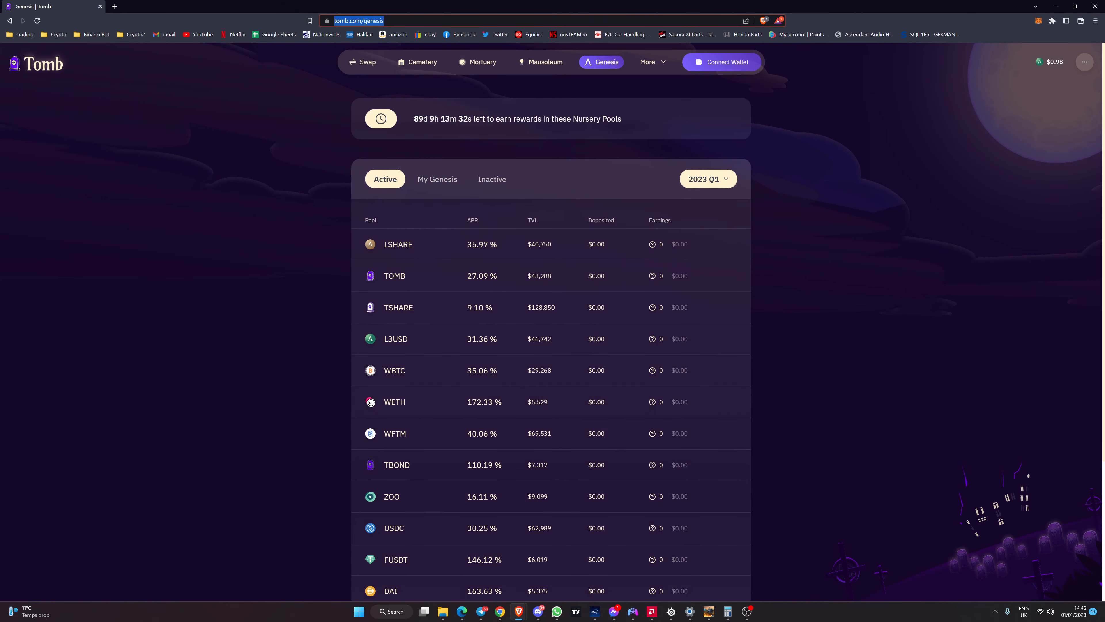
Load lif3.com, switch to Tomb Chain, approve the wallet switch and decline reverting to Polygon
type("lif3.com")
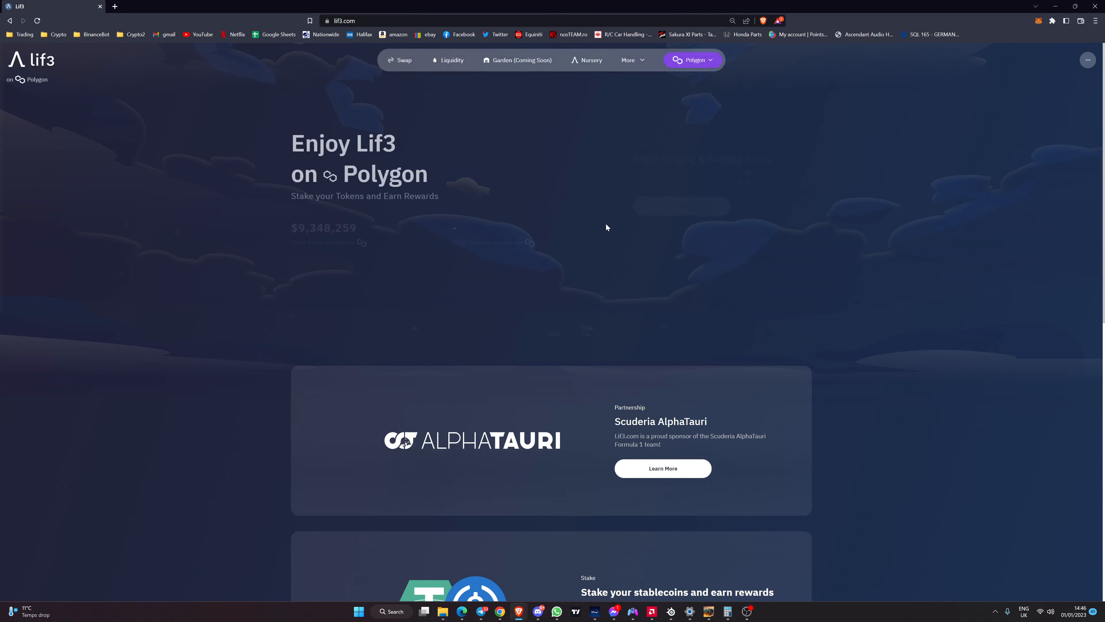
left_click(693, 60)
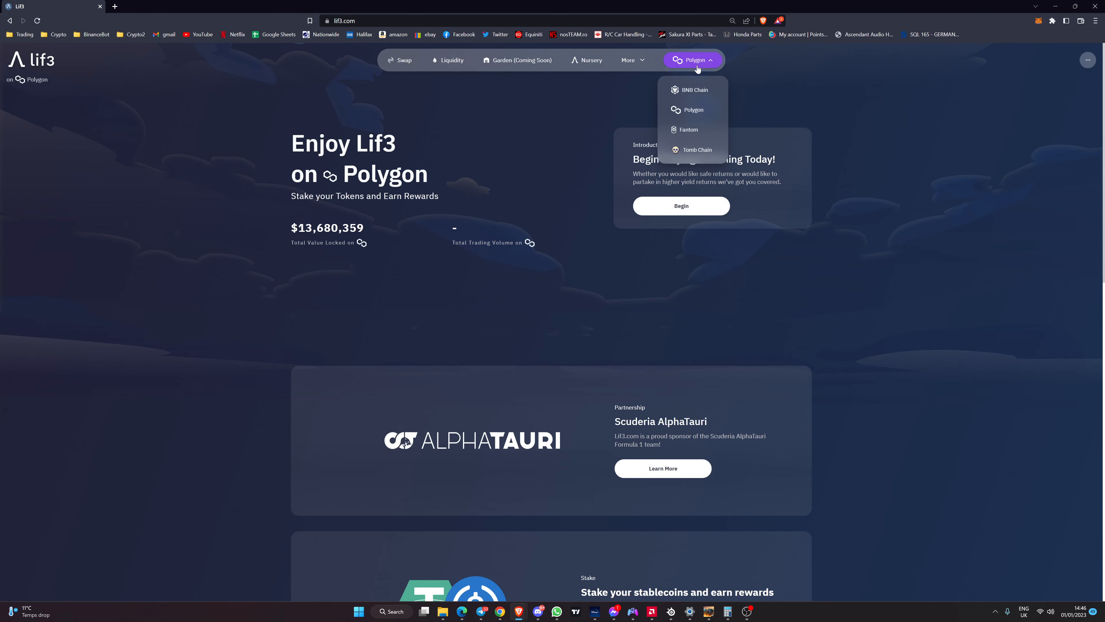
mouse_move(694, 150)
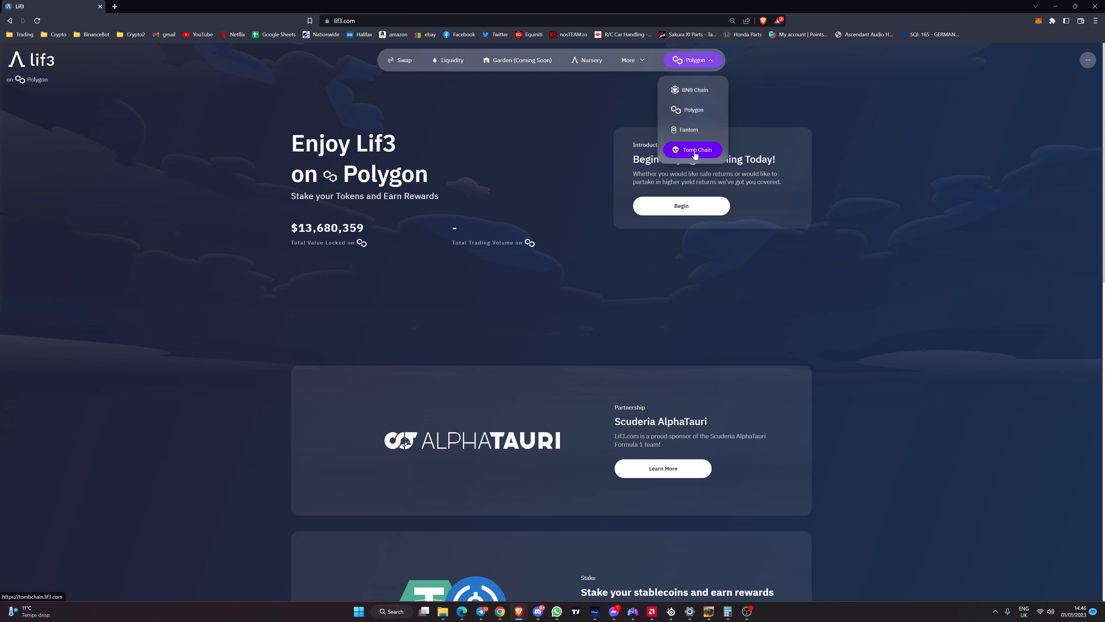
left_click(693, 149)
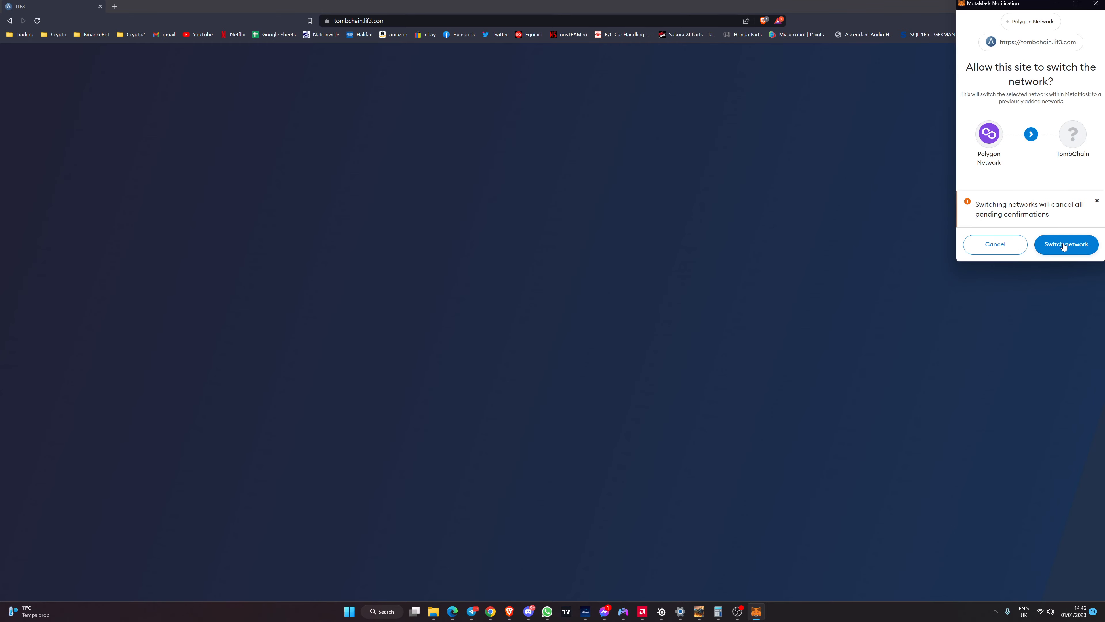
left_click(1065, 244)
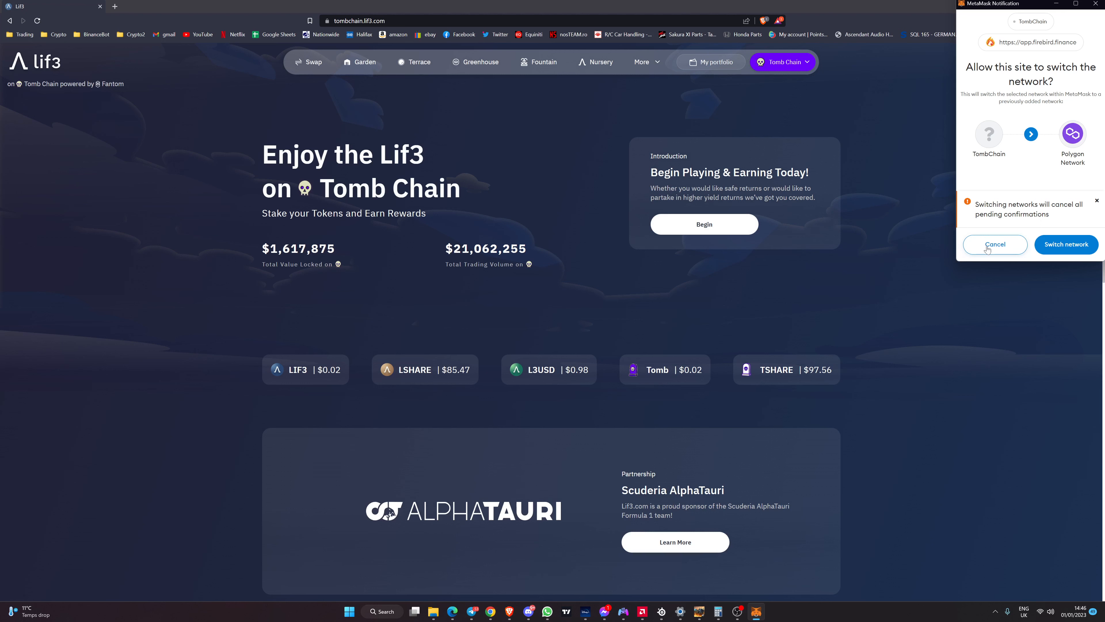
left_click(995, 245)
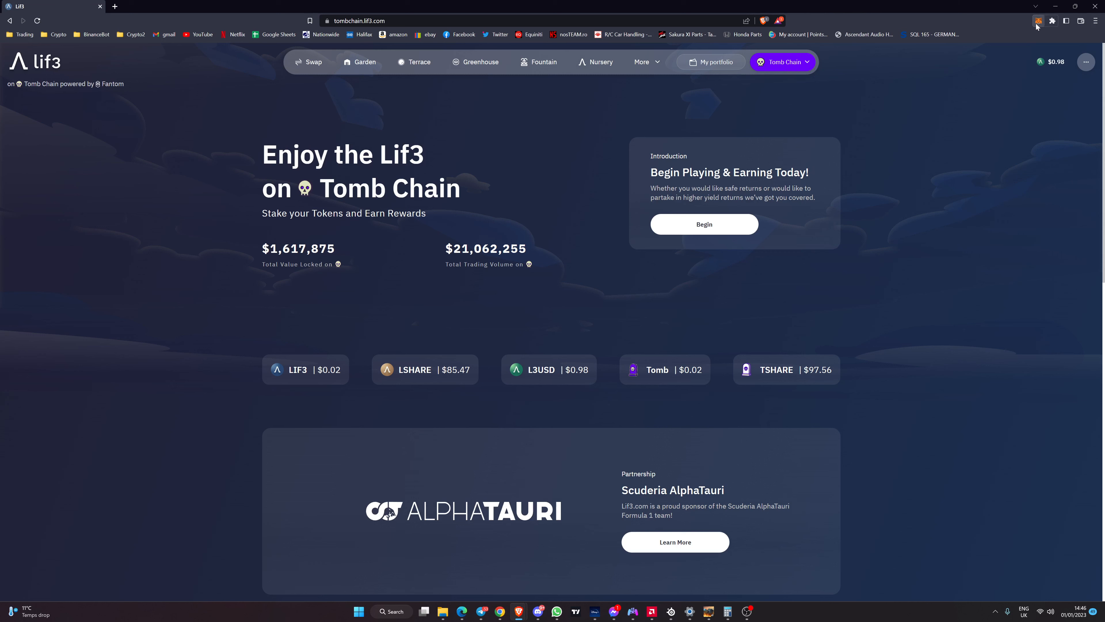
left_click(1037, 21)
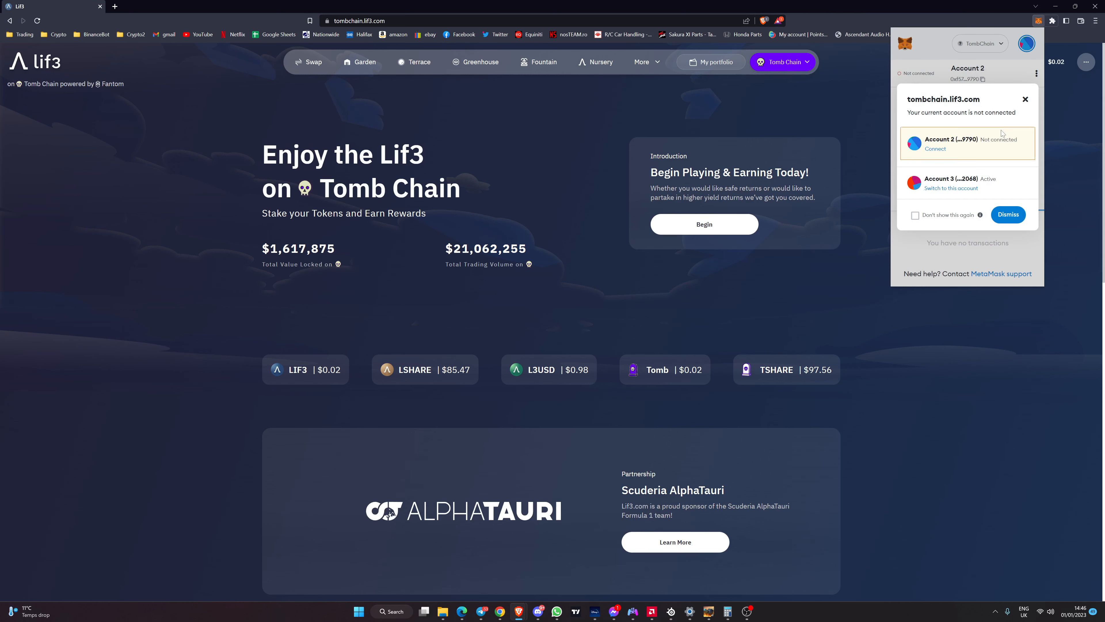
mouse_move(1001, 192)
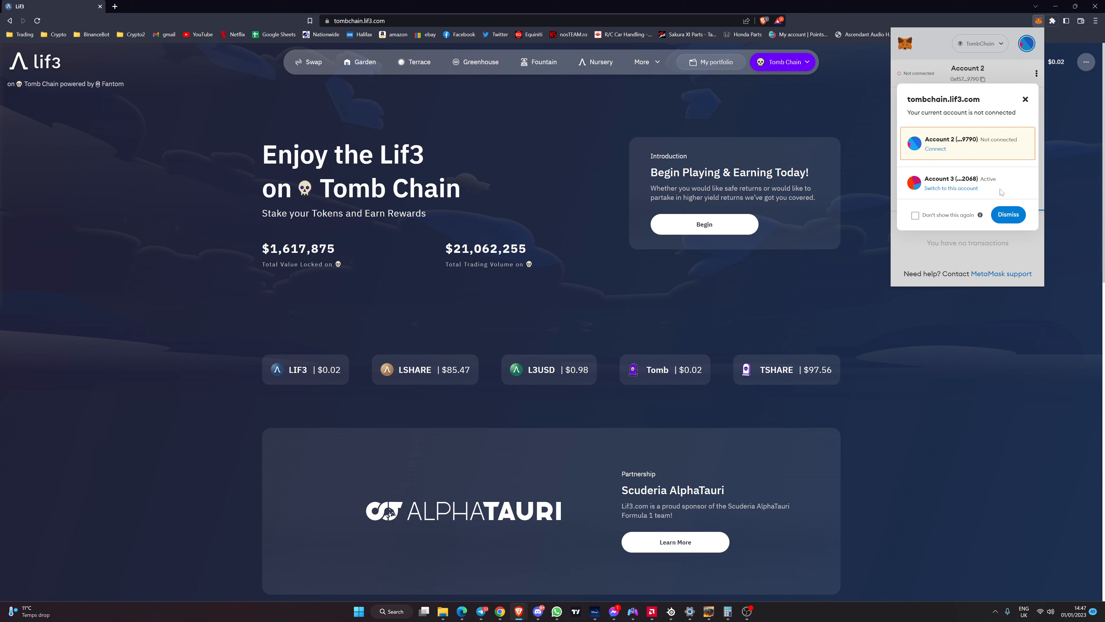
left_click(1008, 214)
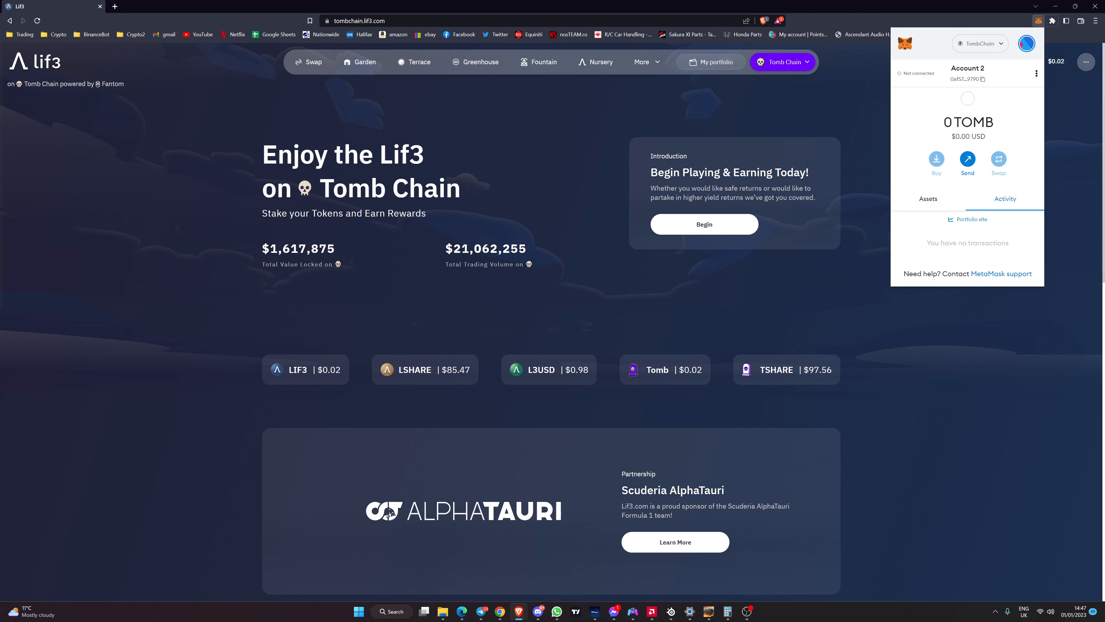
double_click(968, 122)
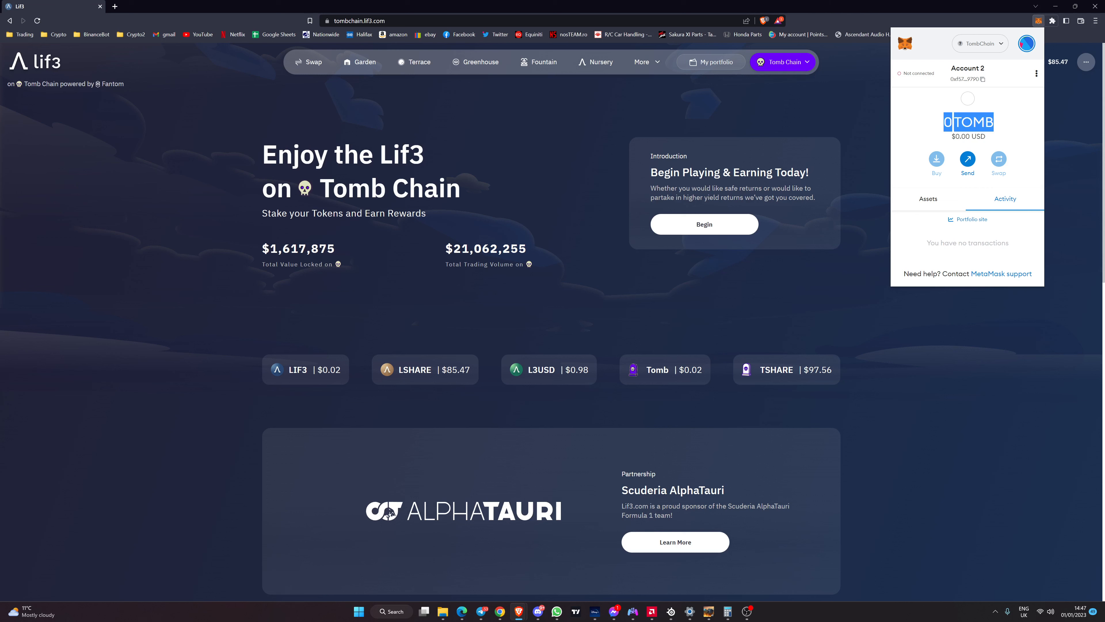
left_click(541, 125)
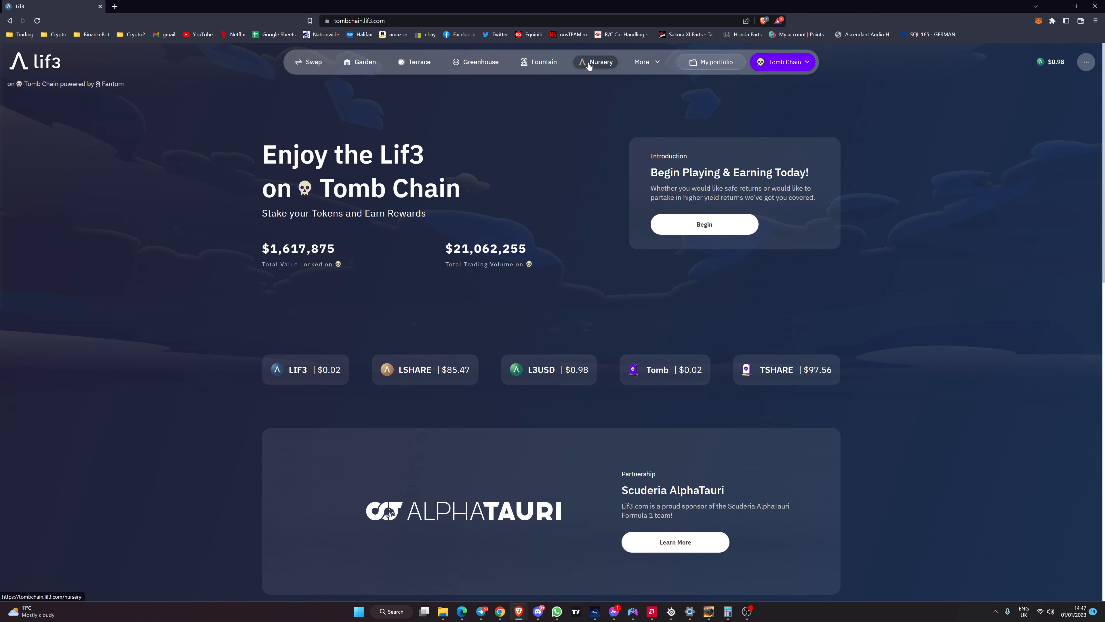
View the Nursery pools such as LSHARE 66.22% and L3USD 344.29%, then show the More menu with Bridge
left_click(600, 61)
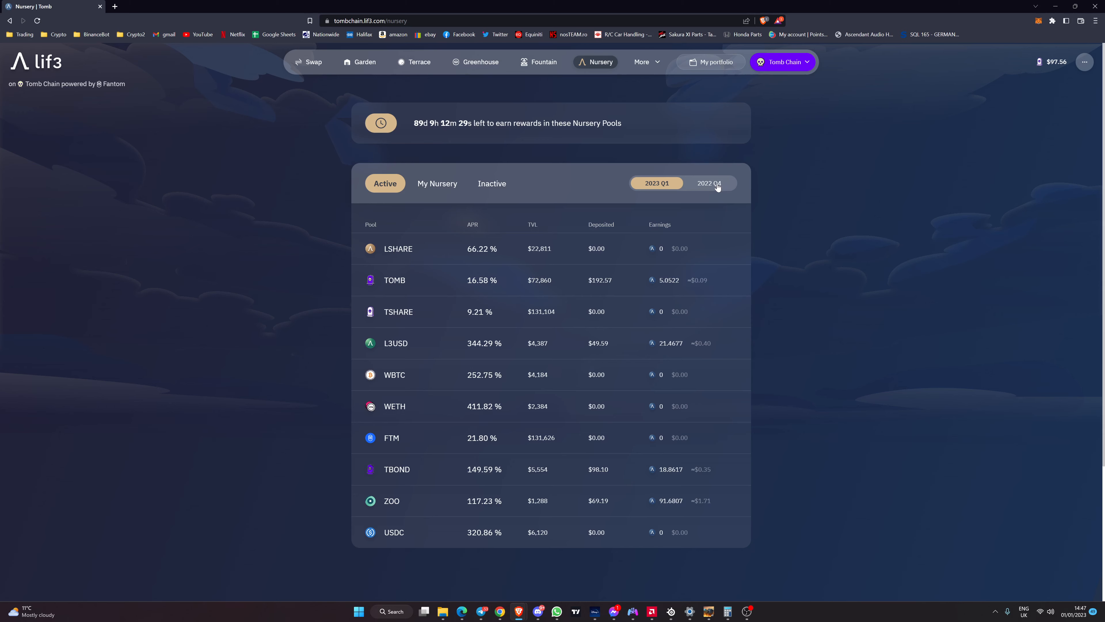
mouse_move(464, 260)
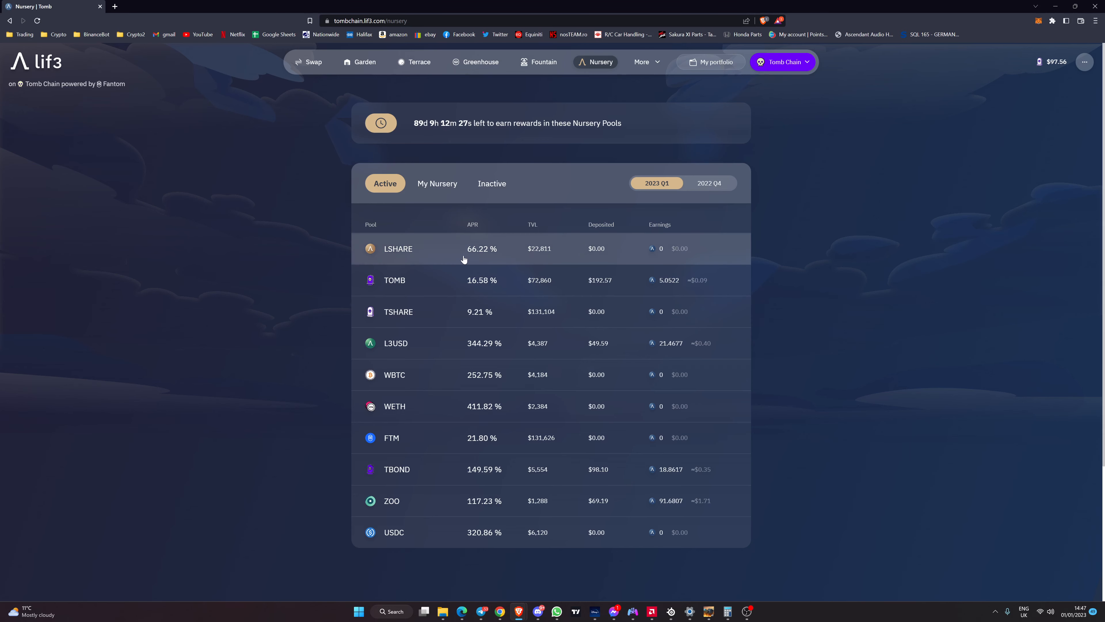
mouse_move(490, 461)
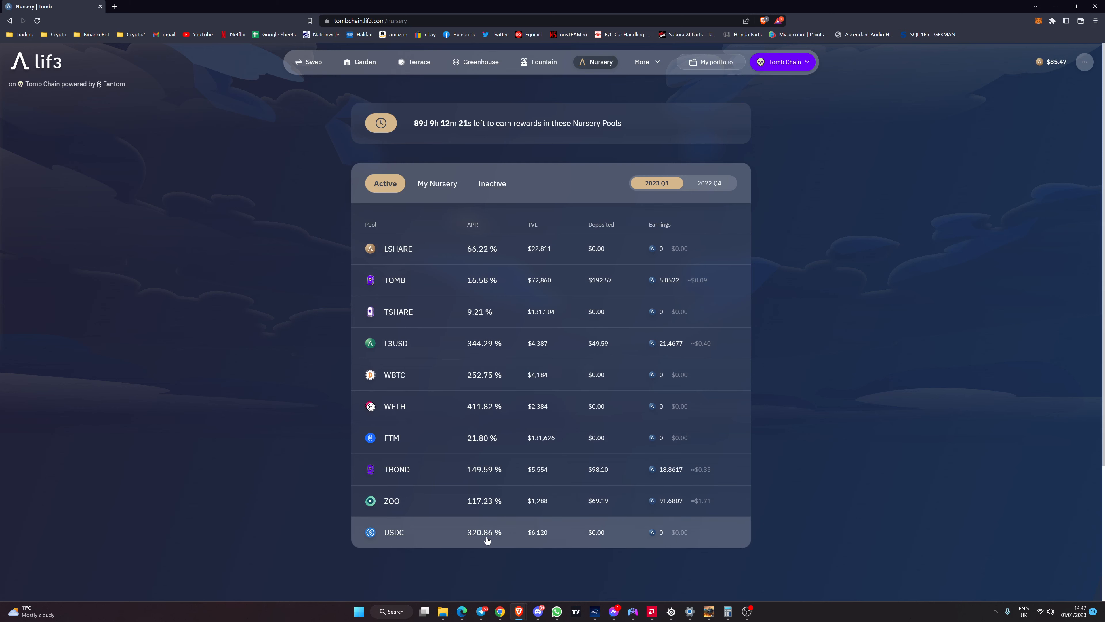
mouse_move(483, 537)
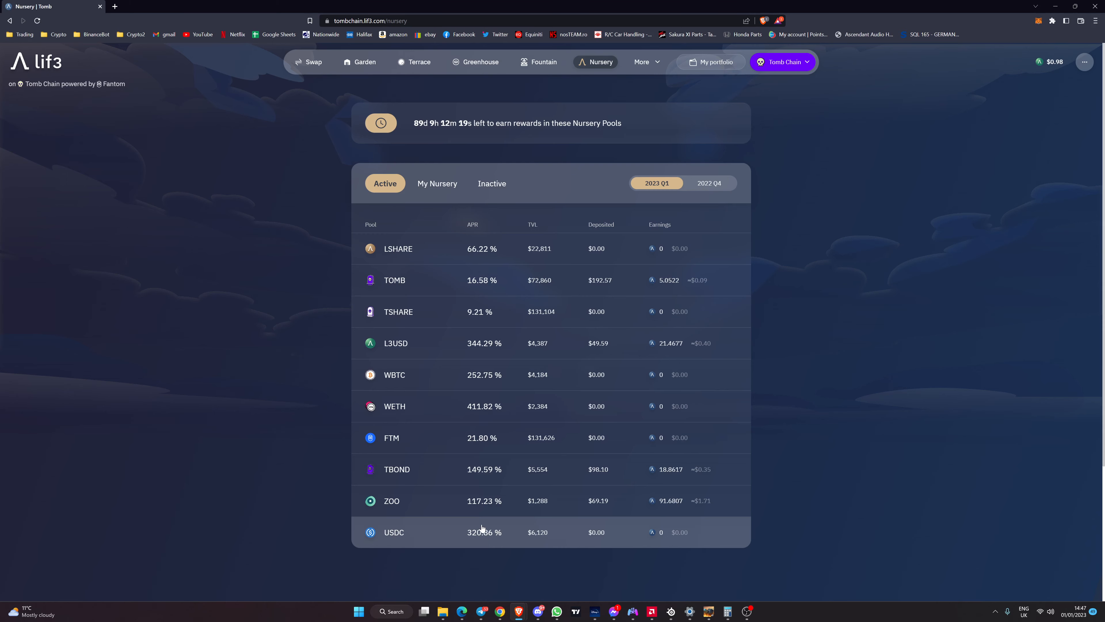
mouse_move(539, 334)
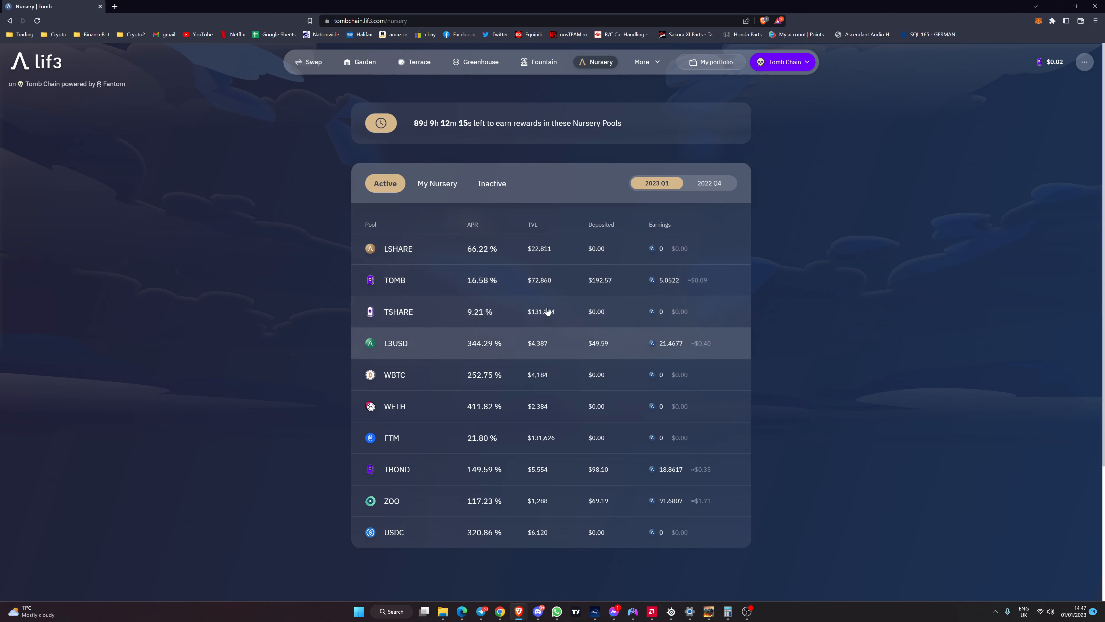
mouse_move(539, 255)
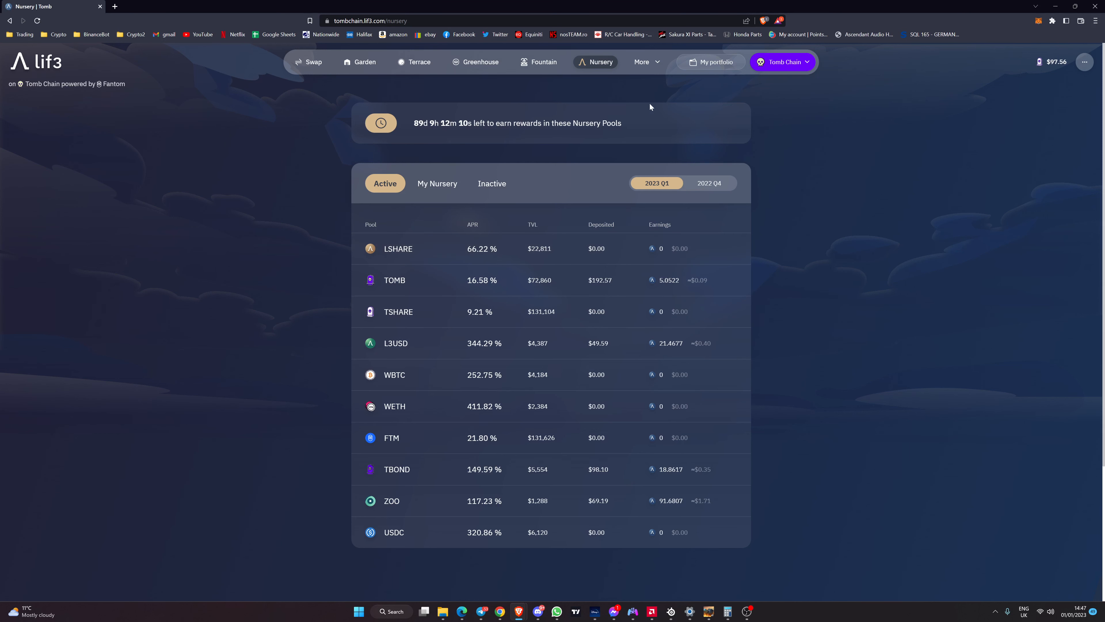
mouse_move(588, 96)
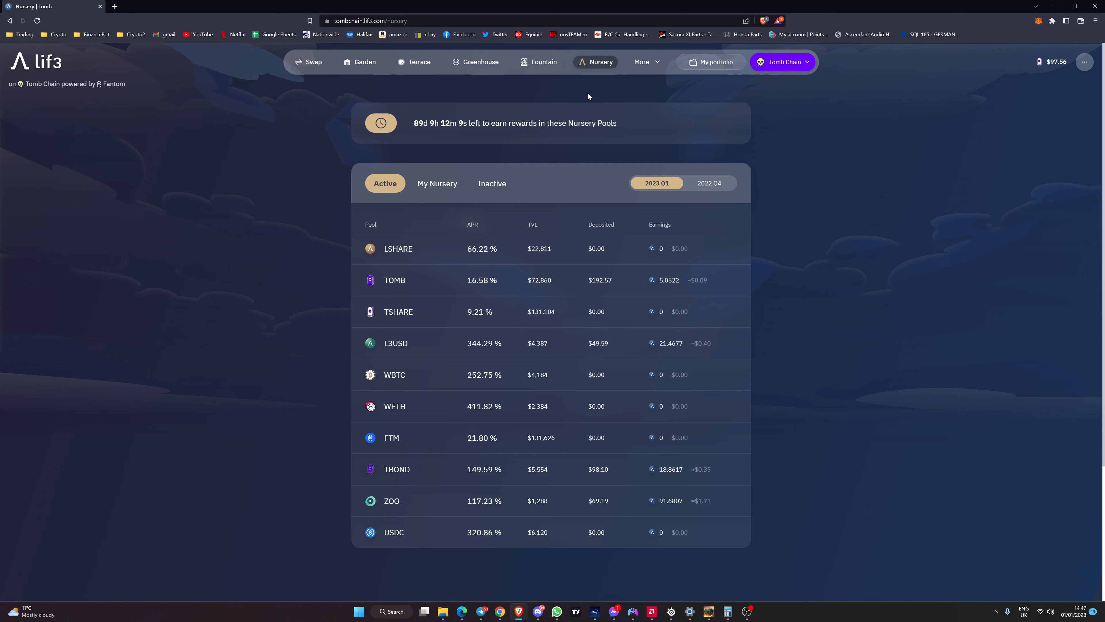
mouse_move(364, 99)
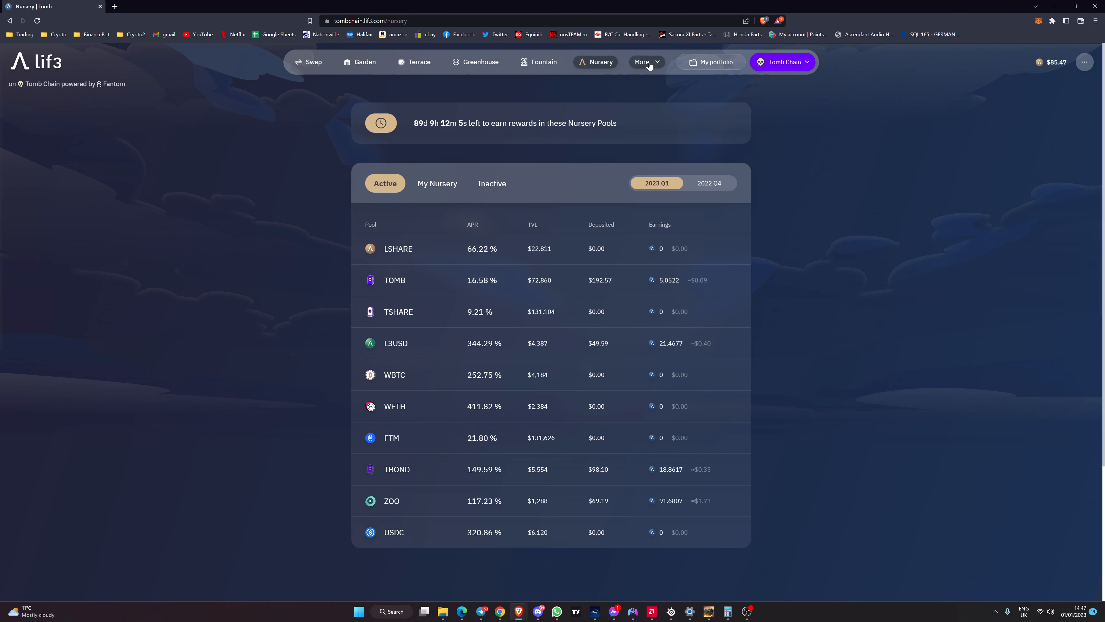
left_click(642, 62)
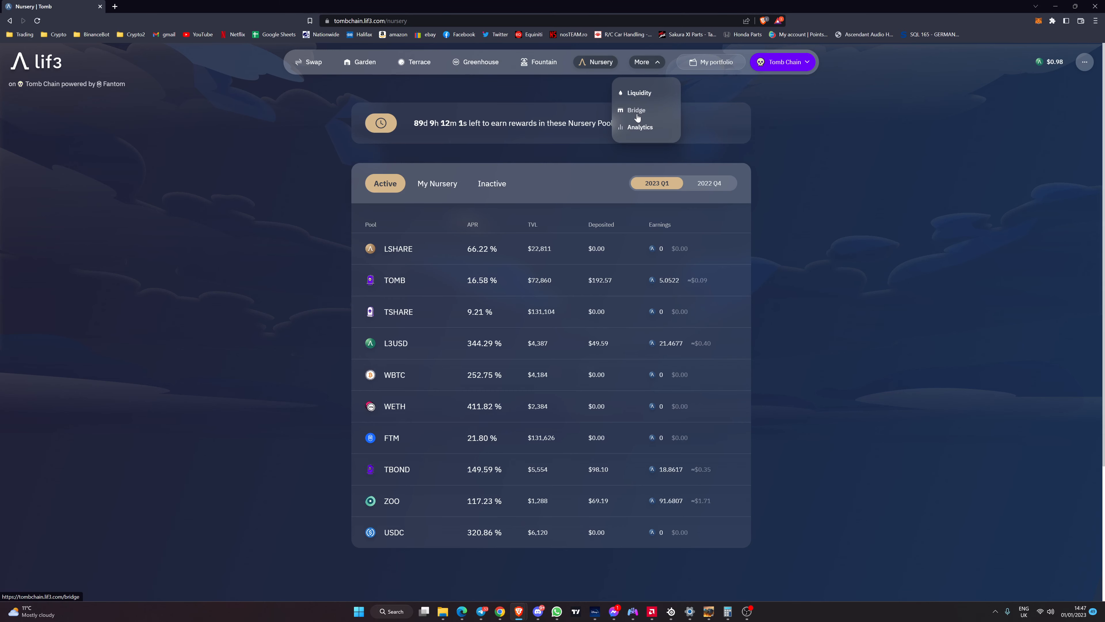
On the Bridge, switch the wallet to Fantom Opera and set the full 7.7243 LIF3 to move to TombChain
left_click(635, 110)
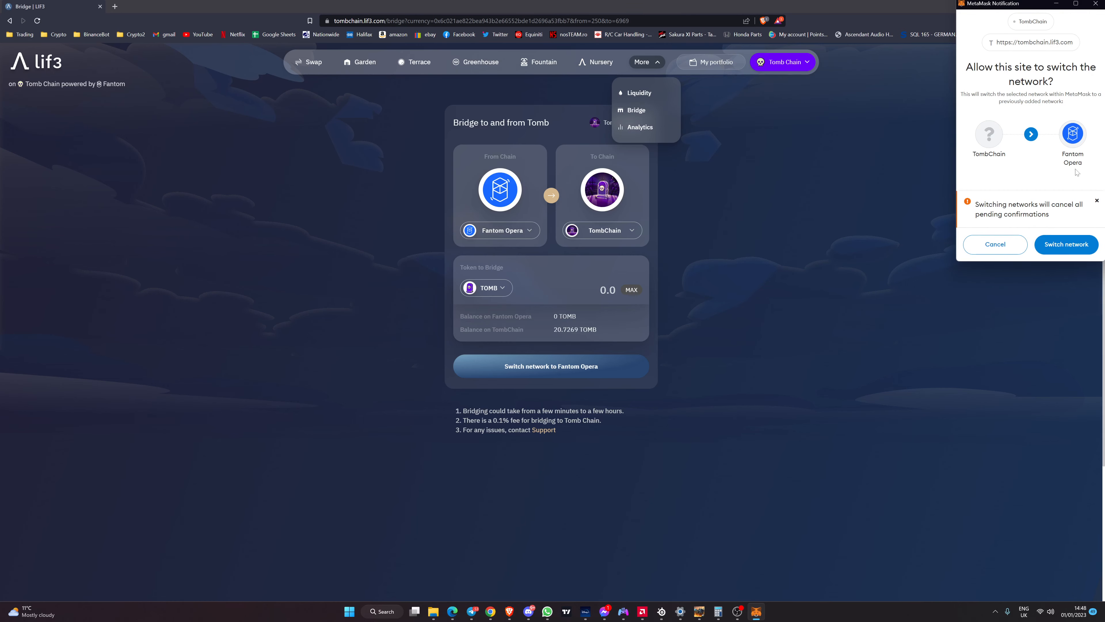
left_click(1066, 244)
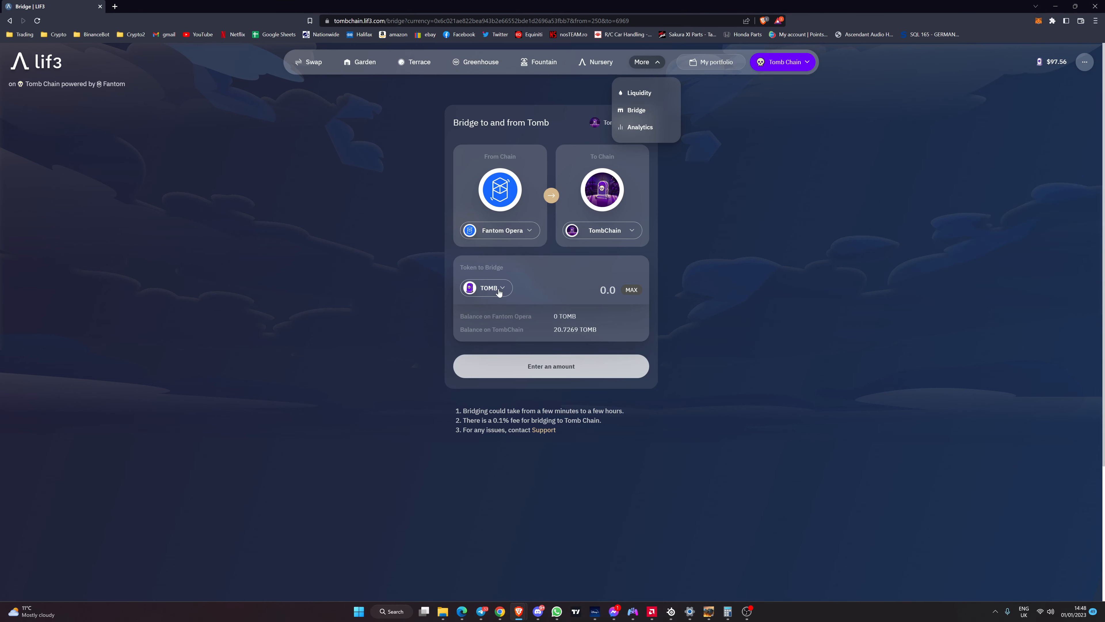
left_click(486, 289)
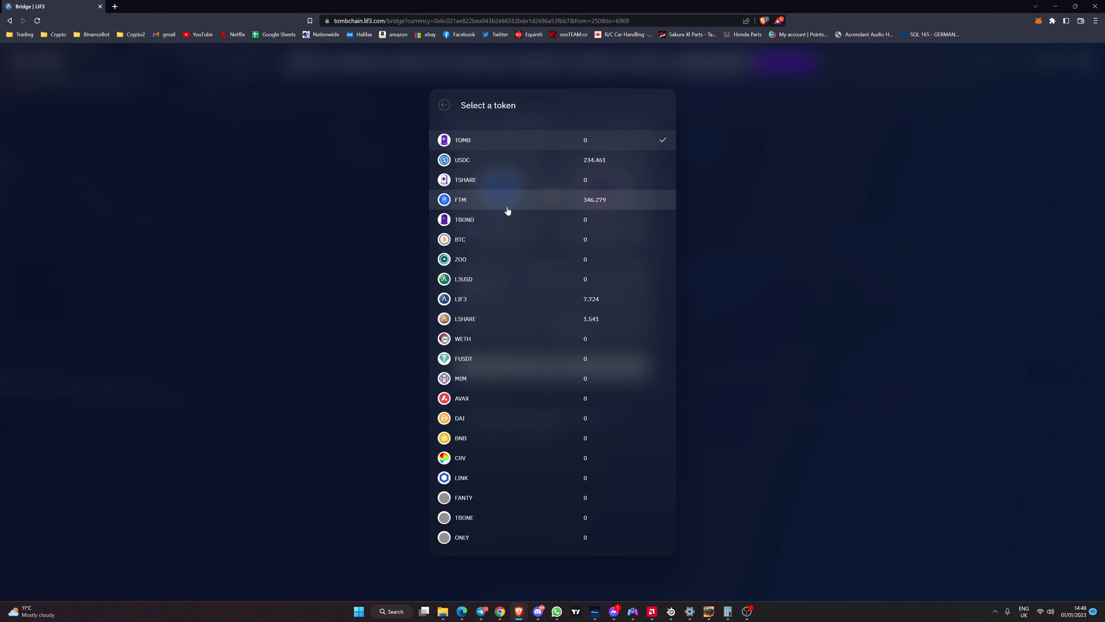
mouse_move(500, 167)
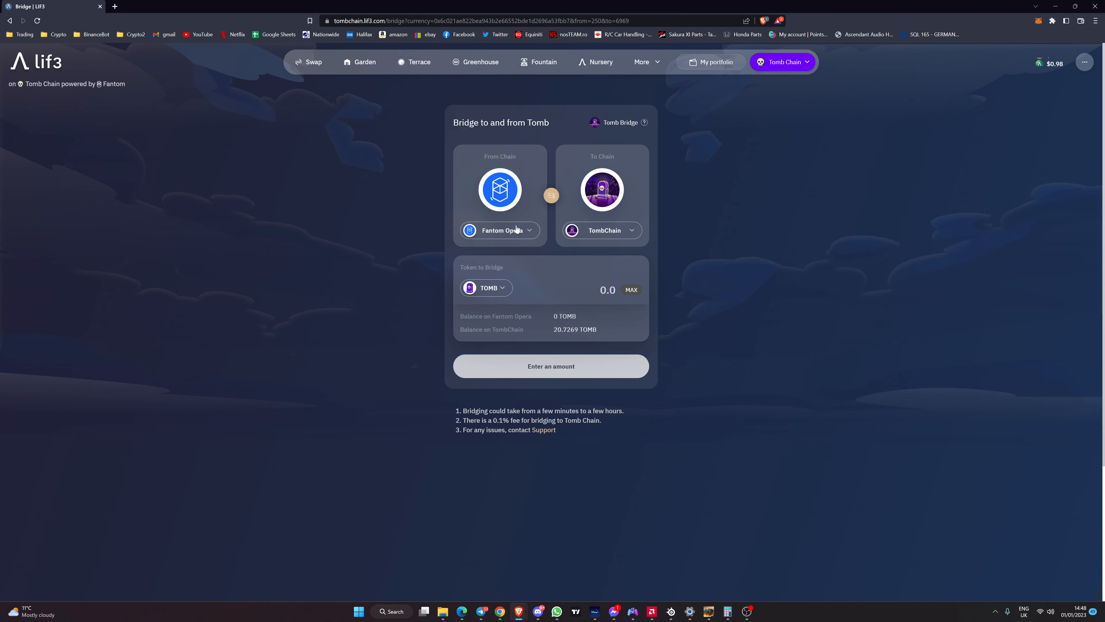
left_click(484, 288)
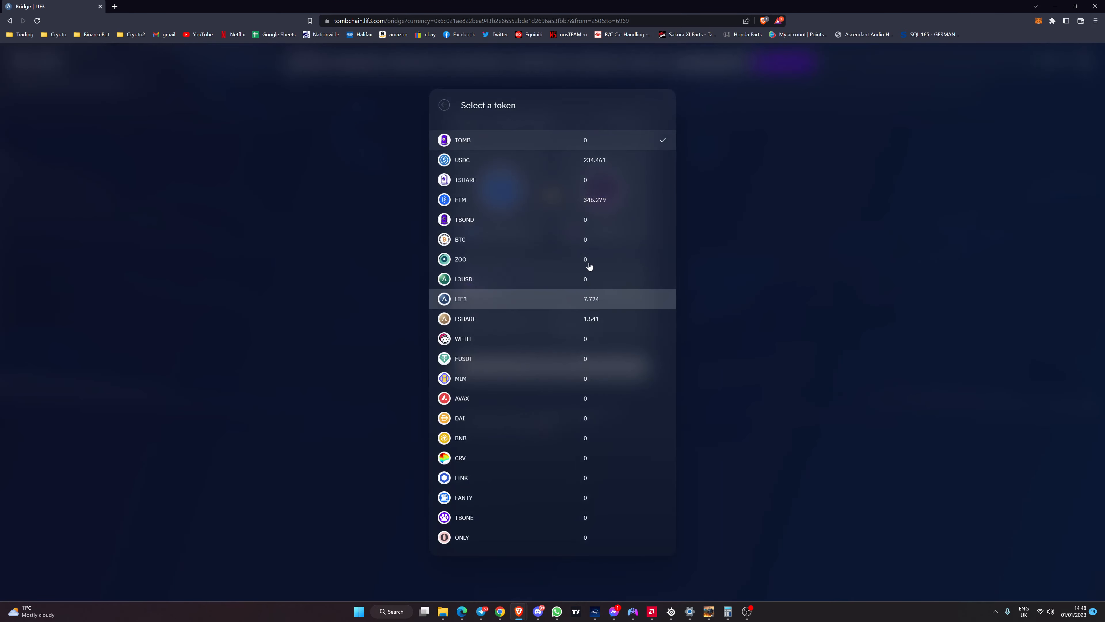
mouse_move(587, 160)
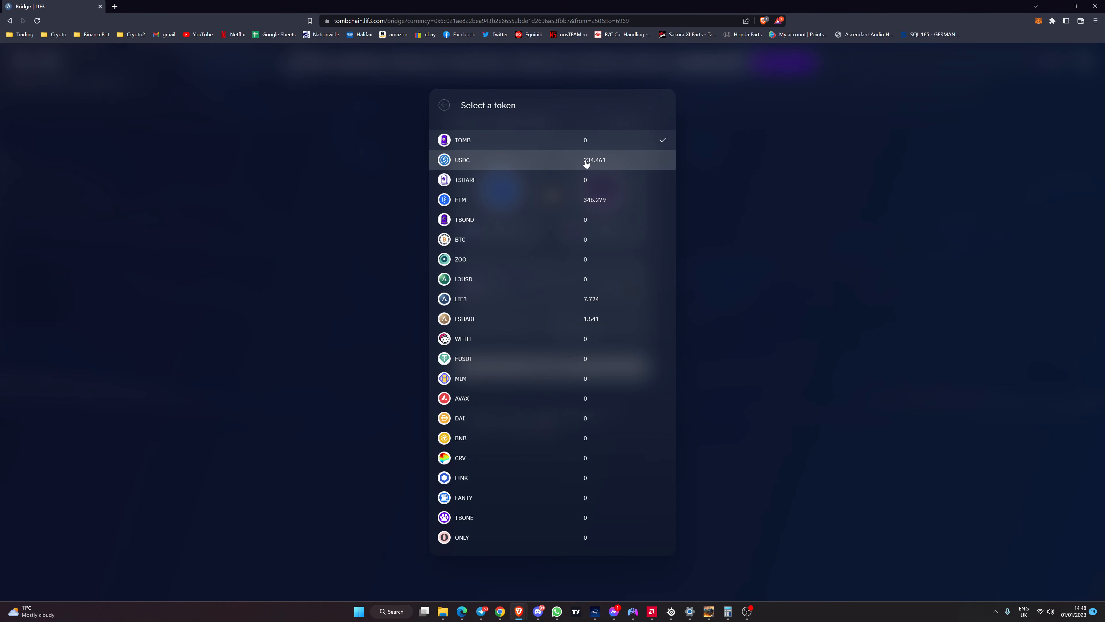
mouse_move(575, 299)
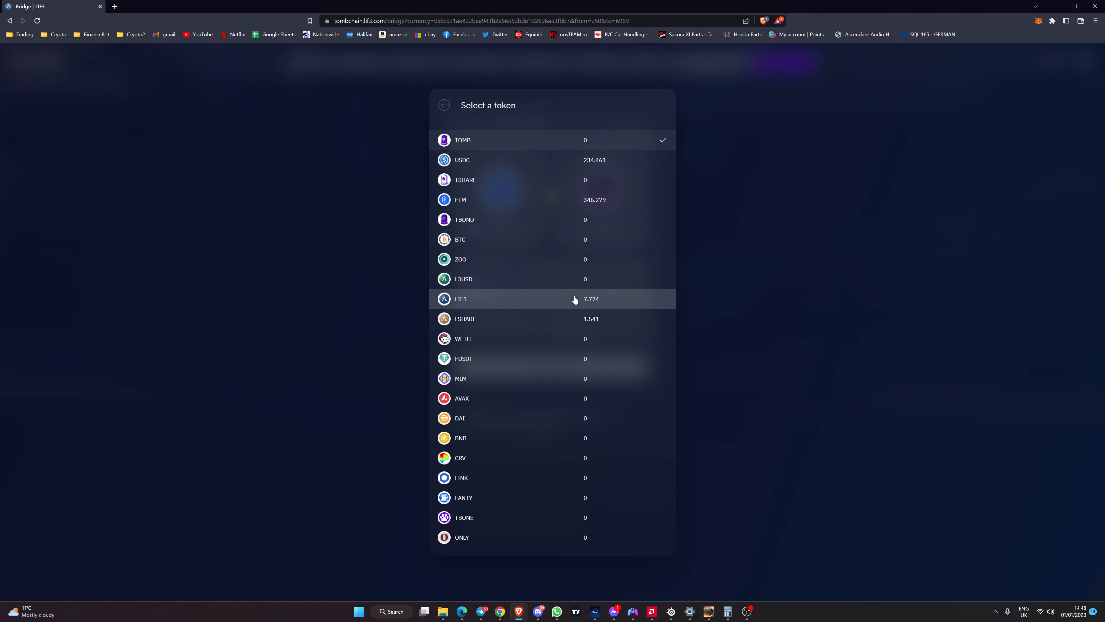
left_click(461, 299)
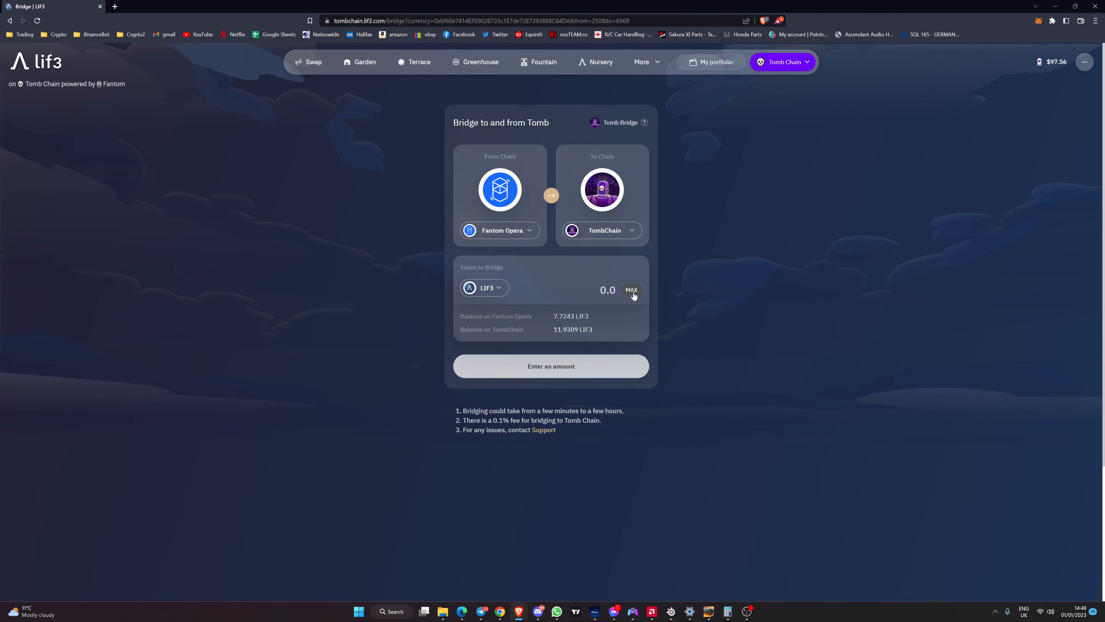
left_click(630, 289)
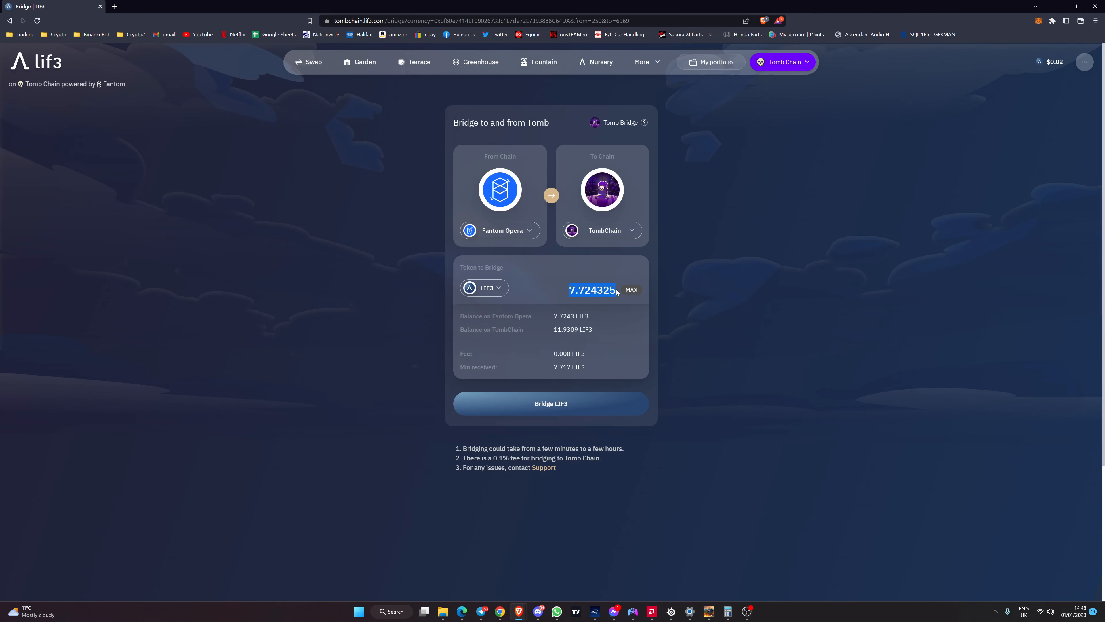
left_click(550, 403)
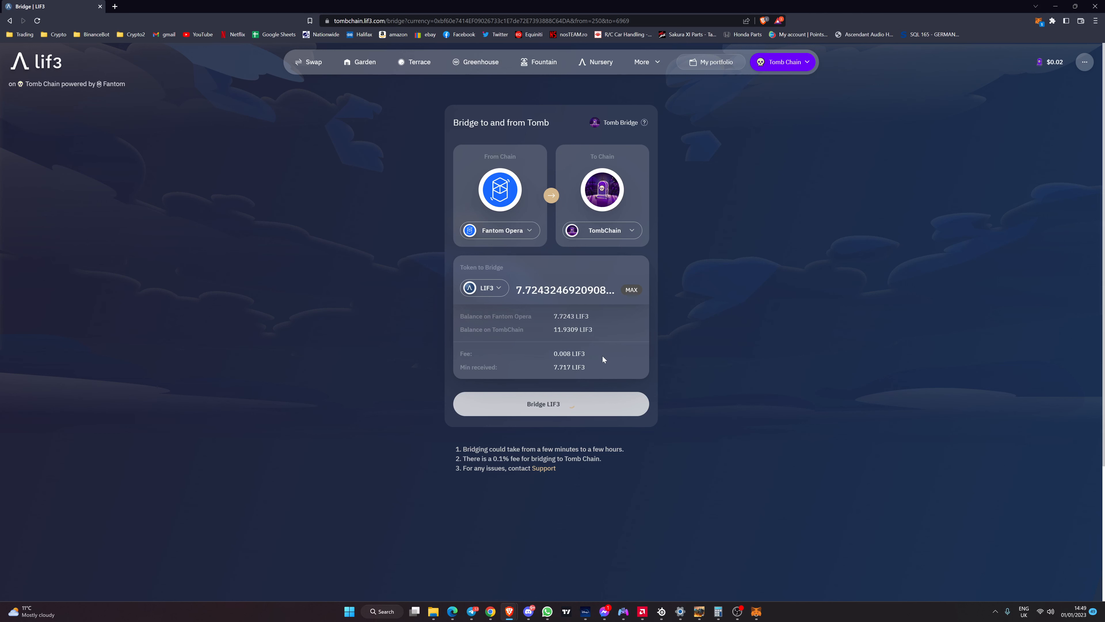
mouse_move(900, 204)
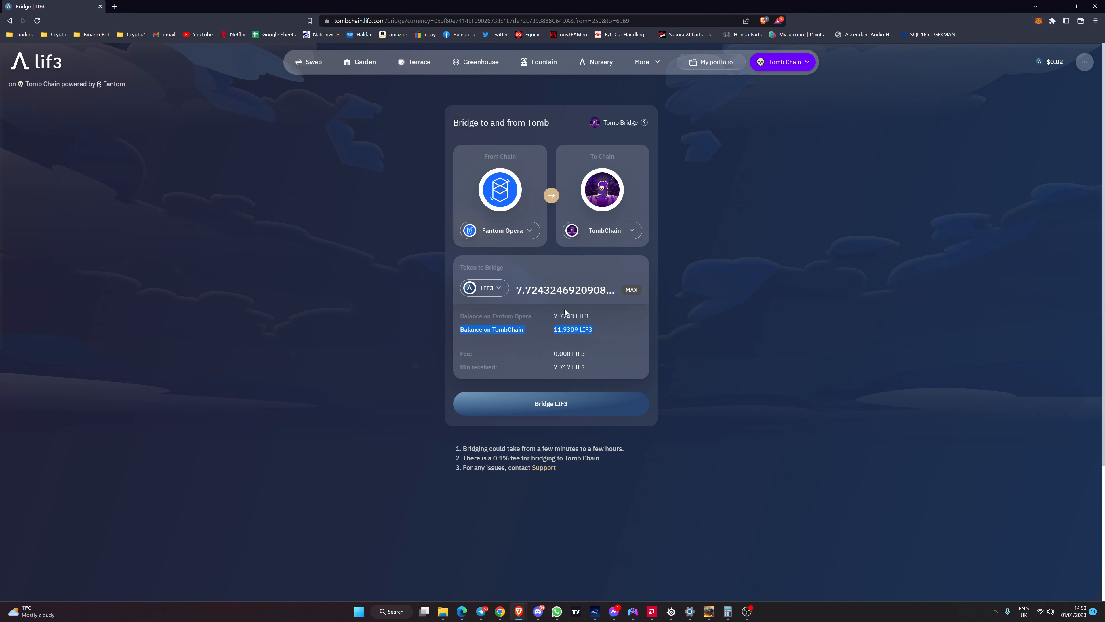
mouse_move(506, 299)
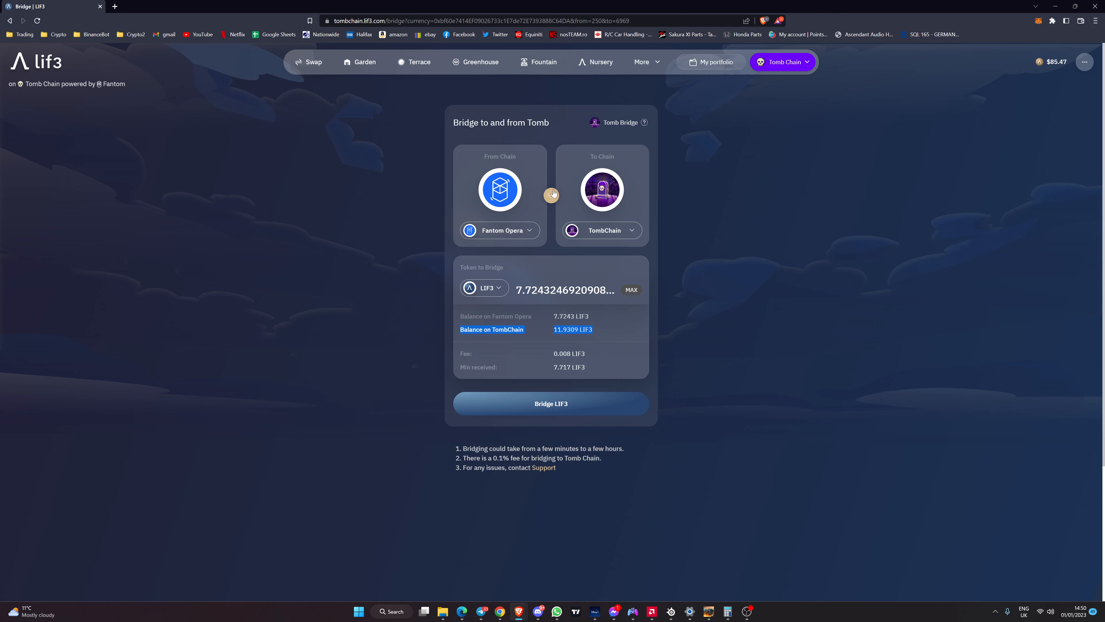
Reverse the bridge, decline the wallet prompts and bridge the full 11.9309 LIF3 from TombChain to Fantom Opera
left_click(550, 194)
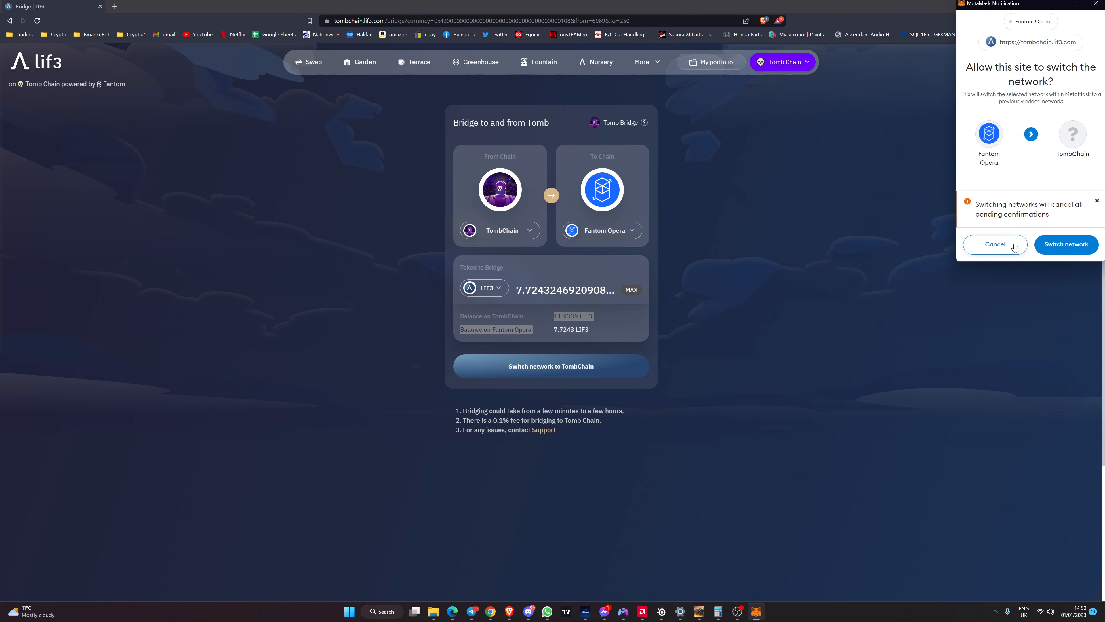
left_click(1065, 244)
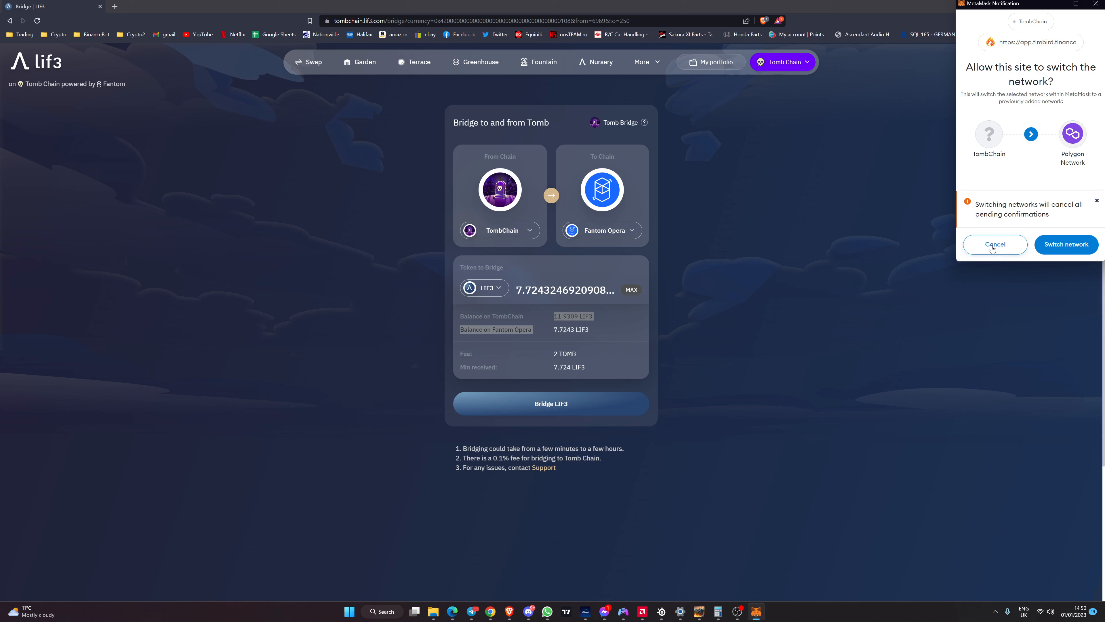
mouse_move(994, 249)
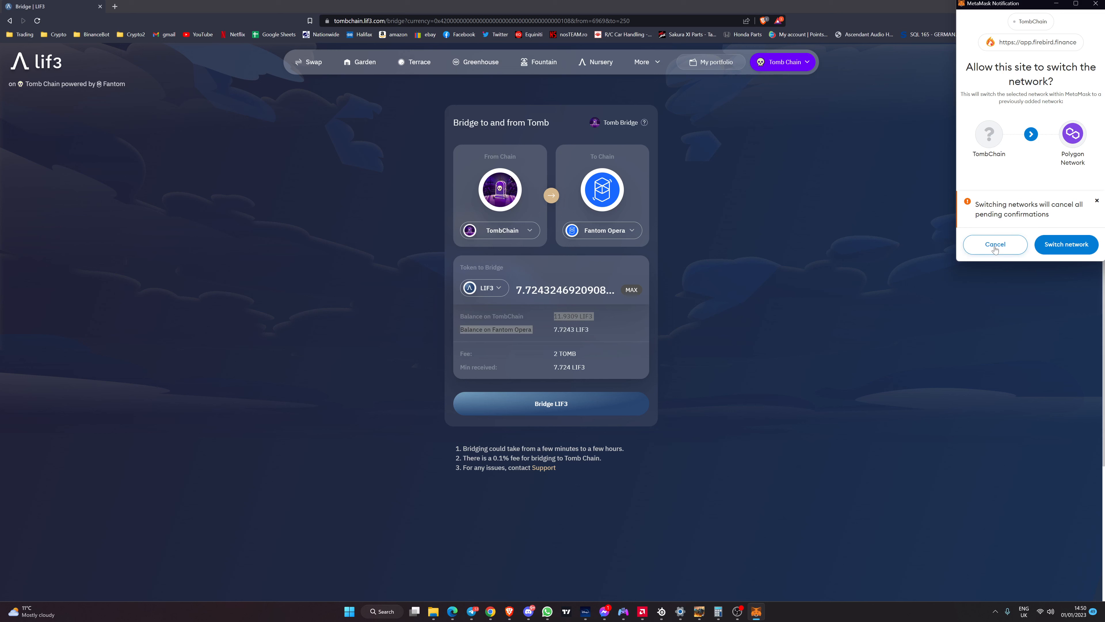
left_click(995, 245)
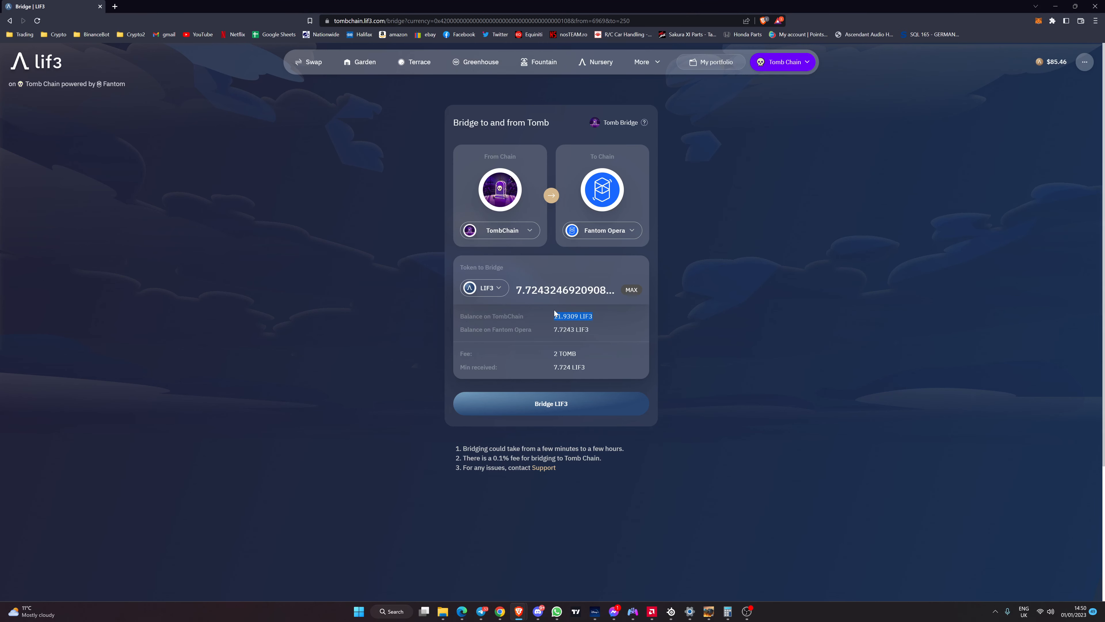
left_click(631, 290)
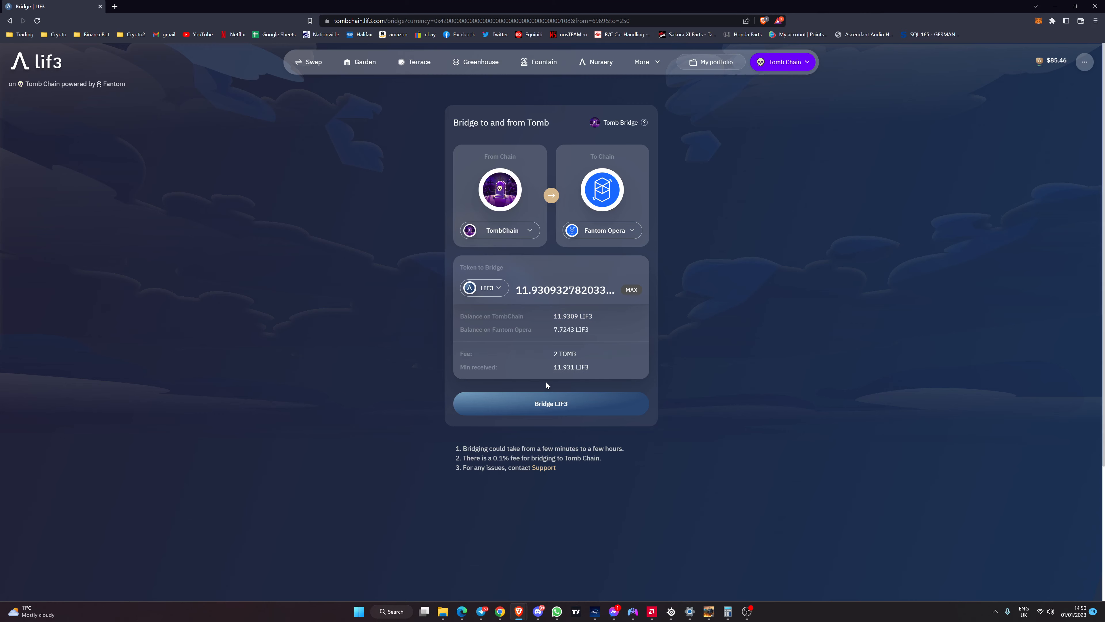
left_click(551, 403)
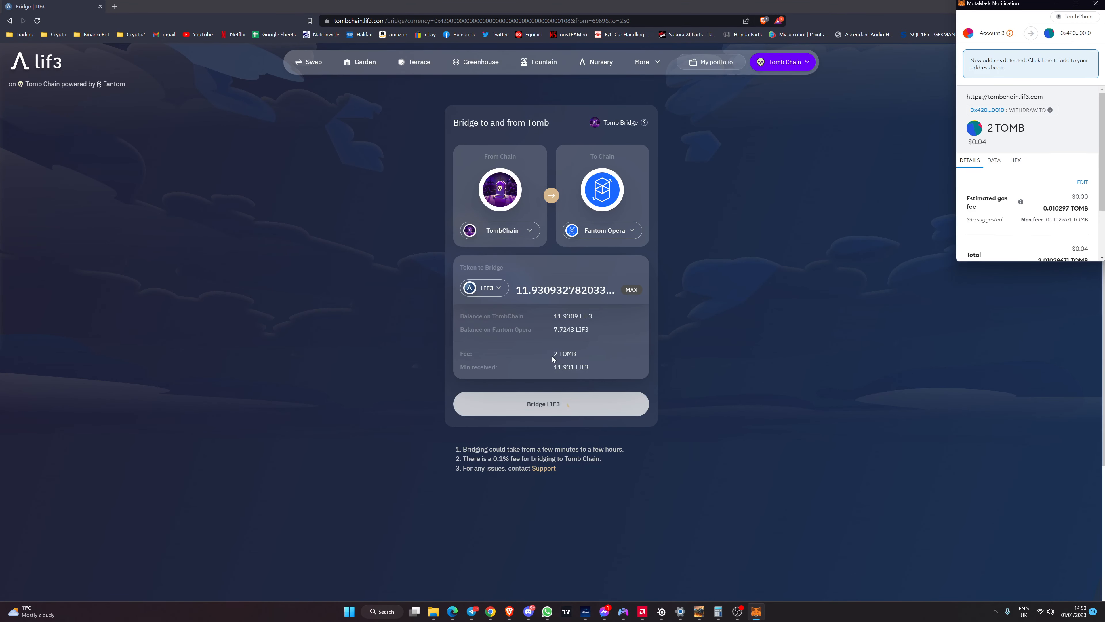
mouse_move(778, 328)
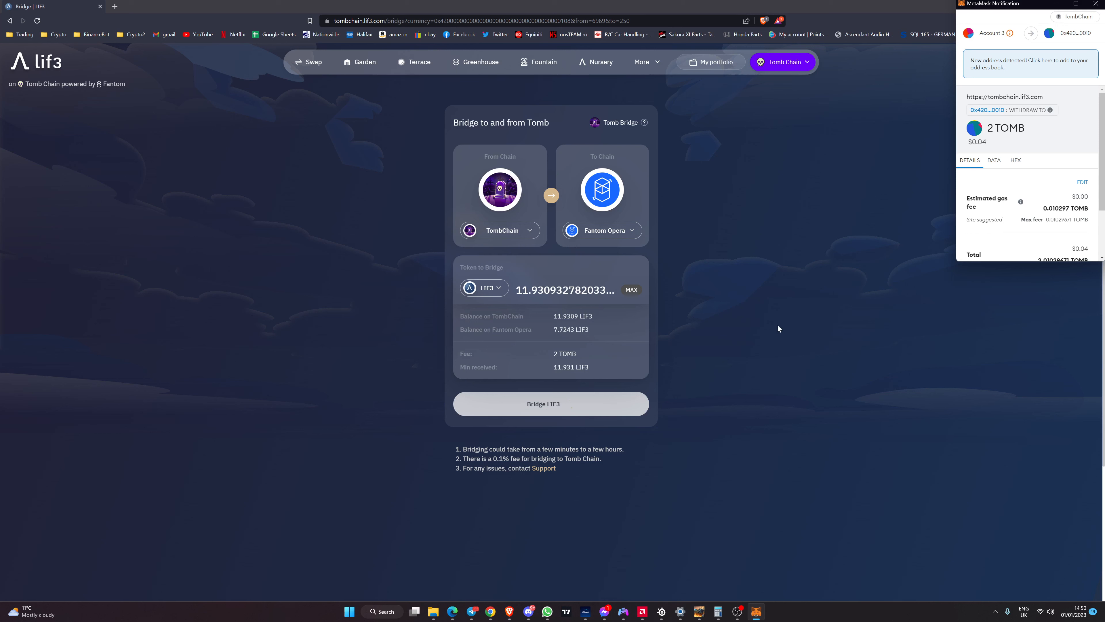
mouse_move(1007, 226)
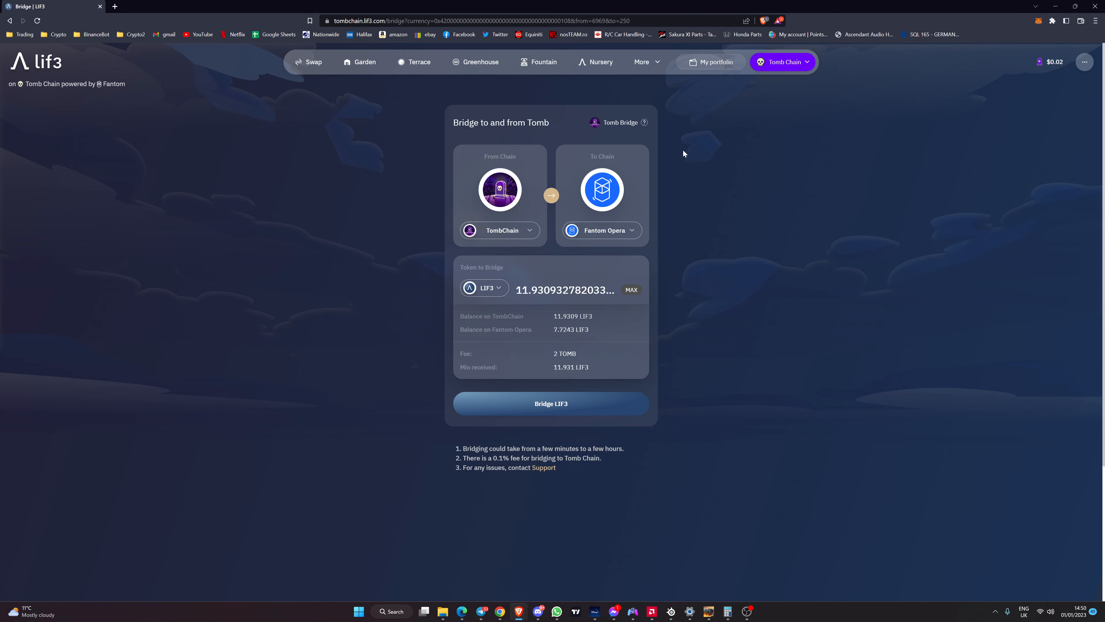
Expand the LSHARE Nursery pool, approve it in the wallet and collapse the row
left_click(601, 62)
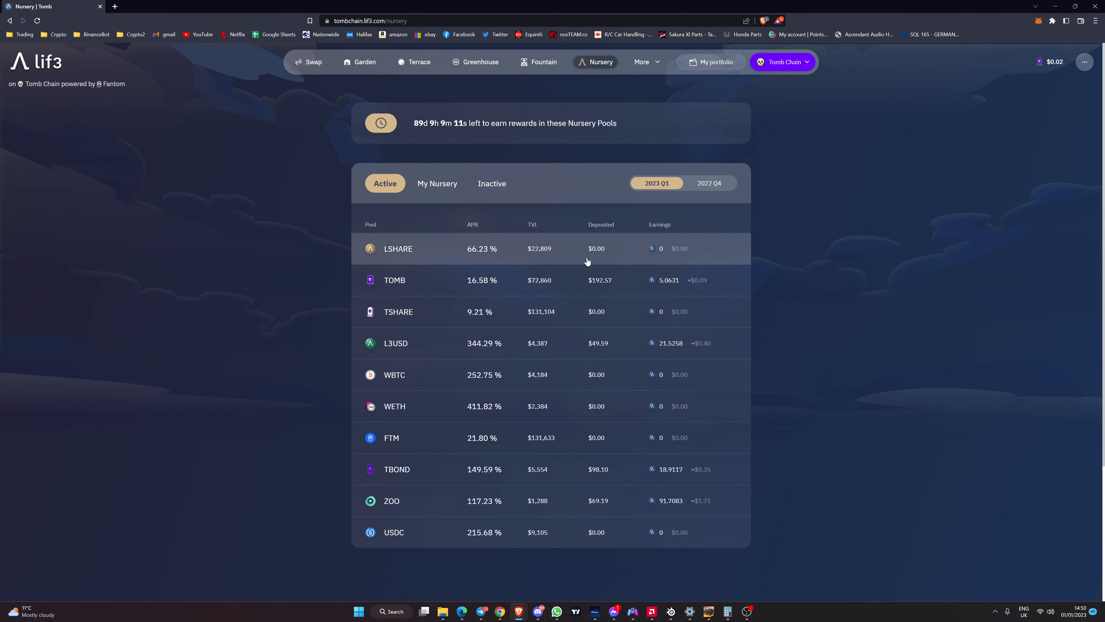
left_click(398, 248)
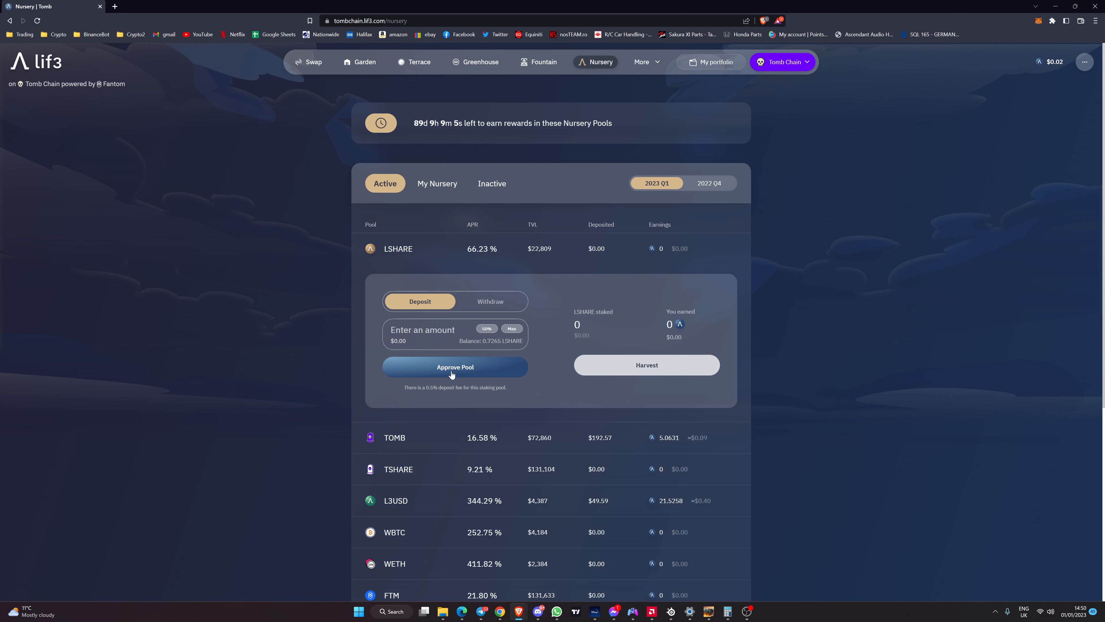
left_click(455, 366)
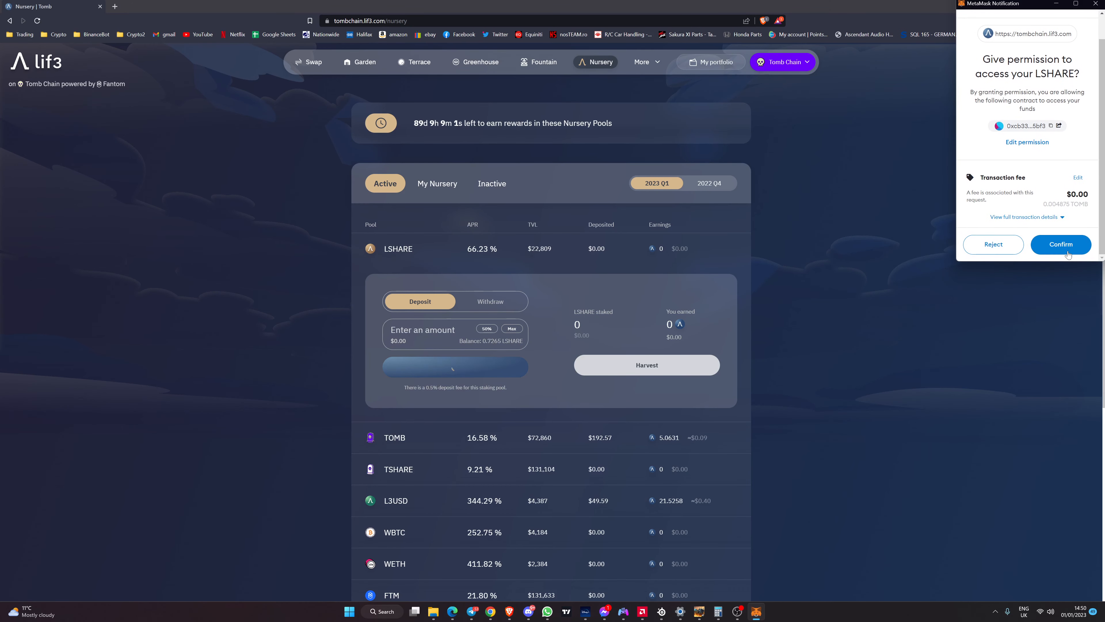
left_click(1060, 244)
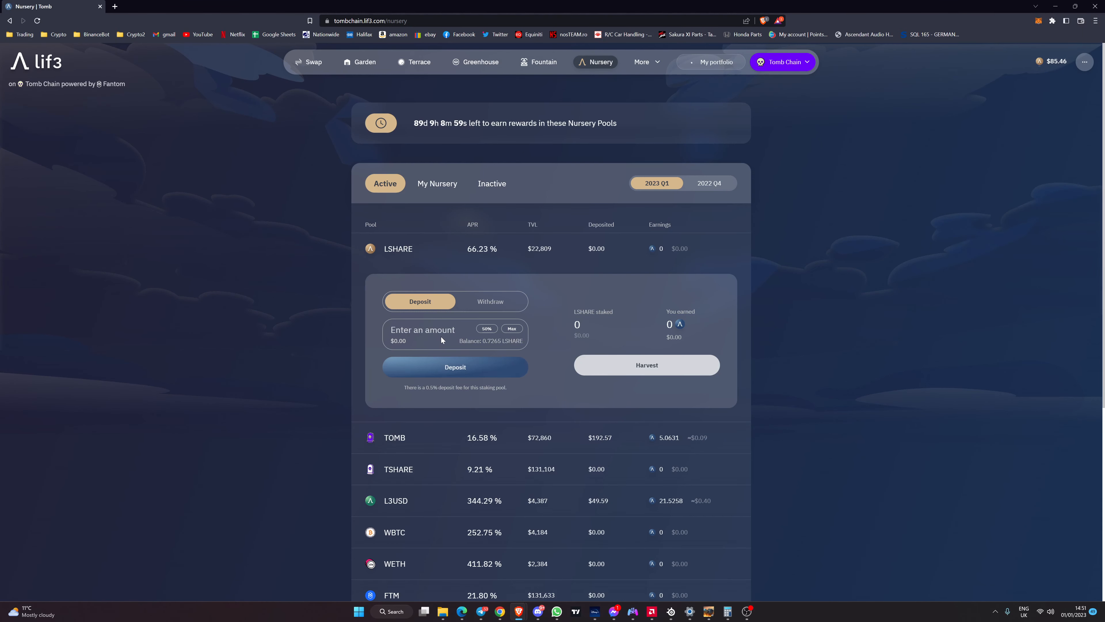
left_click(455, 367)
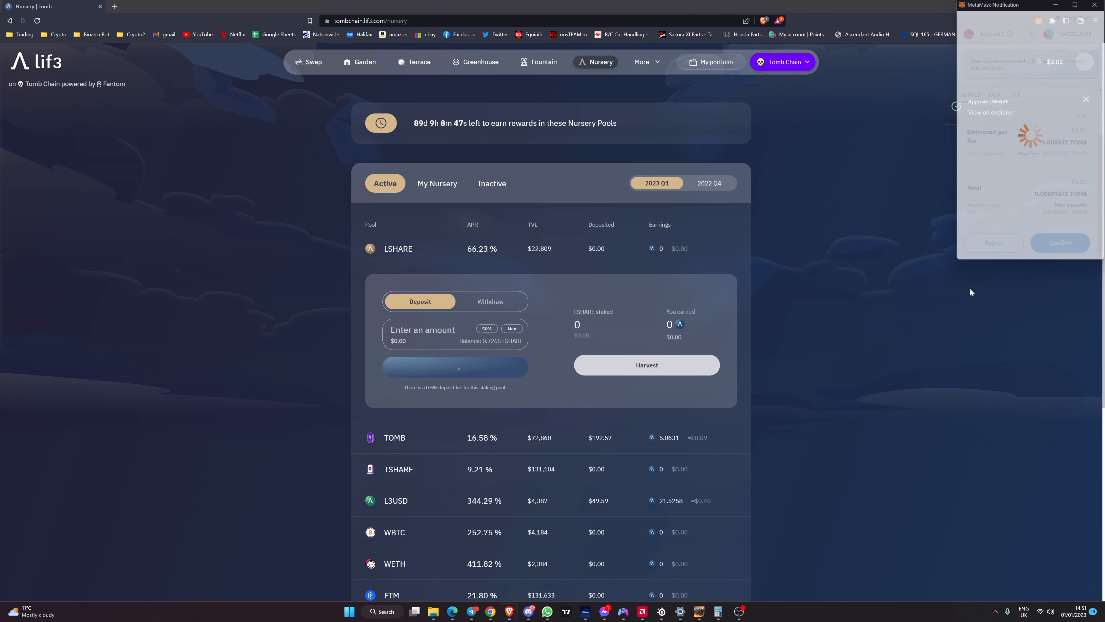
scroll("down", 3)
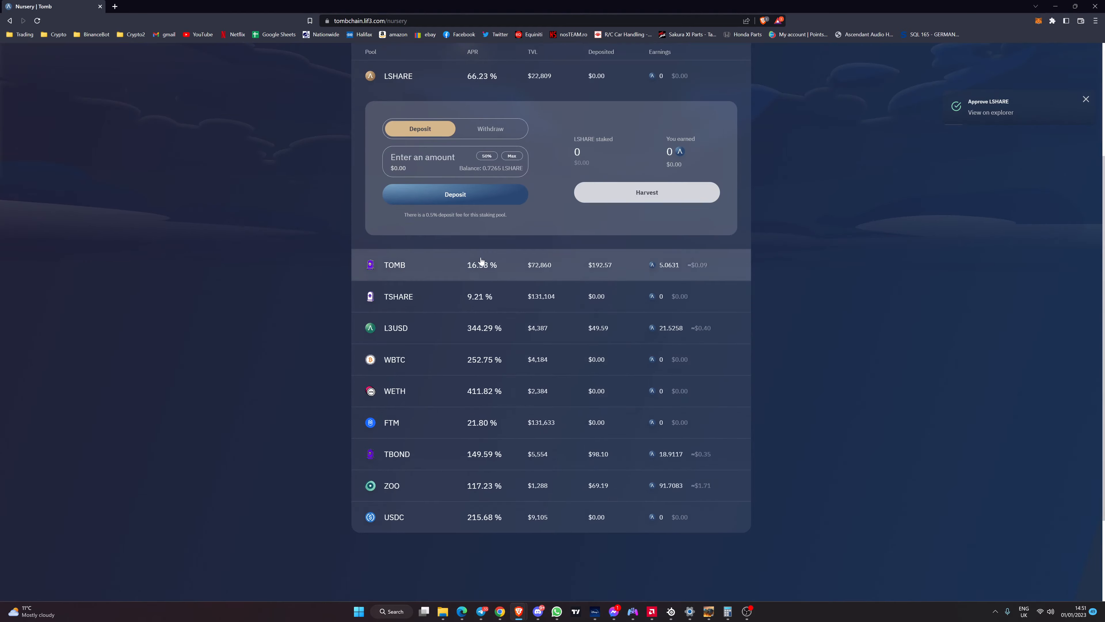
left_click(398, 76)
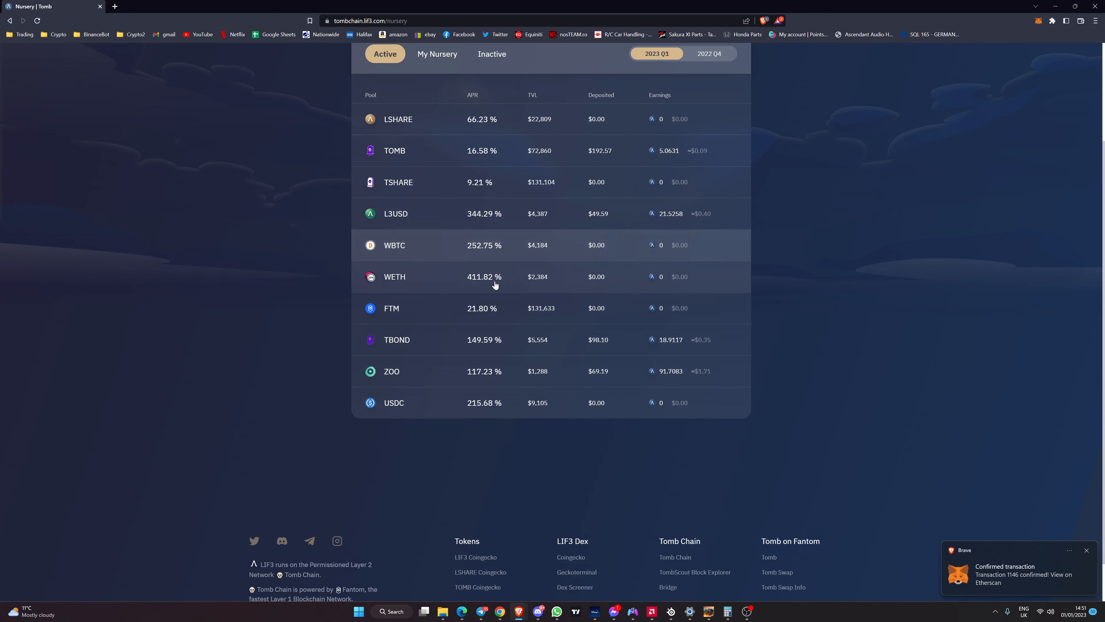
mouse_move(471, 405)
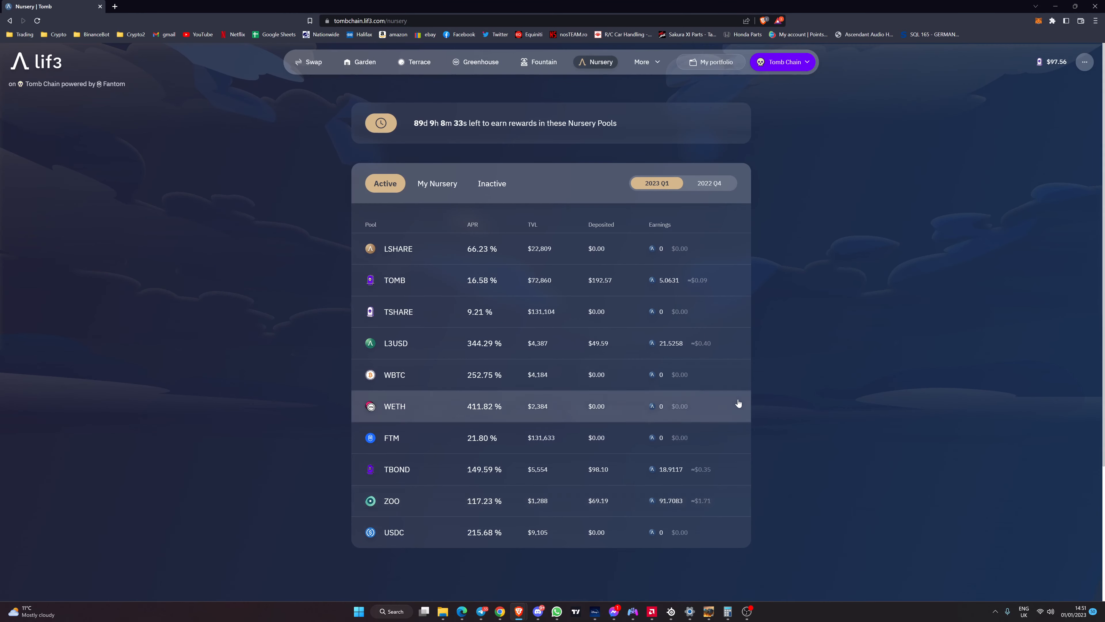
mouse_move(800, 295)
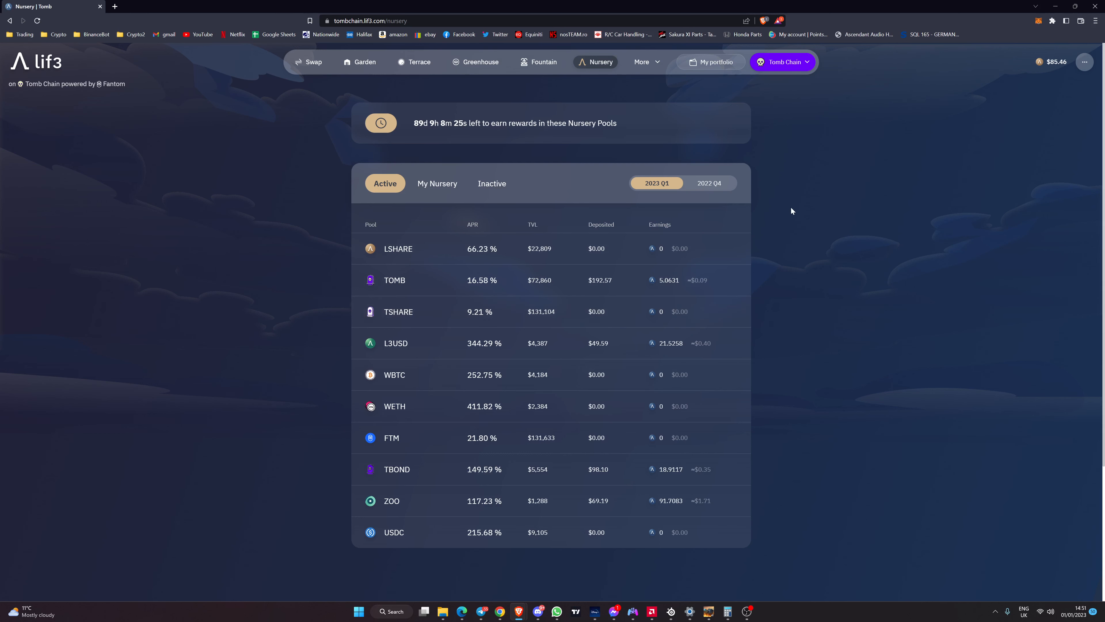
mouse_move(780, 257)
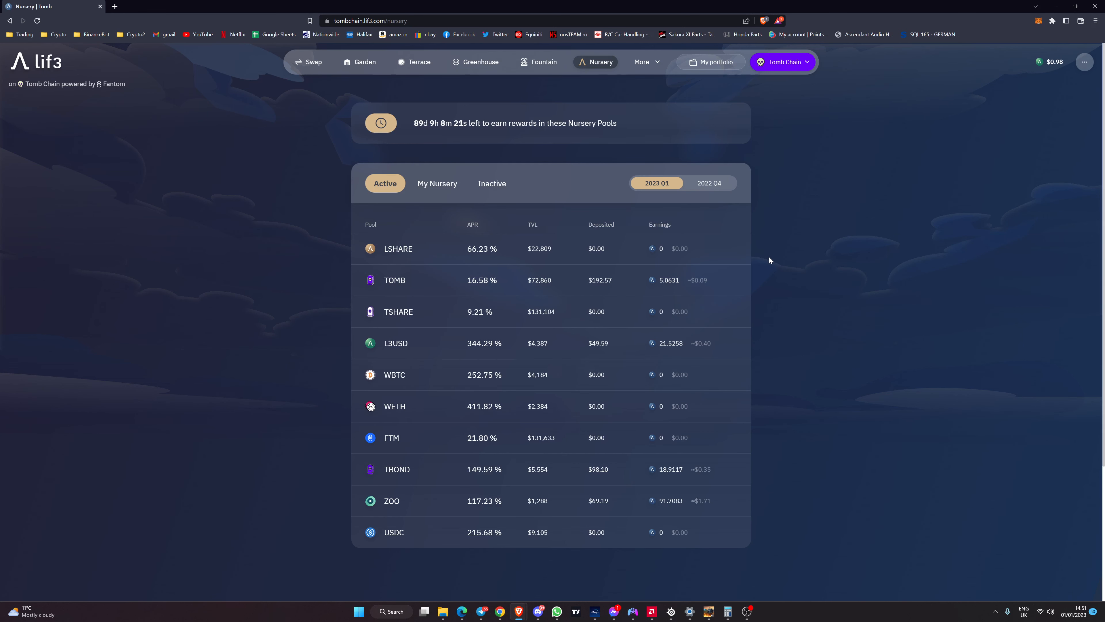
mouse_move(823, 232)
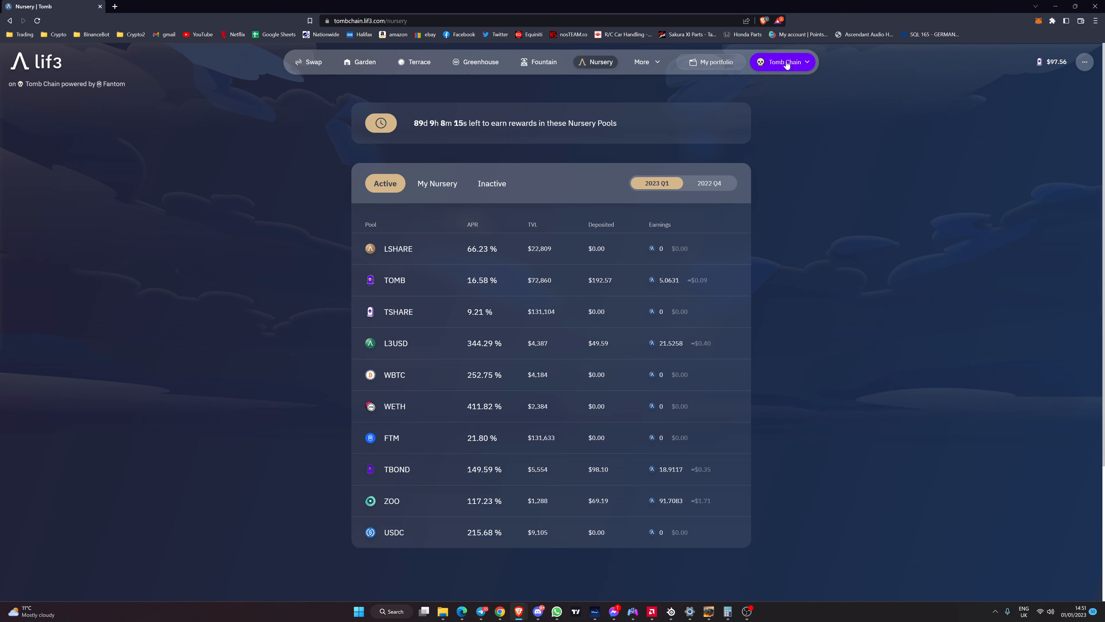
Switch the site and wallet to BNB Chain, landing on the page with $13,680,359 total value locked
left_click(782, 62)
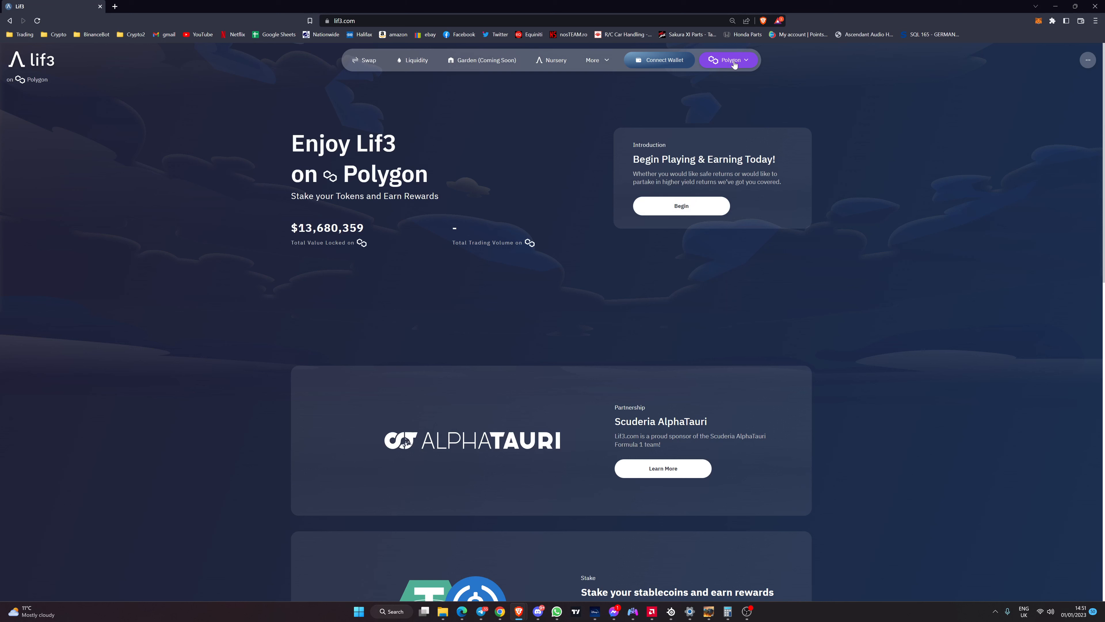
mouse_move(556, 65)
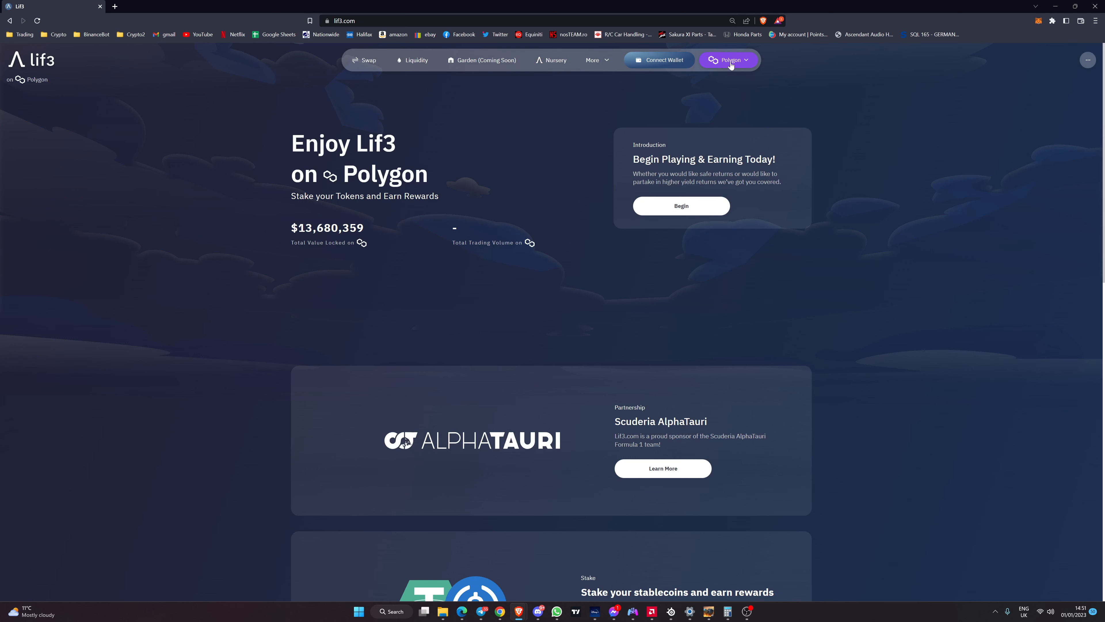
mouse_move(888, 231)
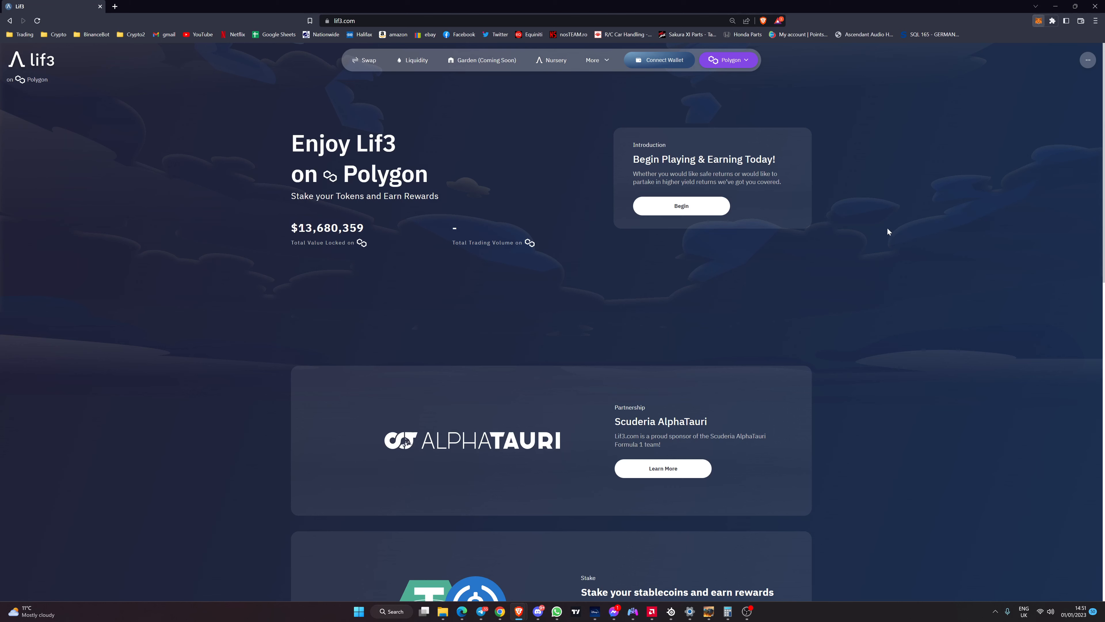
left_click(1037, 21)
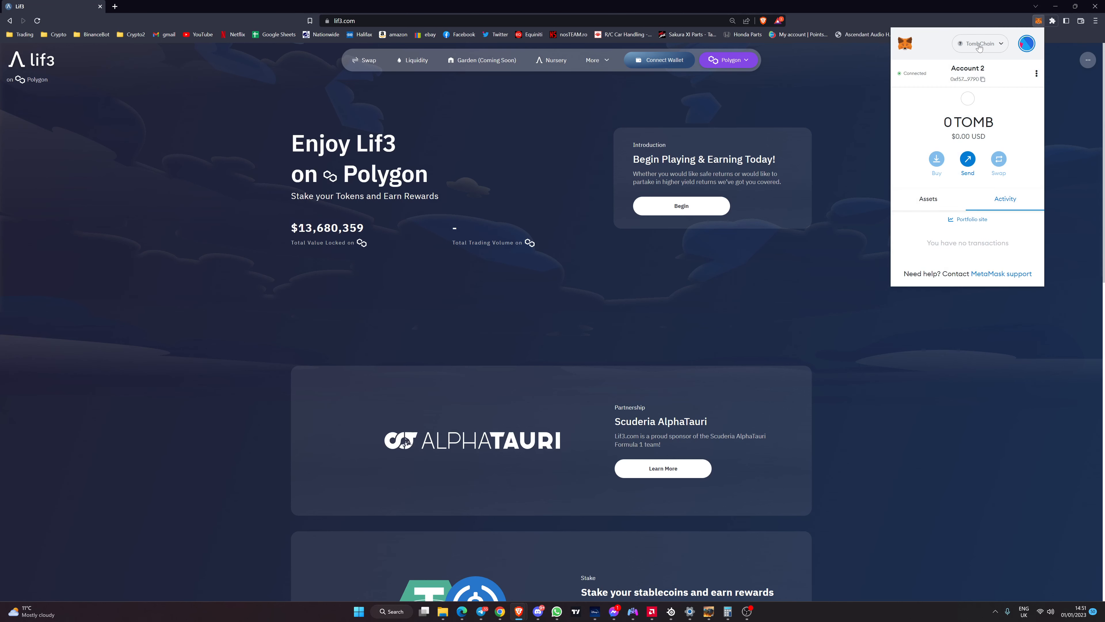
left_click(729, 59)
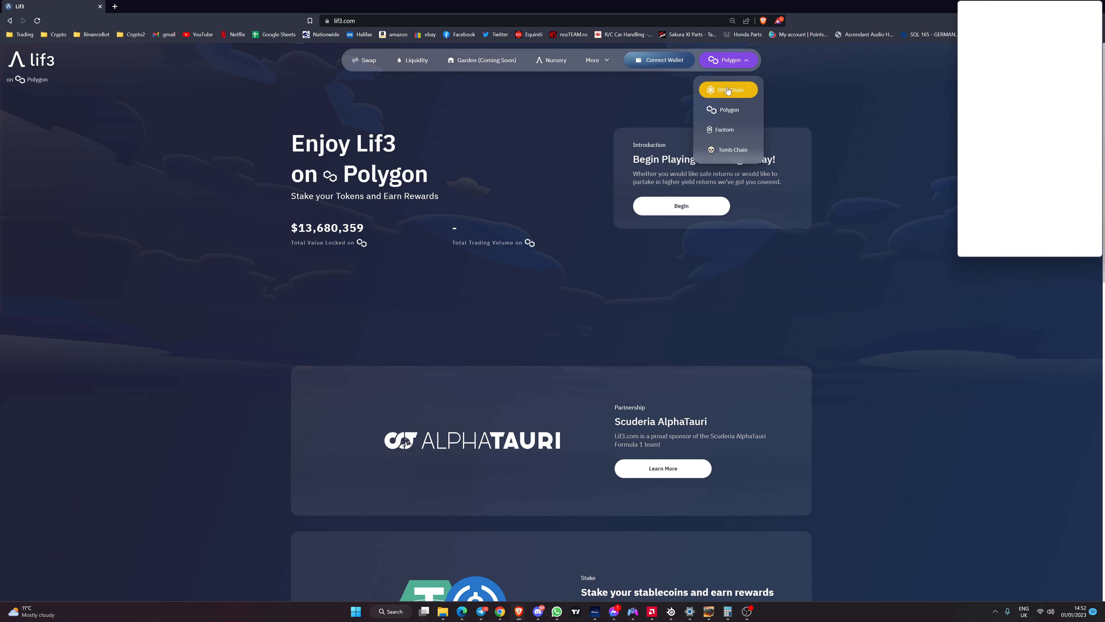
left_click(729, 90)
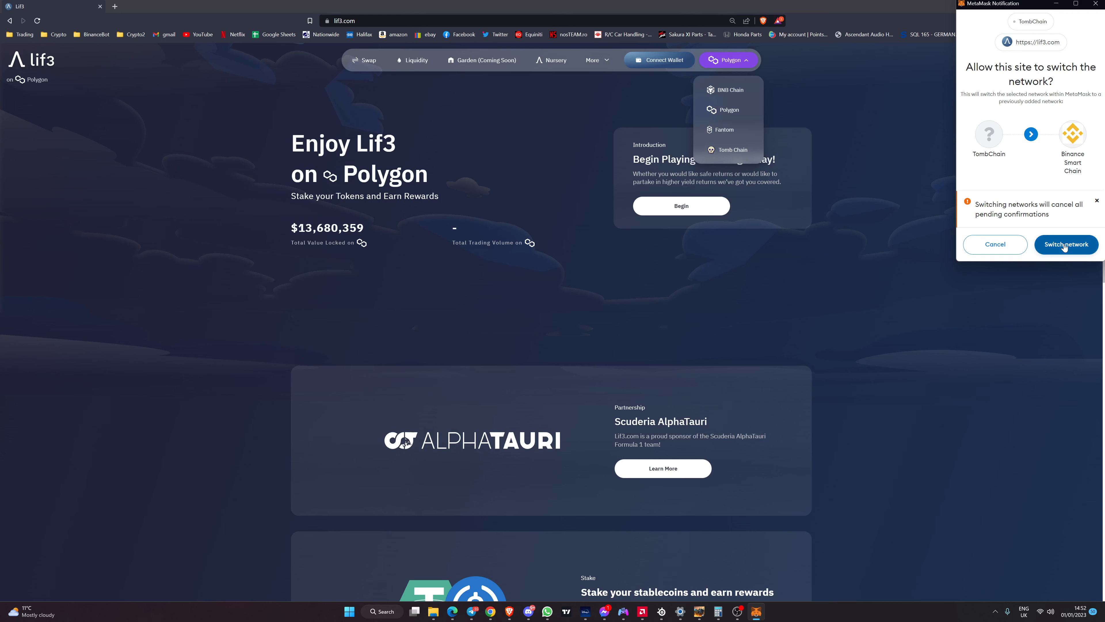
left_click(1065, 244)
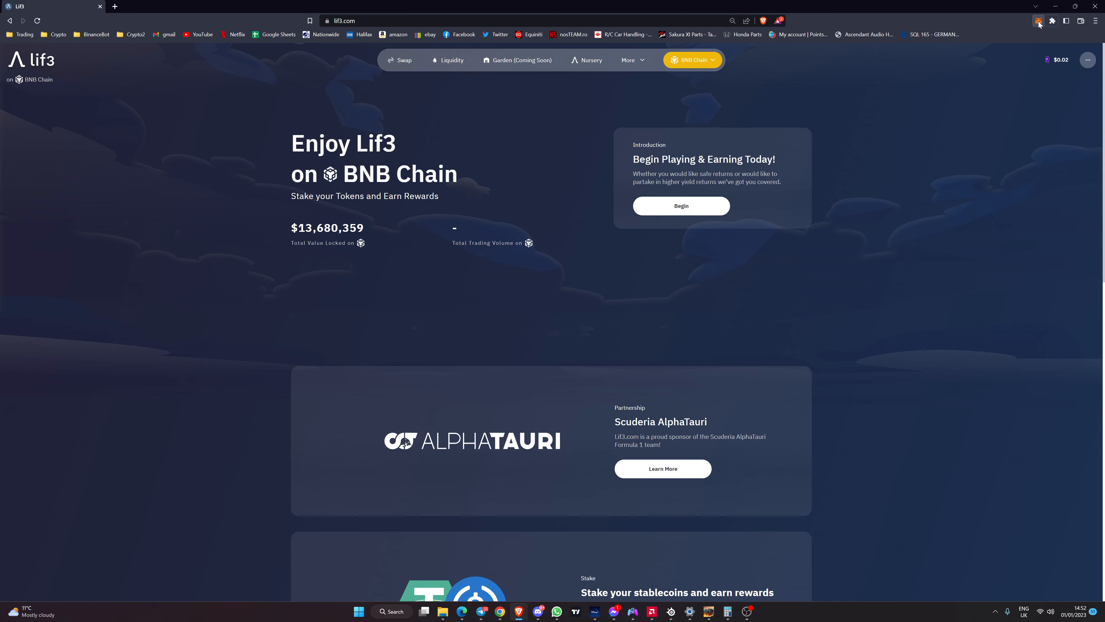
left_click(1039, 21)
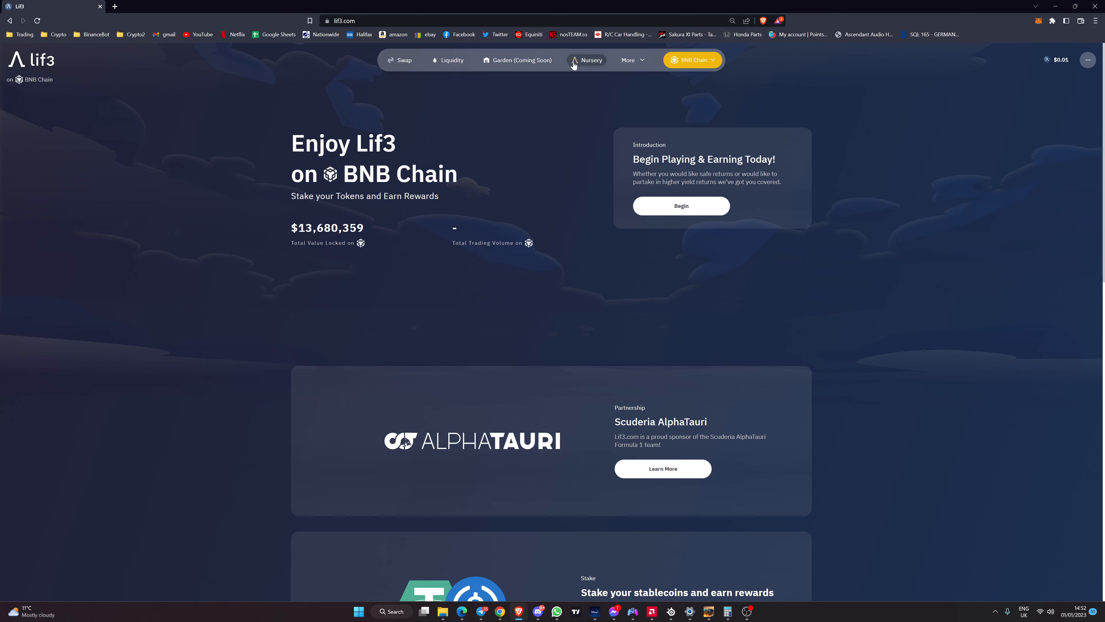
Show the BNB Chain Nursery active pools such as TOMB 636.91% and WOMBAT 729.19% APR
left_click(587, 60)
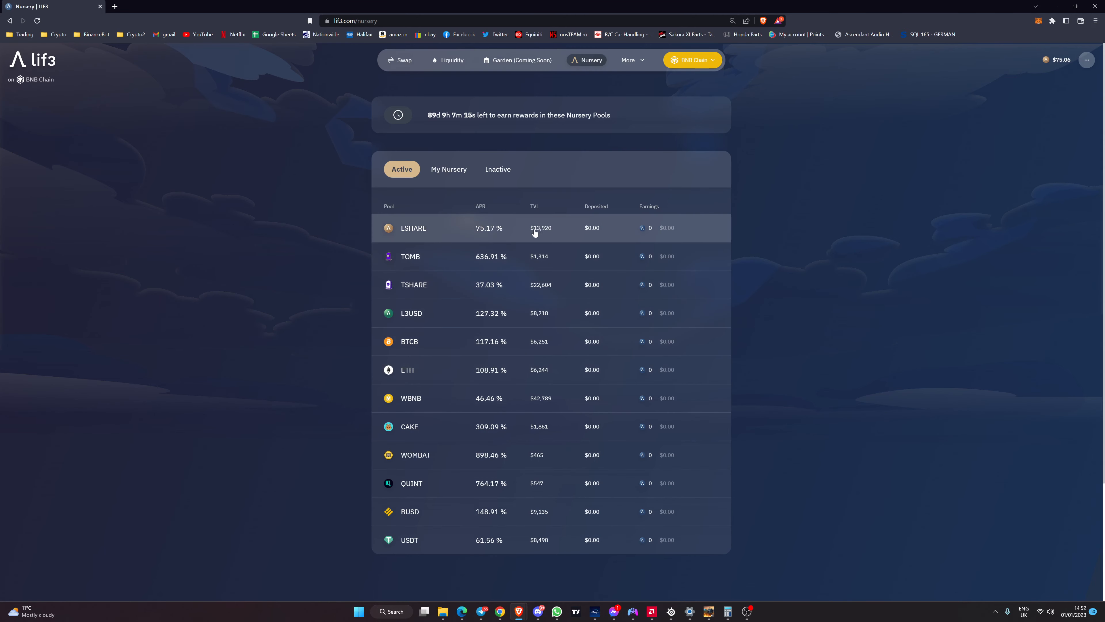
mouse_move(494, 318)
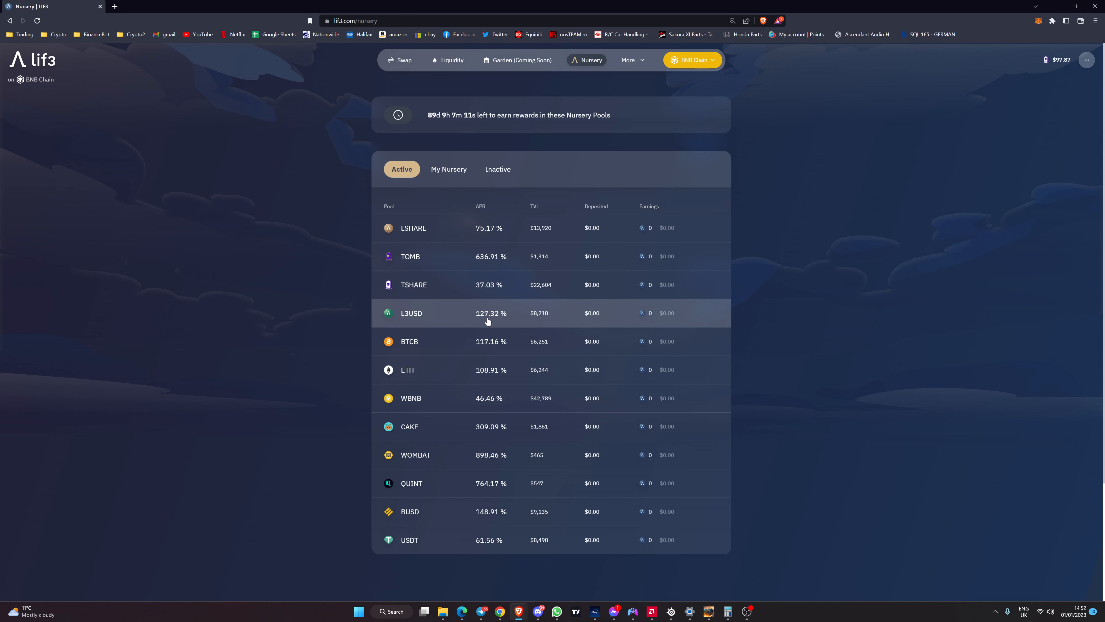
mouse_move(392, 304)
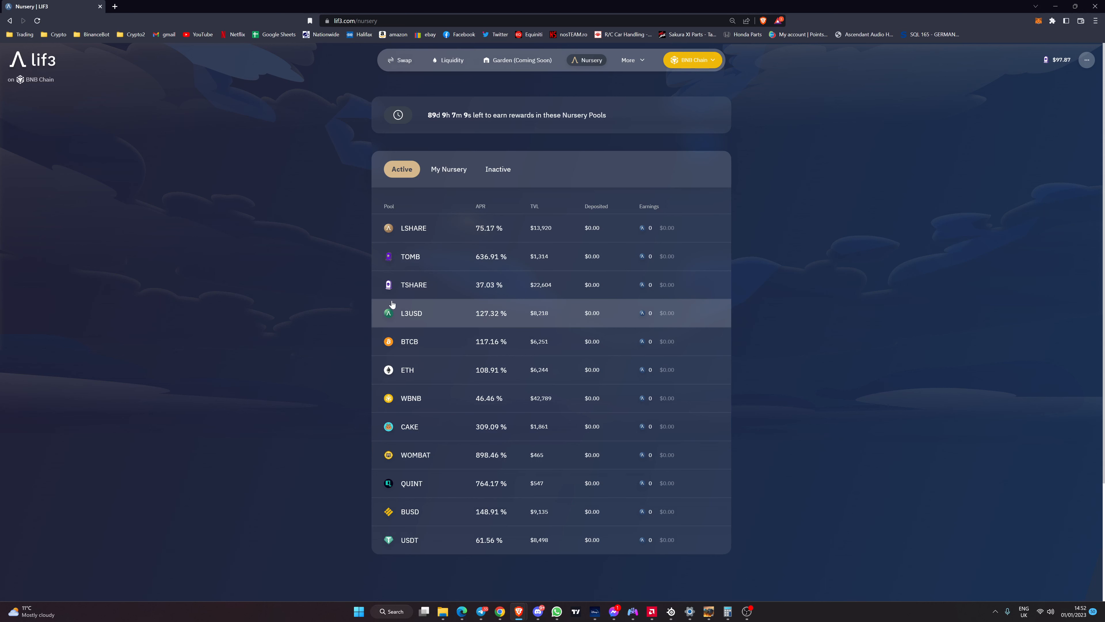
mouse_move(495, 451)
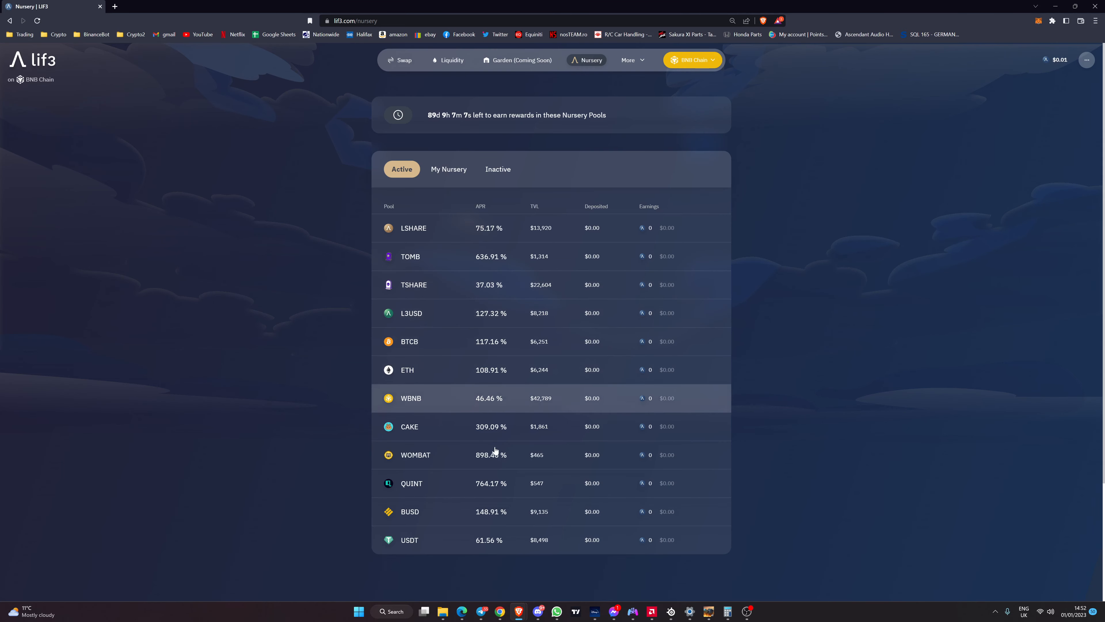
mouse_move(777, 462)
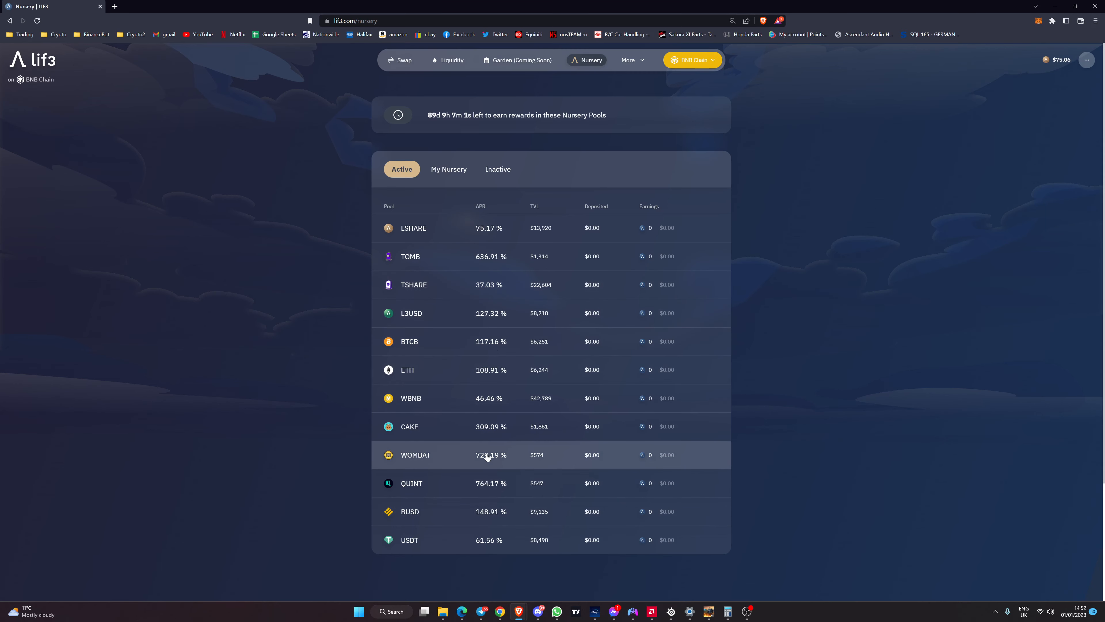
mouse_move(777, 294)
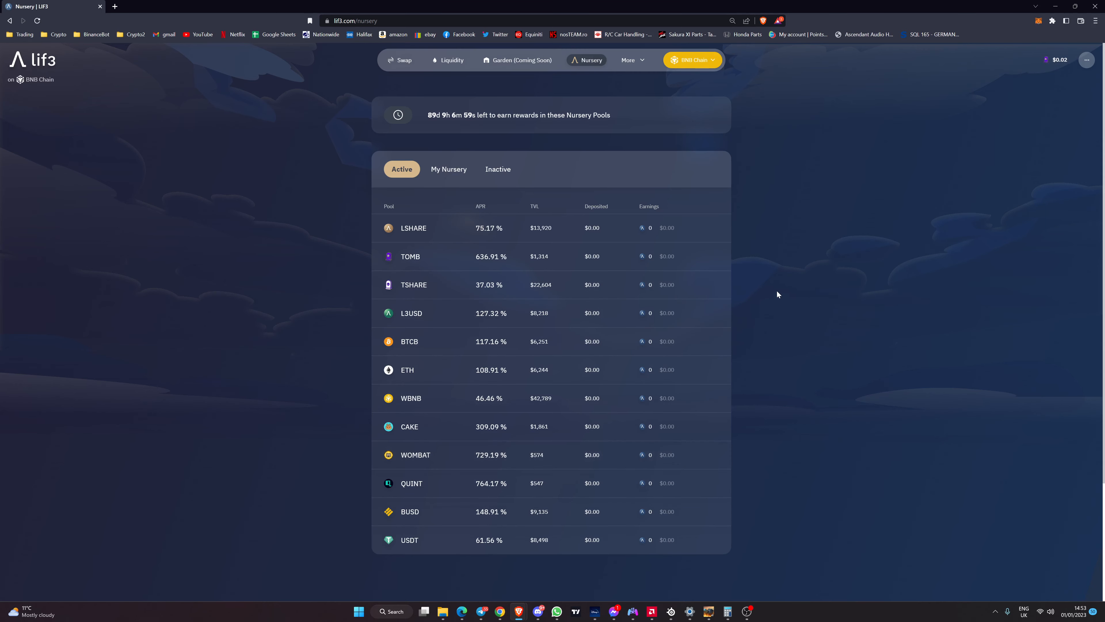
mouse_move(767, 316)
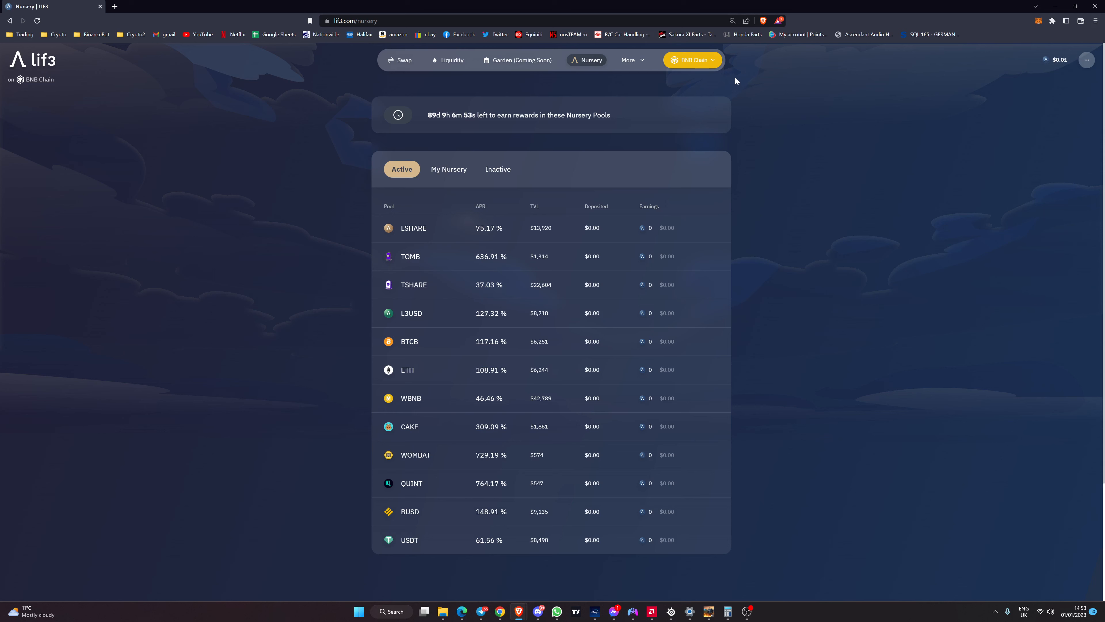
mouse_move(696, 67)
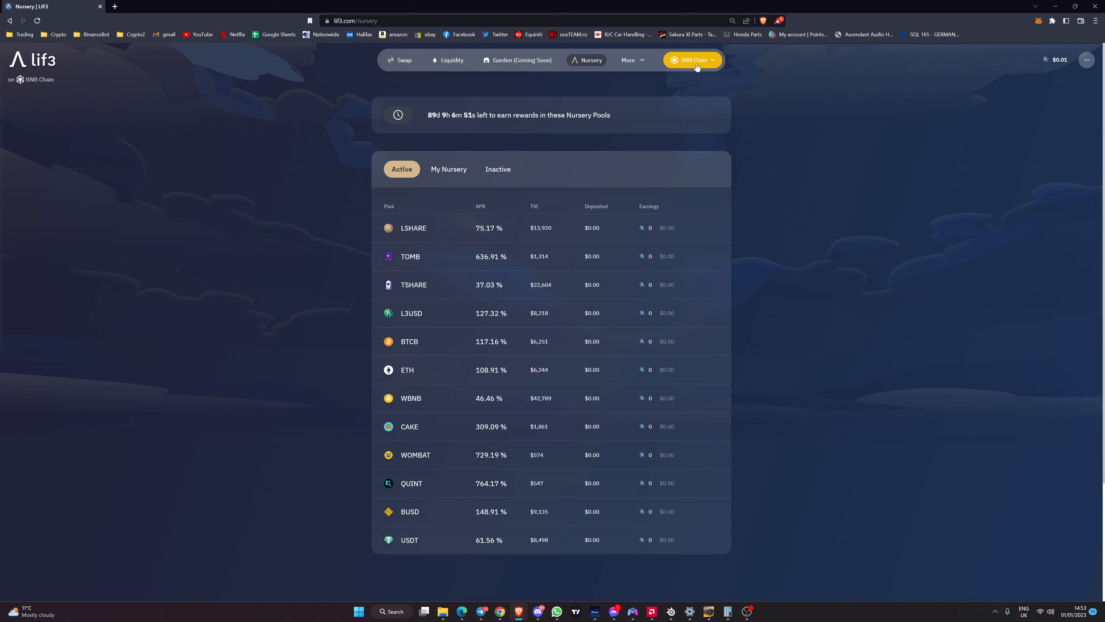
Open the chain list and the MetaMask wallet showing Account 2 with 0 BNB on Binance Smart Chain
left_click(692, 59)
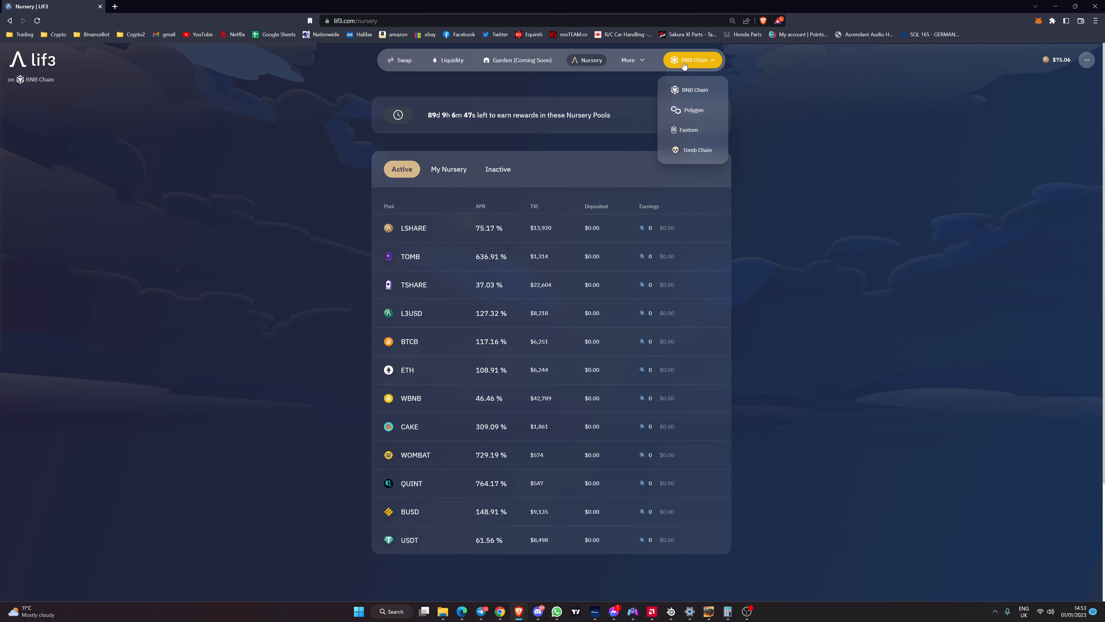
mouse_move(788, 188)
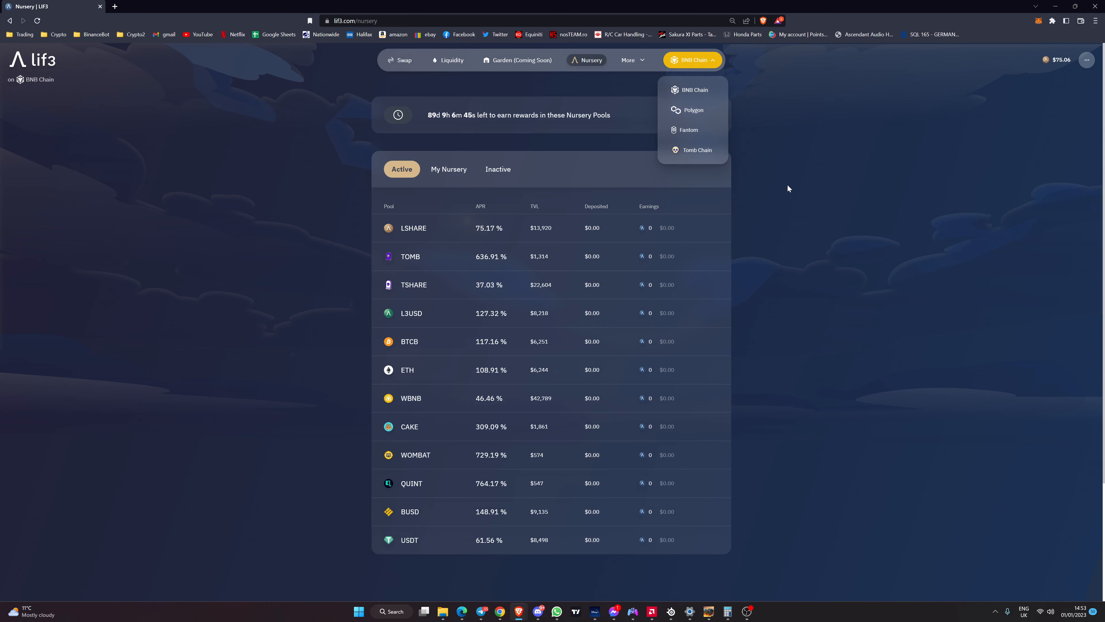
mouse_move(775, 177)
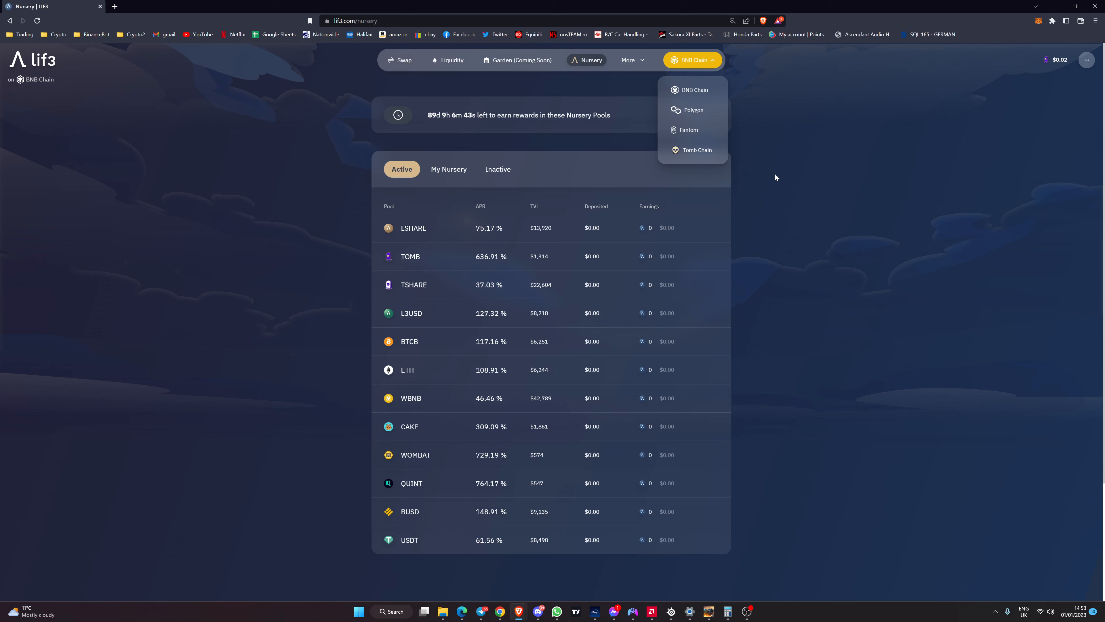
mouse_move(1020, 207)
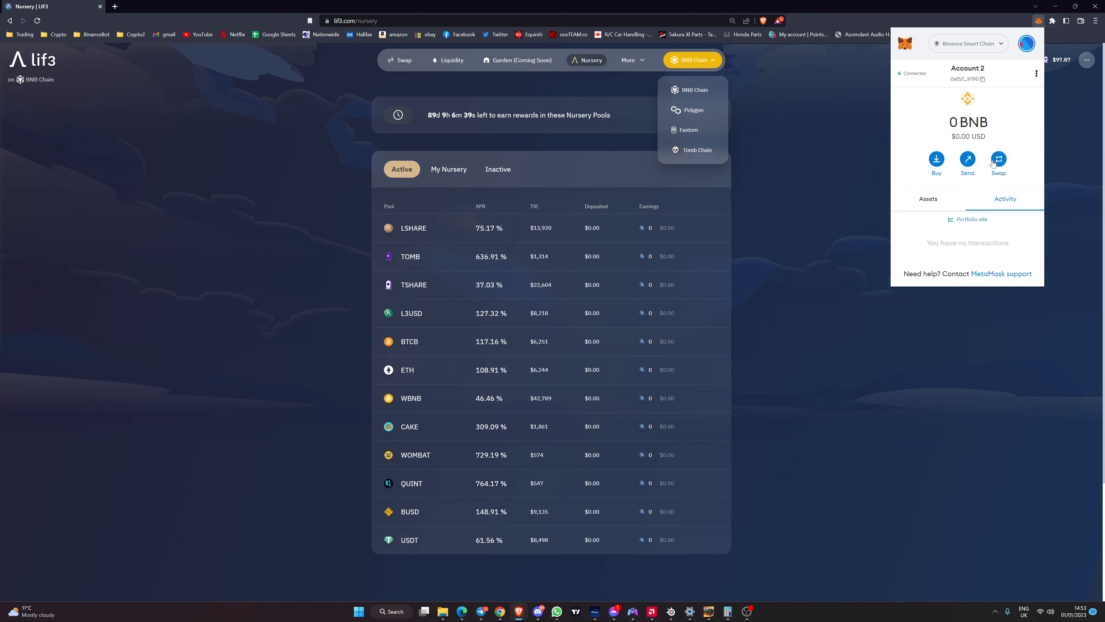
double_click(968, 121)
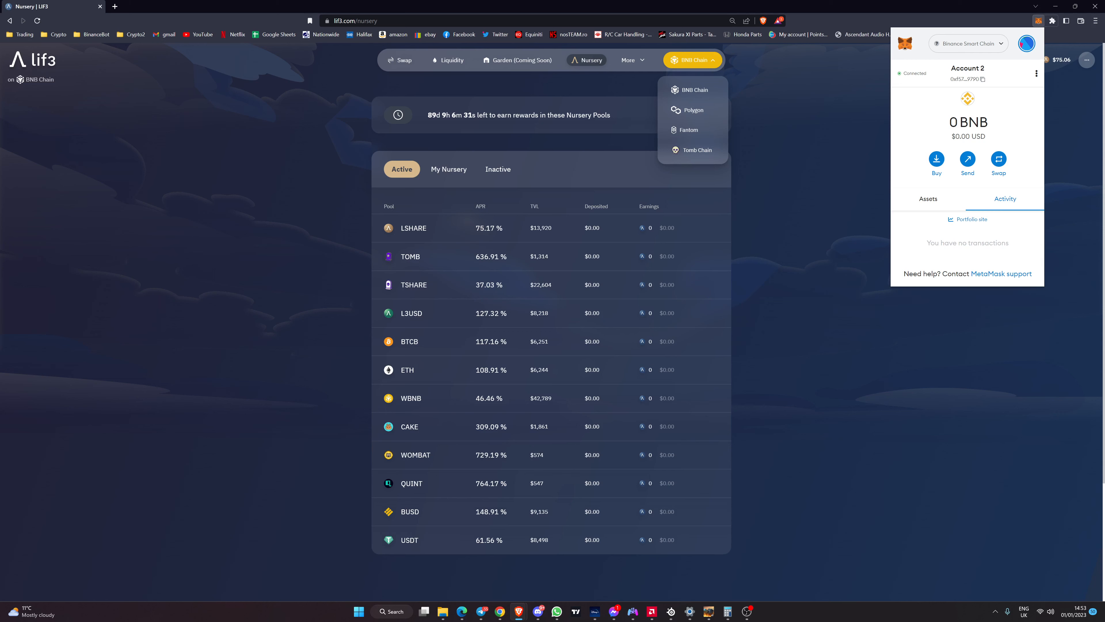
mouse_move(829, 223)
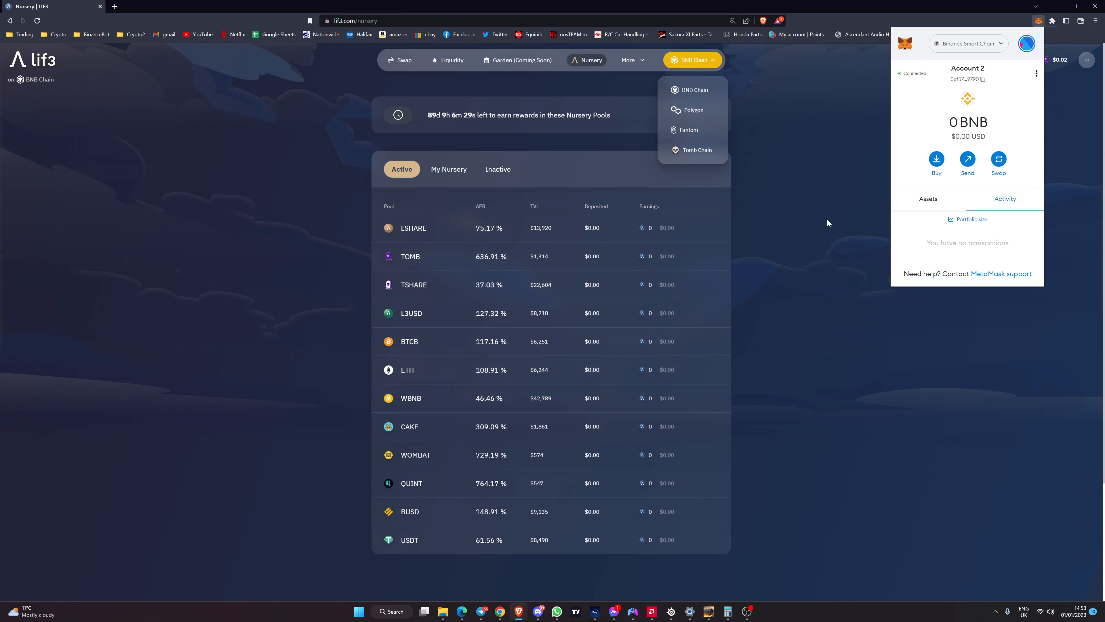
mouse_move(787, 273)
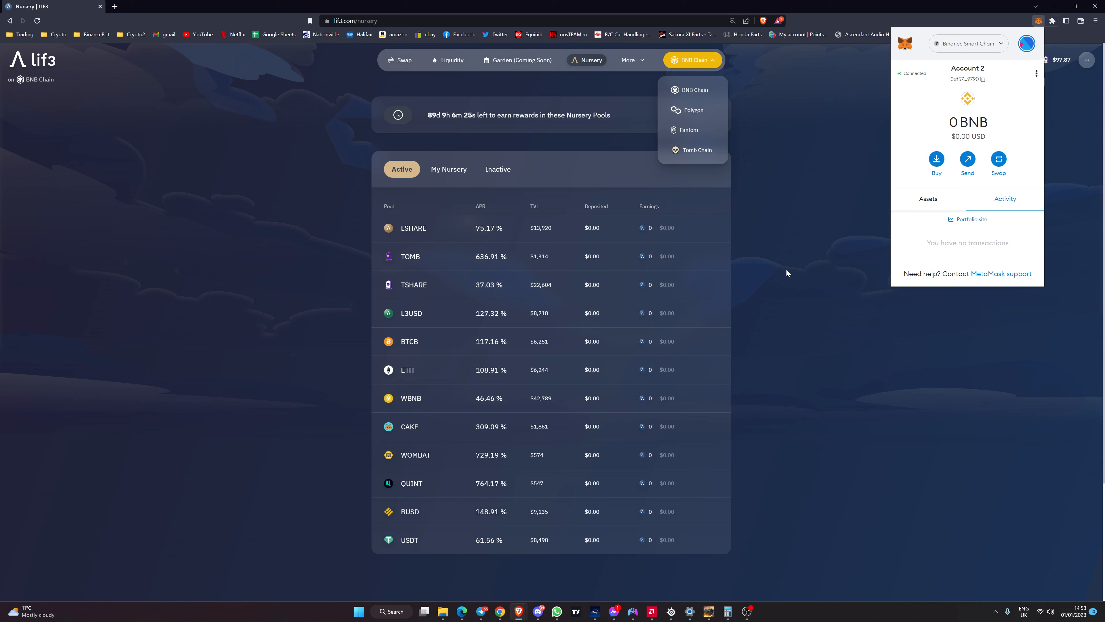
mouse_move(793, 282)
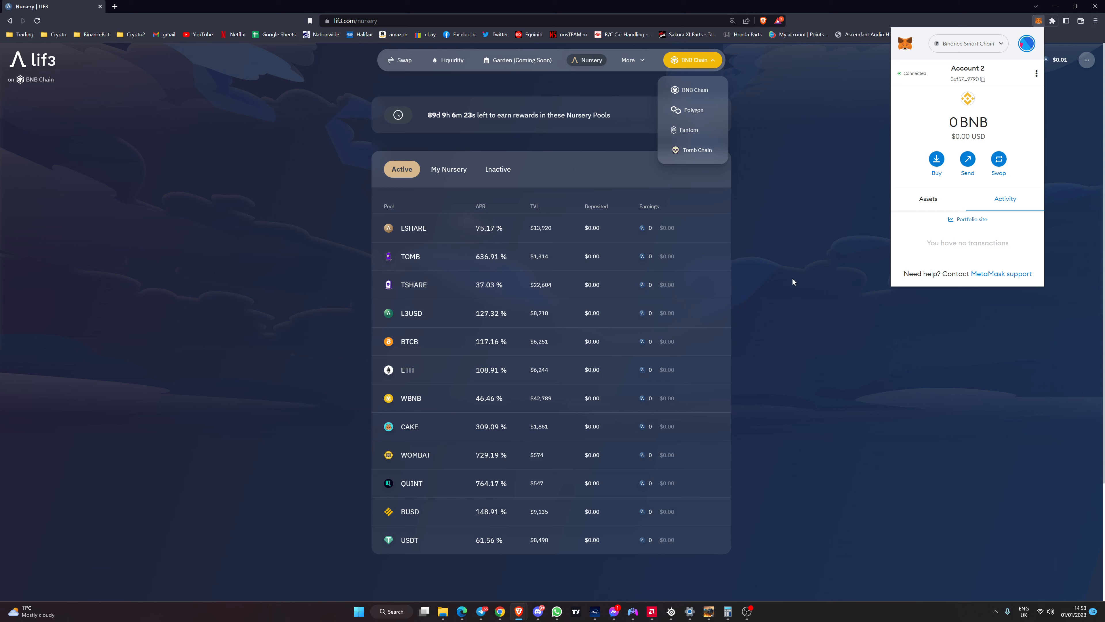
mouse_move(790, 261)
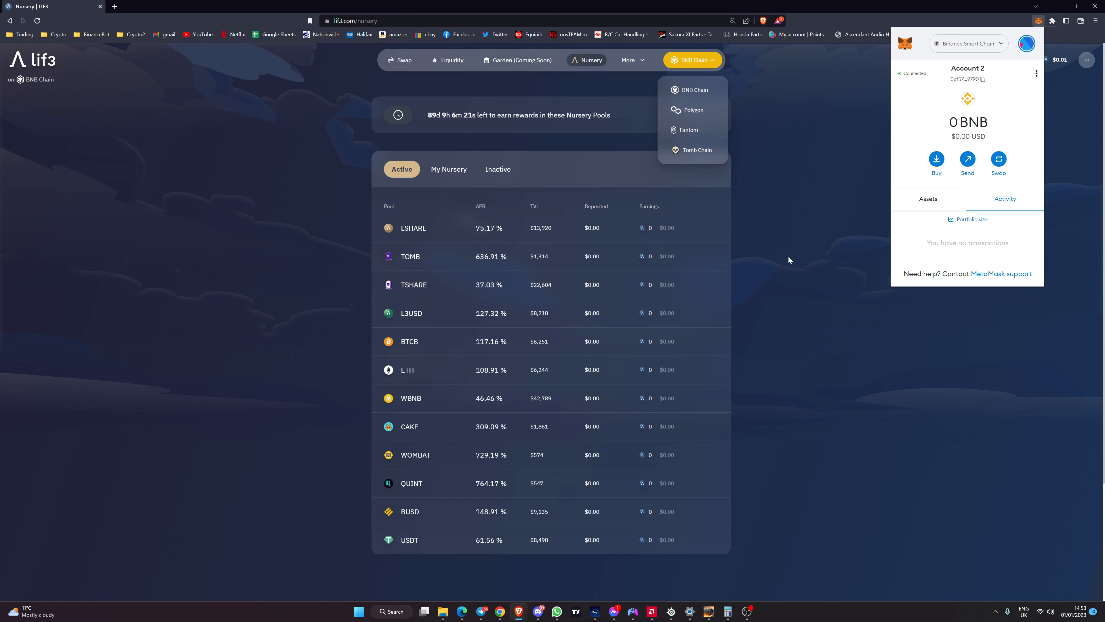
mouse_move(800, 254)
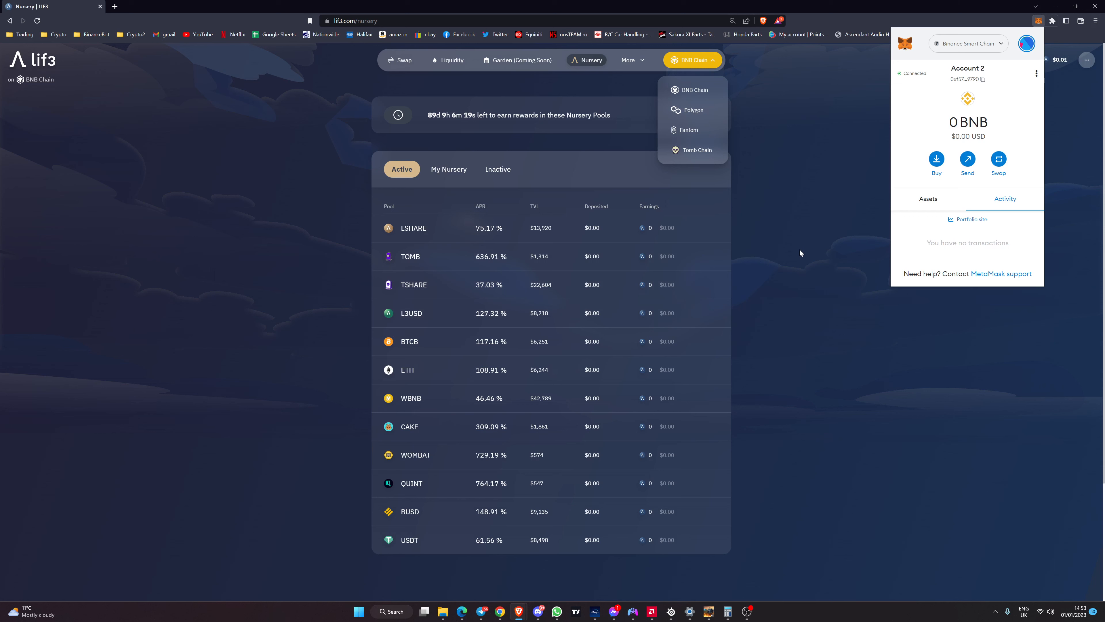
Switch Lif3 and the MetaMask wallet to Polygon so the Nursery lists L3USD and QUICK pools
left_click(800, 254)
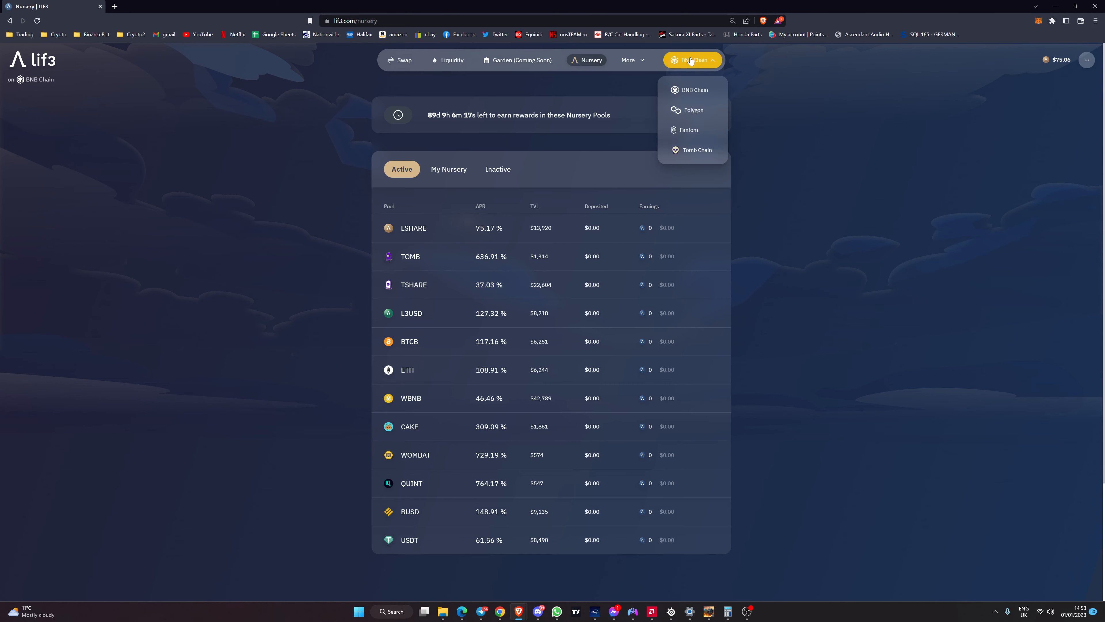
mouse_move(692, 110)
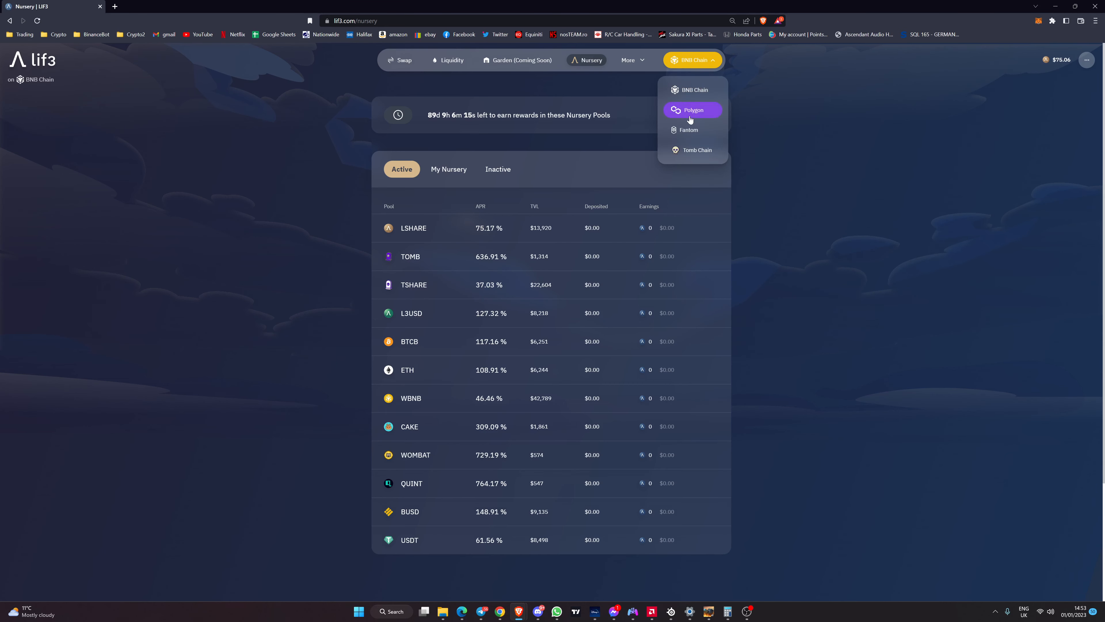
left_click(693, 110)
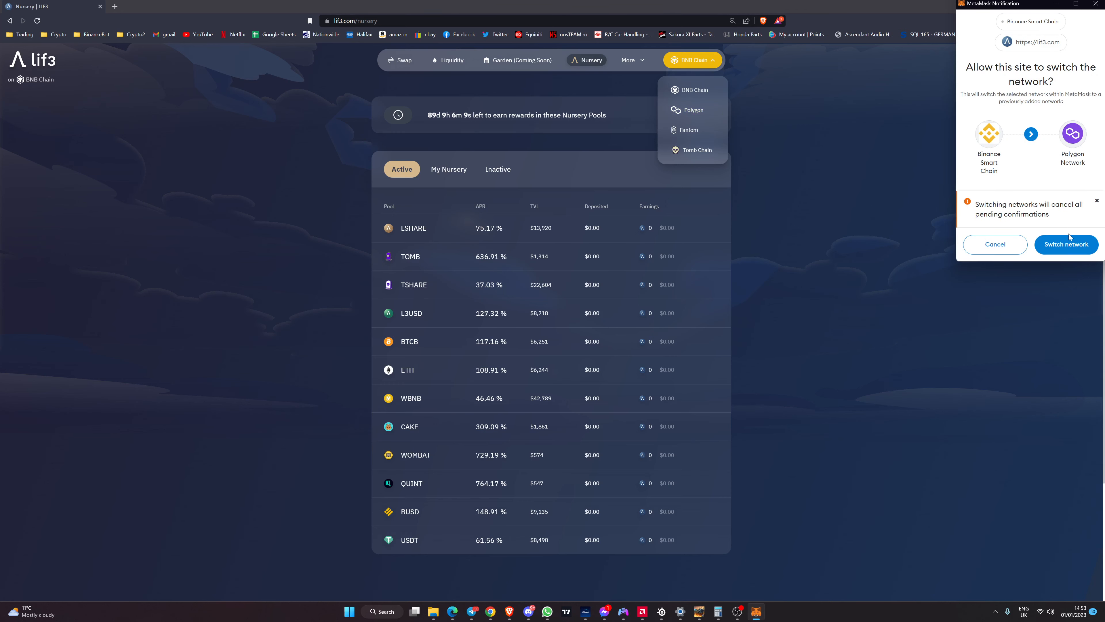
left_click(1066, 244)
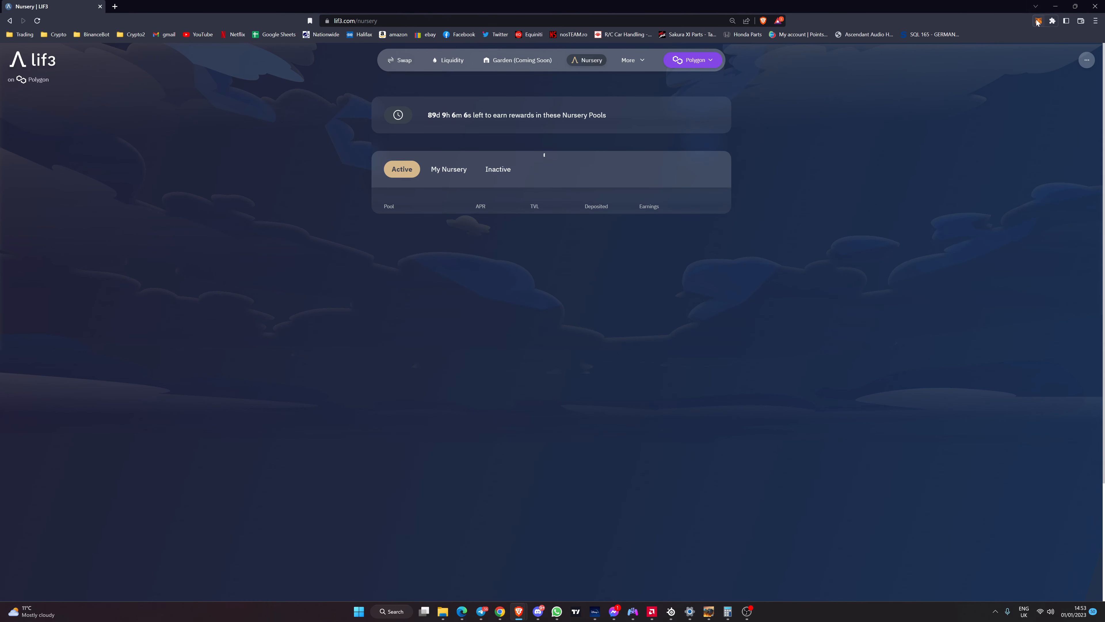
left_click(1037, 21)
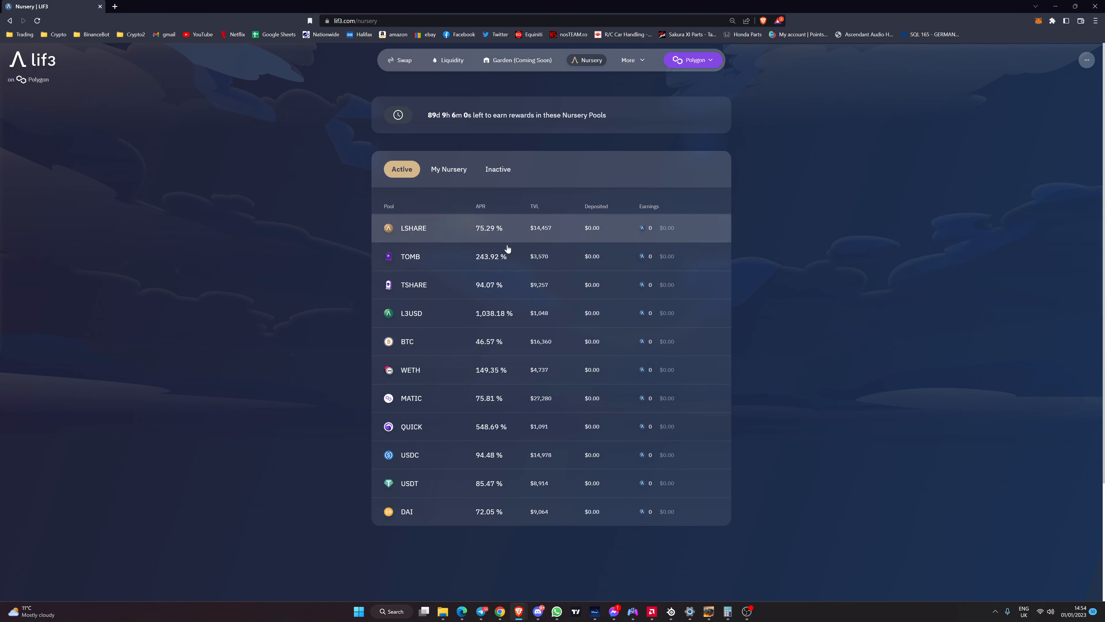
mouse_move(493, 313)
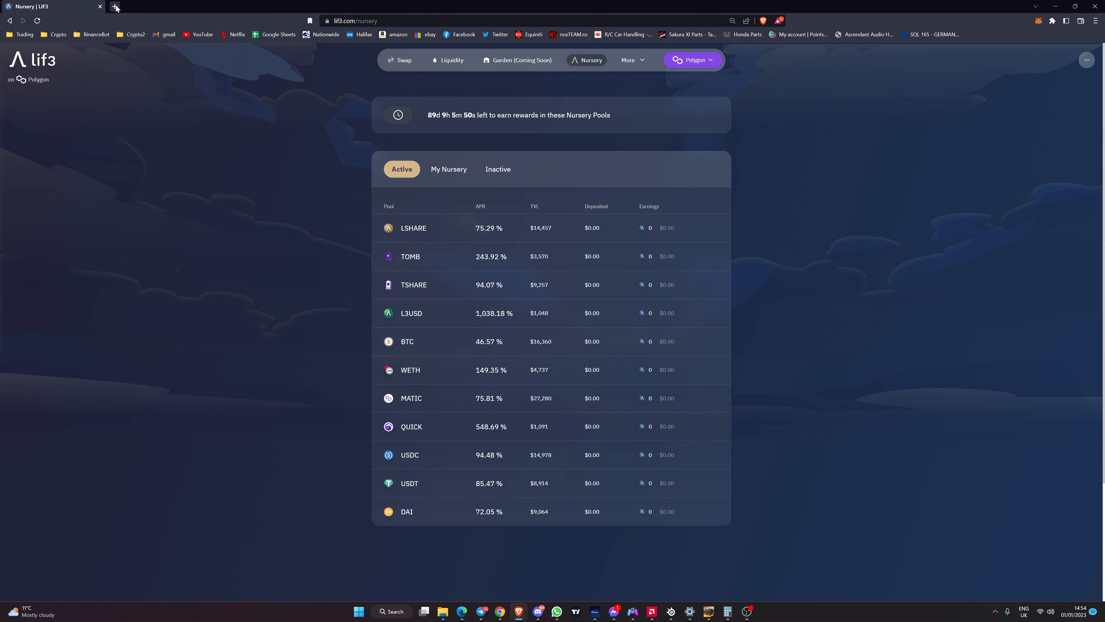
mouse_move(115, 7)
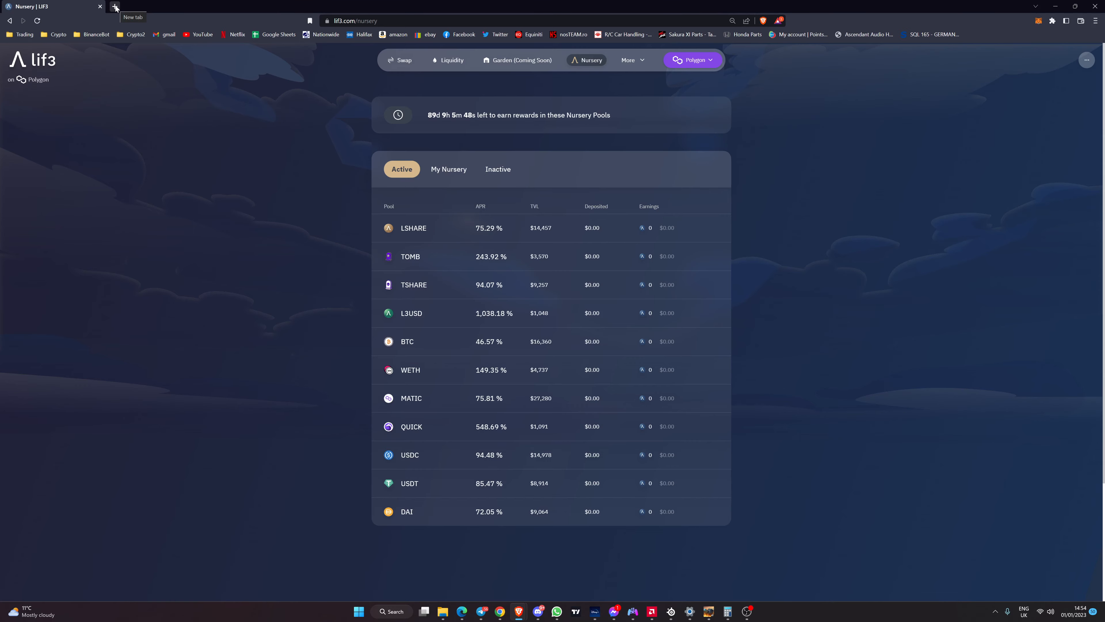
Open app.multichain.org's cross-chain router in a new tab, showing LIF3 from Polygon to BNB Chain
left_click(116, 7)
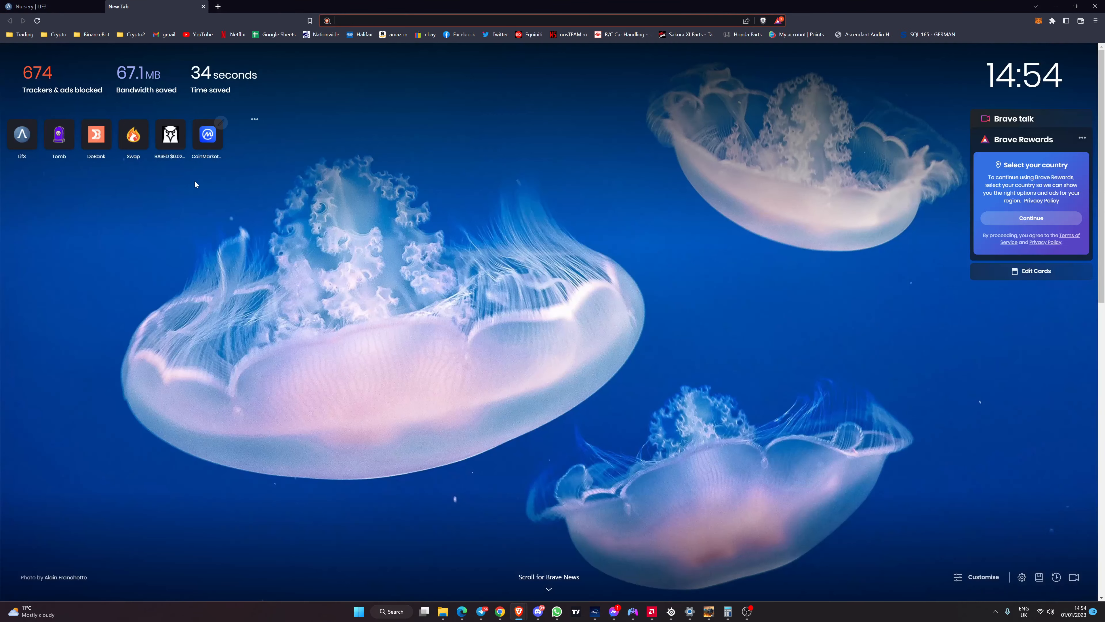
type("m")
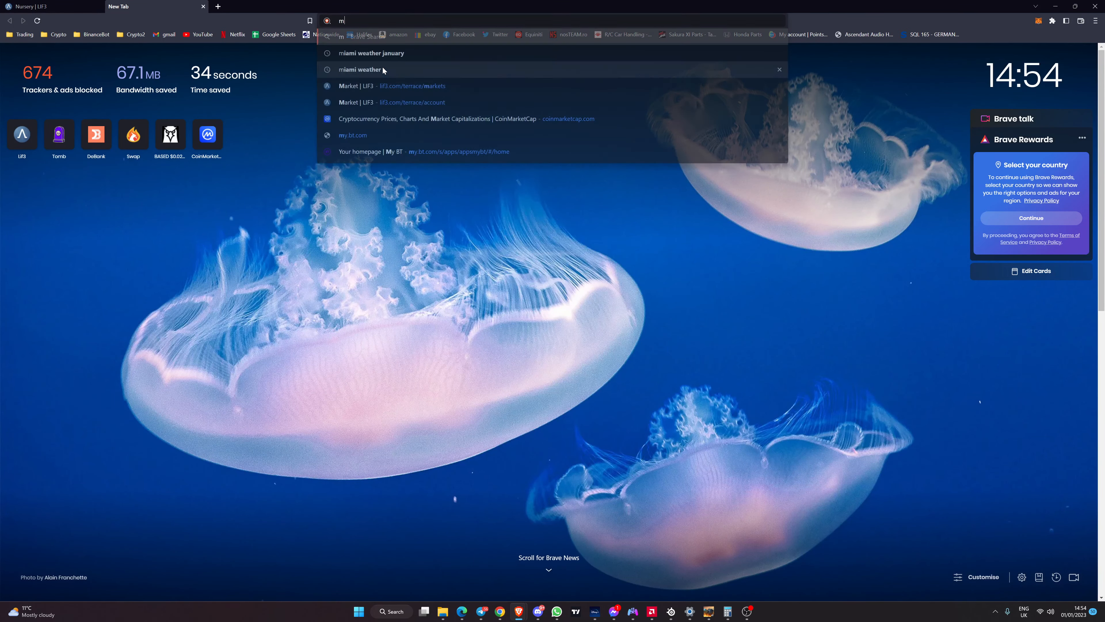
type("u")
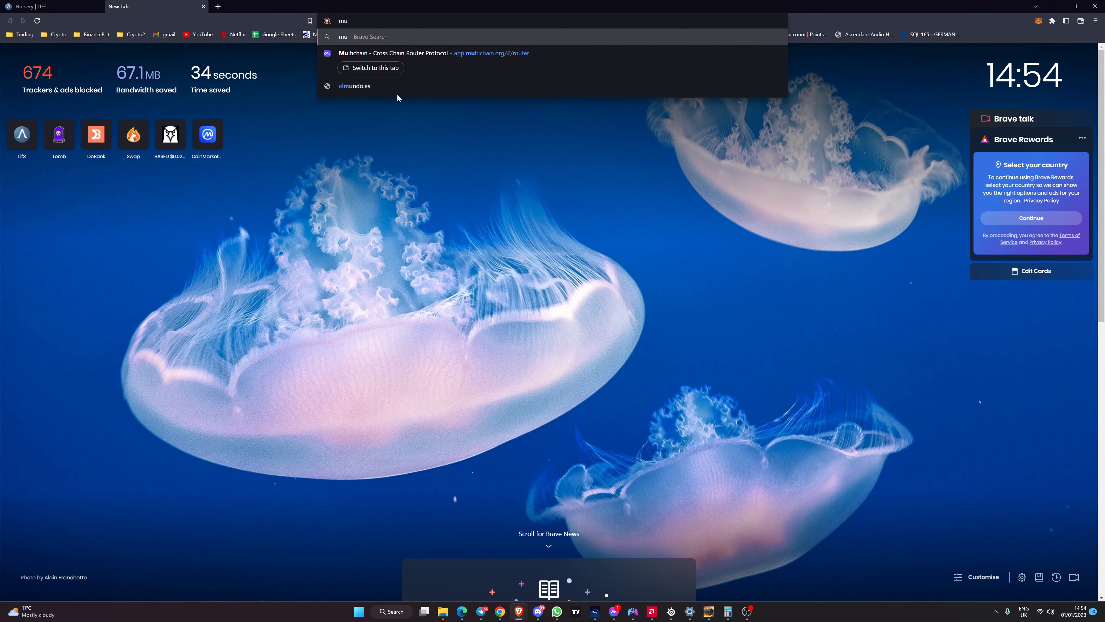
left_click(415, 53)
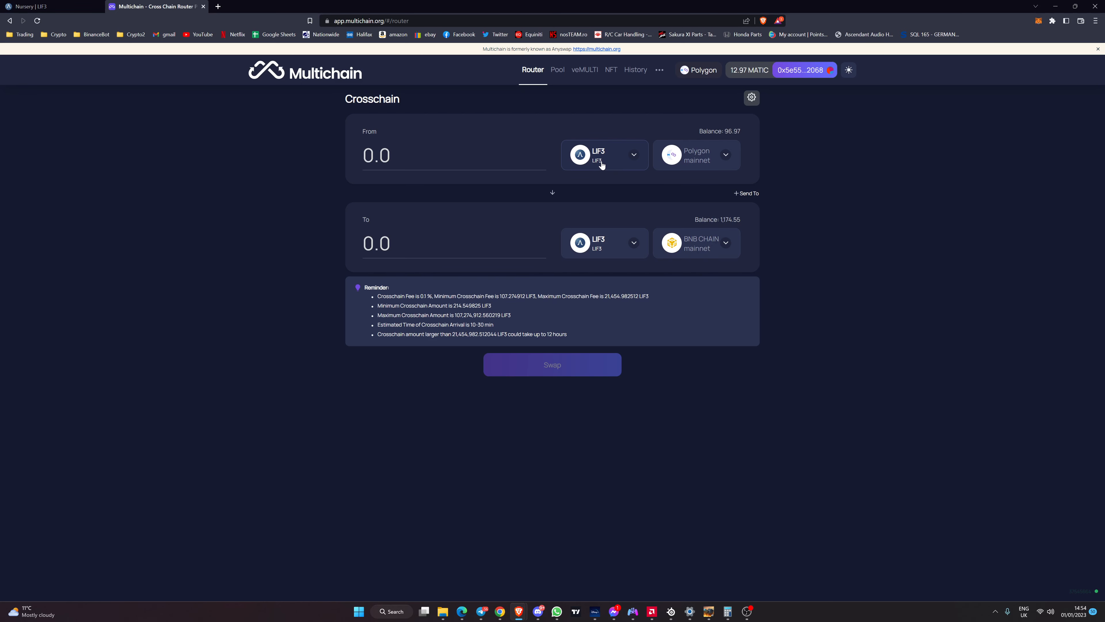
mouse_move(624, 260)
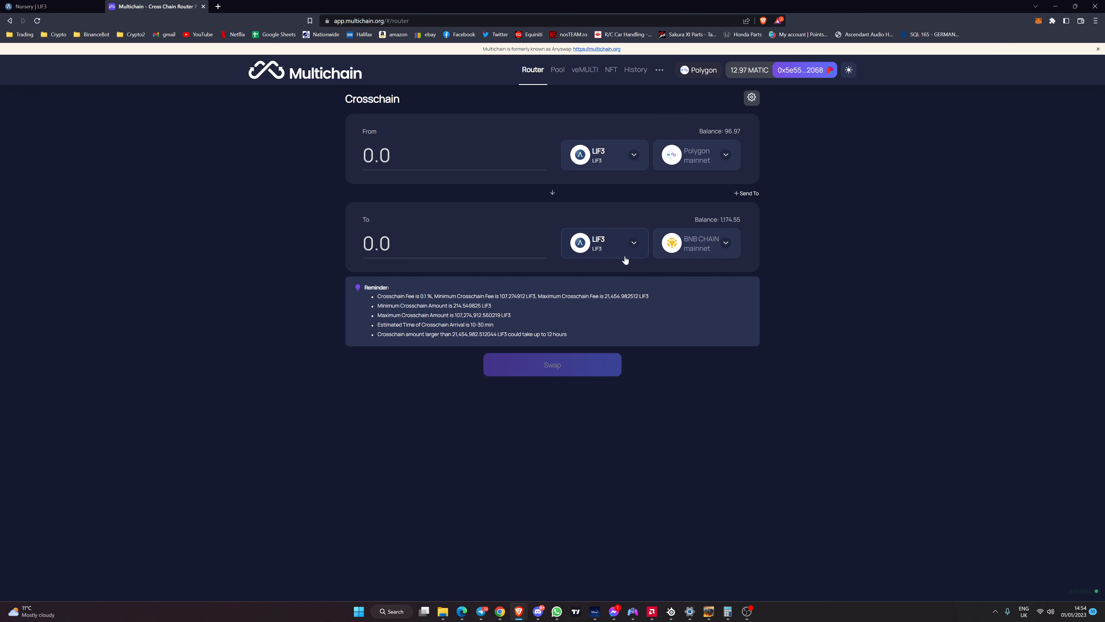
Search the token list for 'tomb', 'tsh', 'l3' and 'lsh', ending on LSHARE with 0 balance
left_click(603, 242)
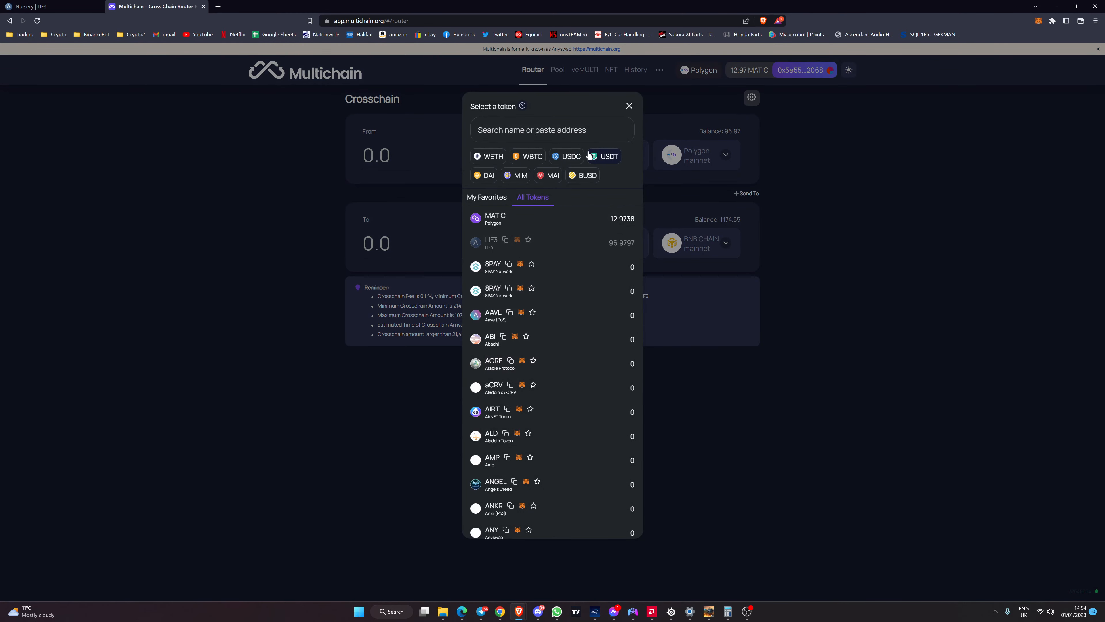
type("tomb")
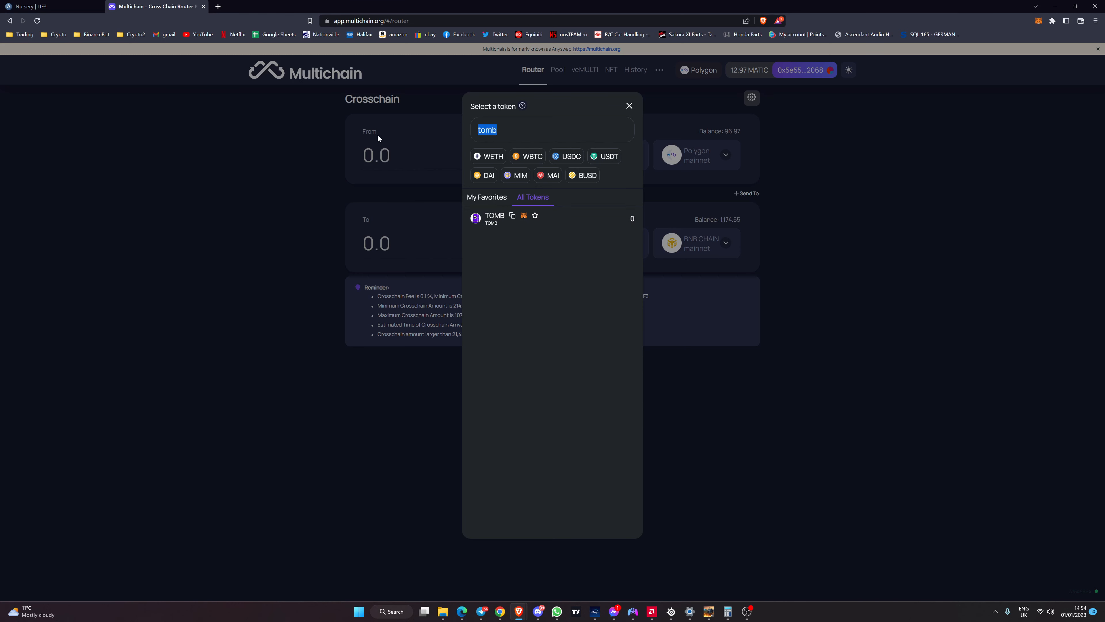
type("tsh")
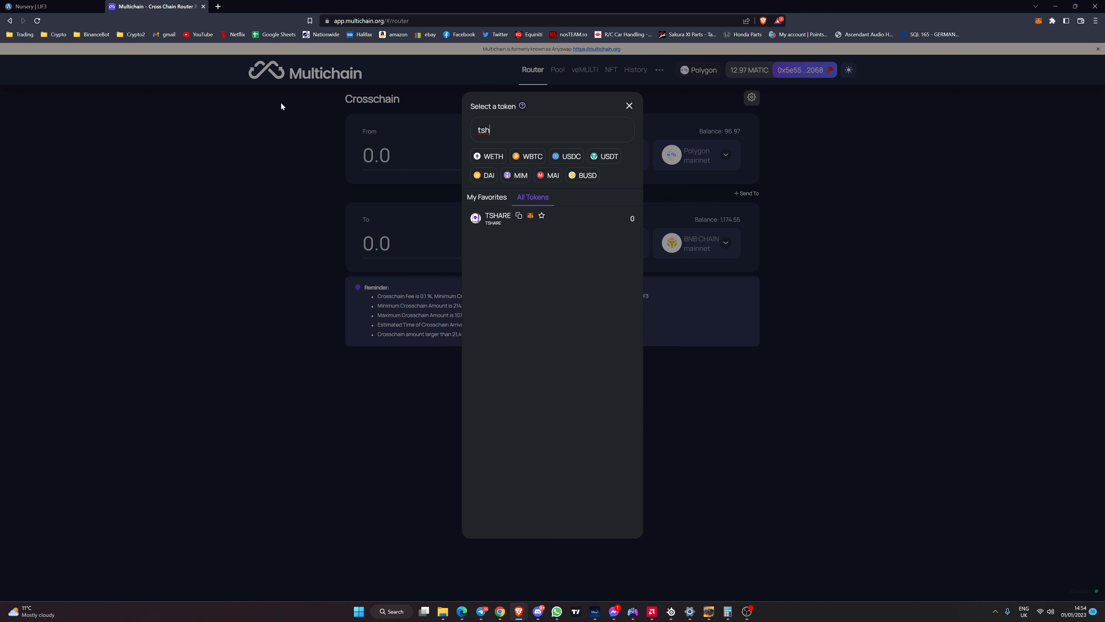
left_click(552, 129)
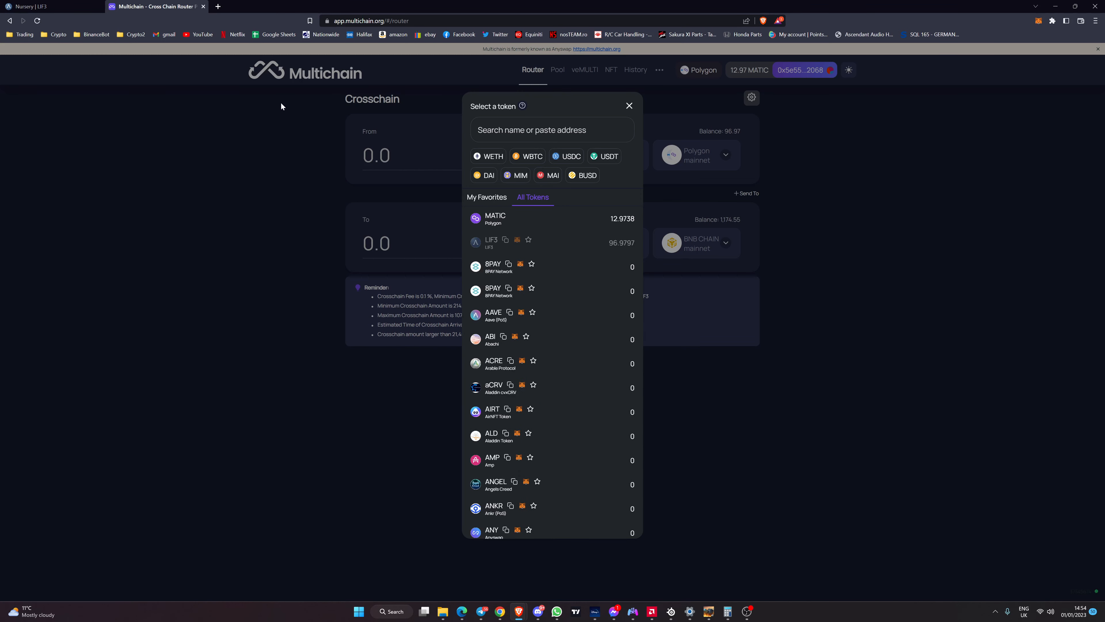
type("l3")
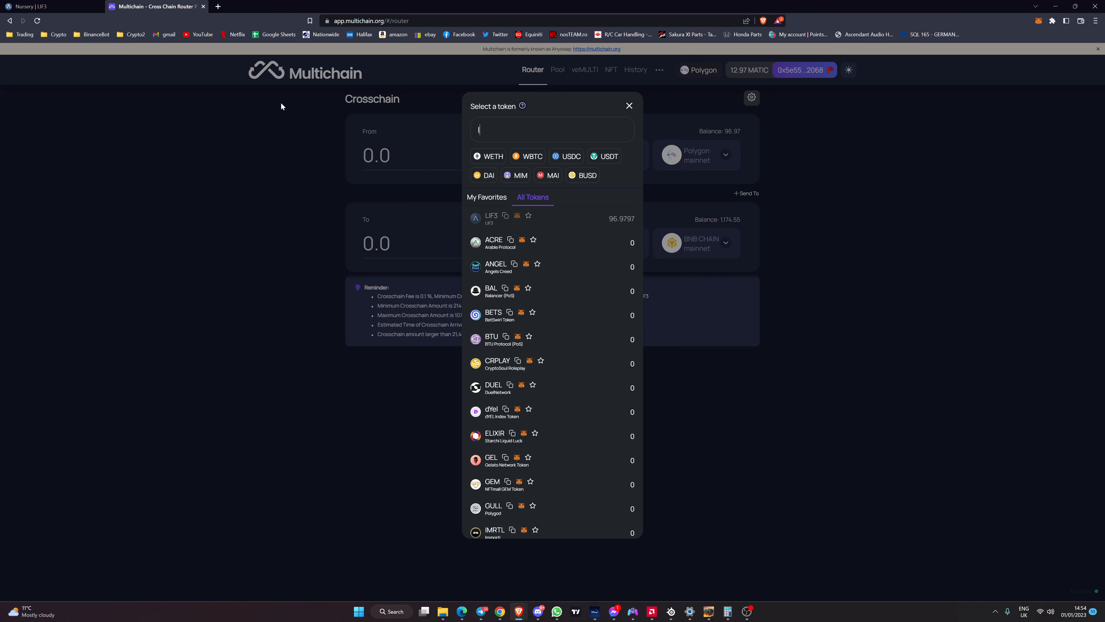
type("lsh")
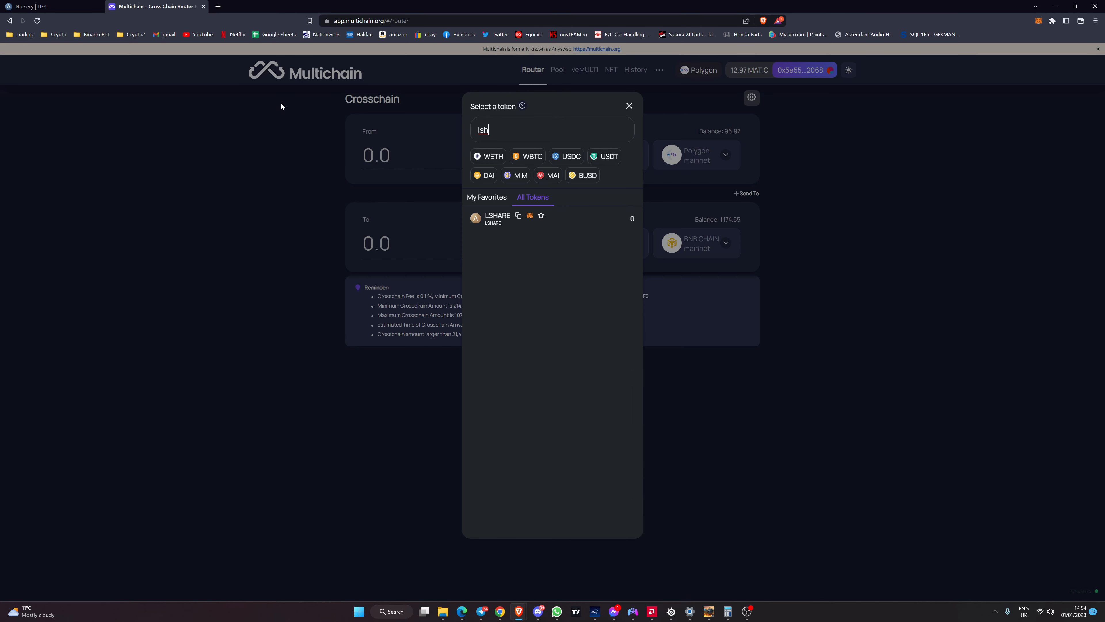
mouse_move(572, 204)
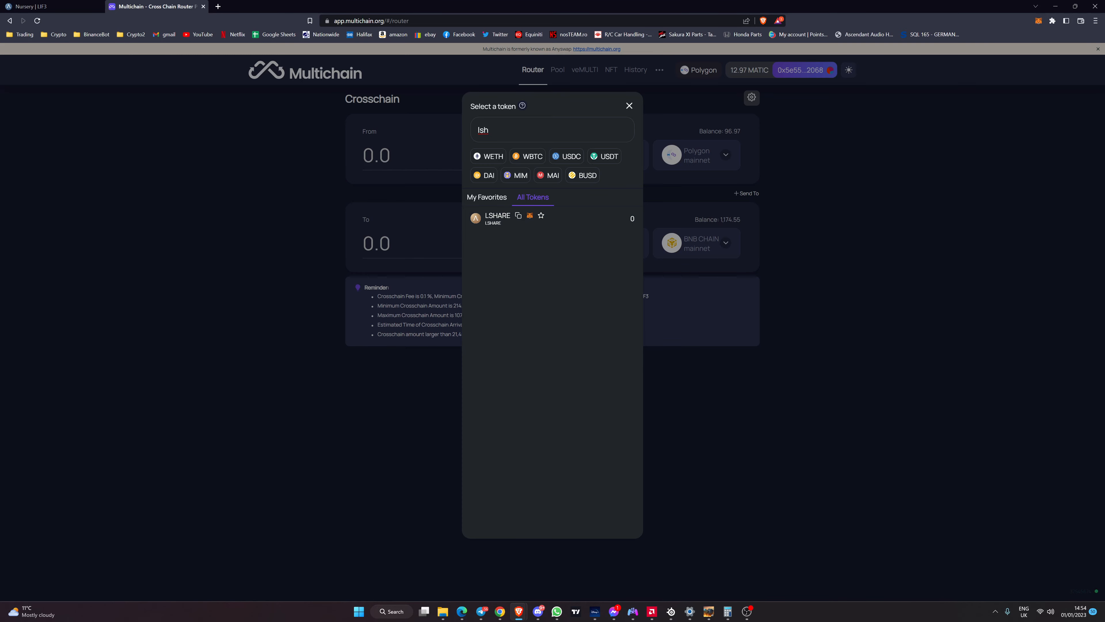
Change the bridge source network to Fantom mainnet, approving the switch in MetaMask
left_click(496, 218)
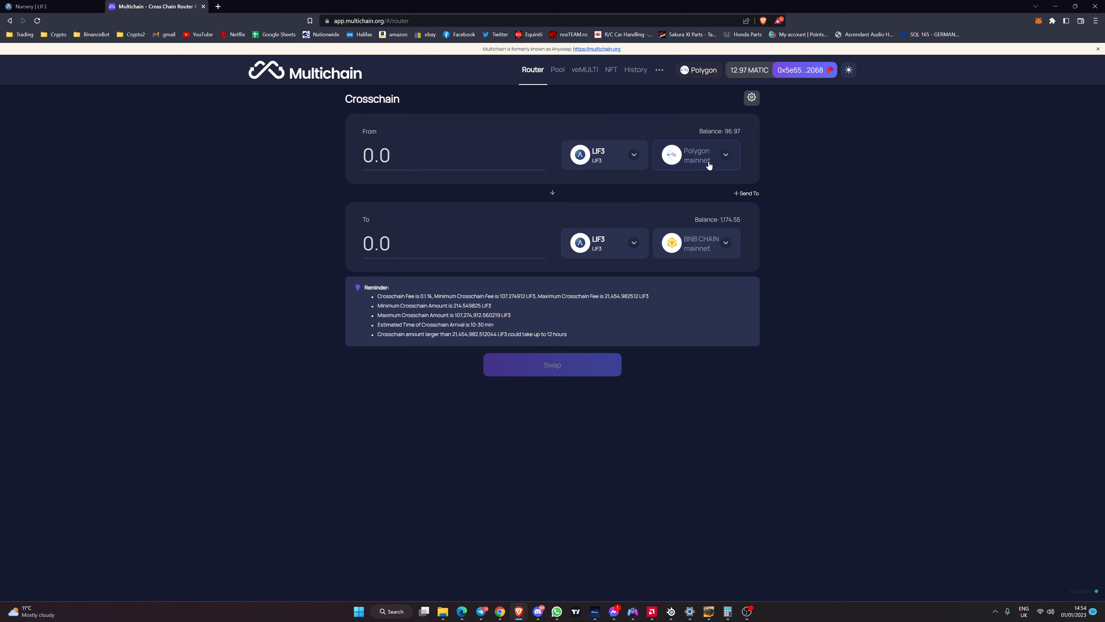
mouse_move(493, 194)
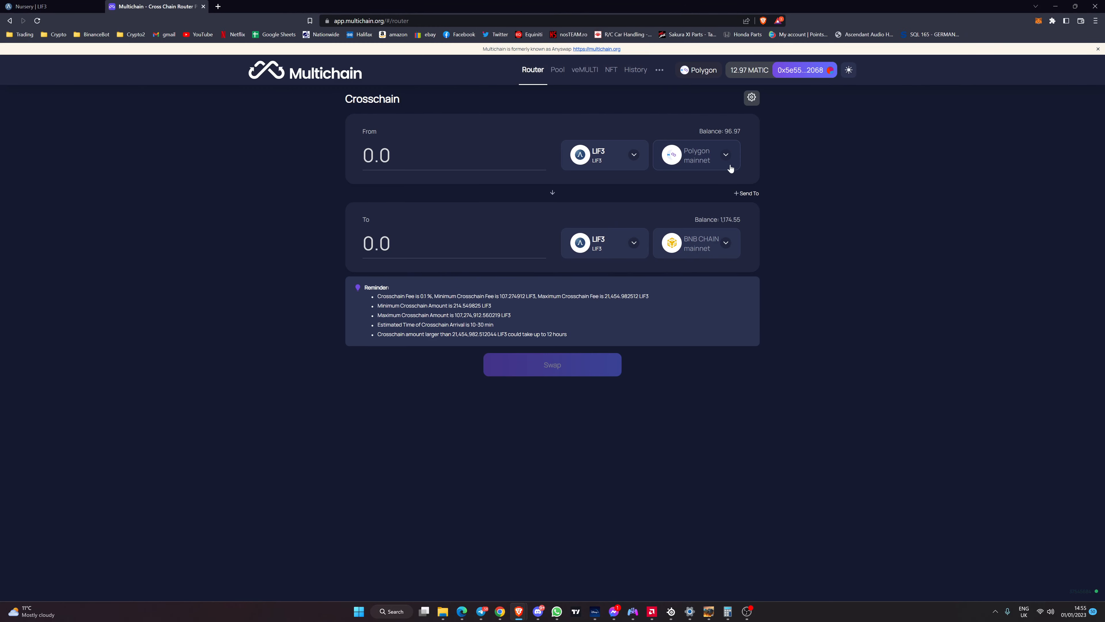
left_click(696, 154)
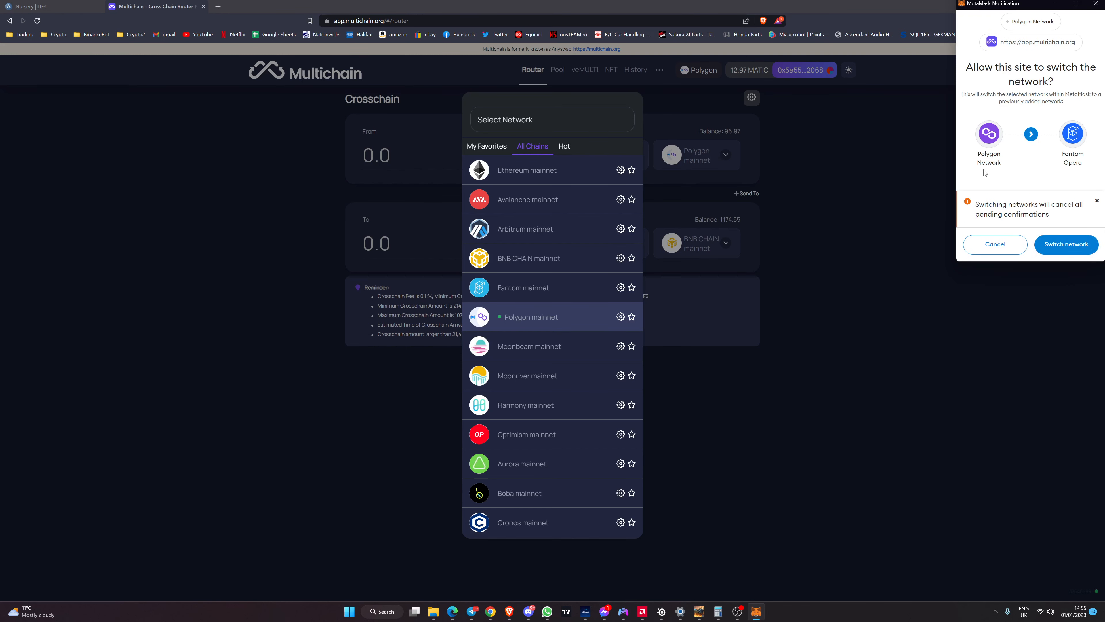
mouse_move(1011, 182)
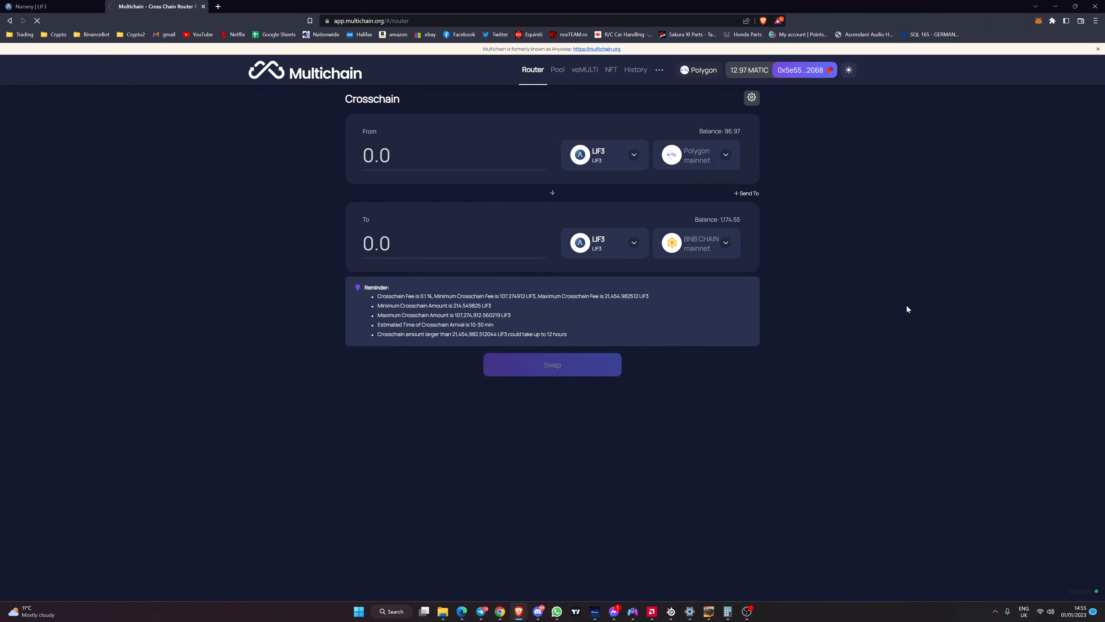
left_click(696, 154)
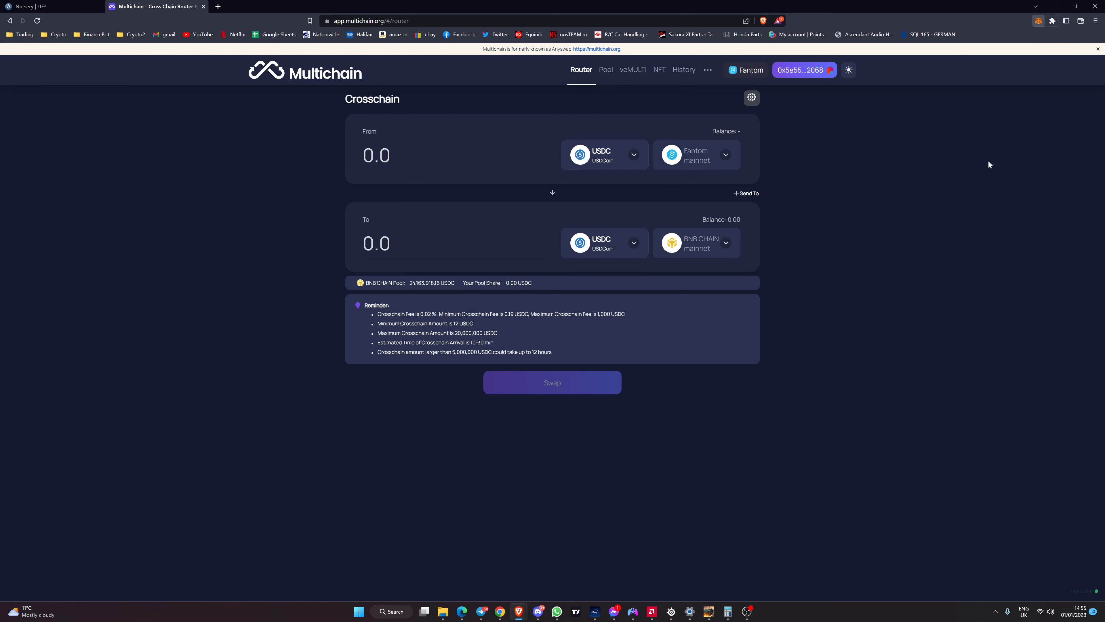
left_click(1038, 20)
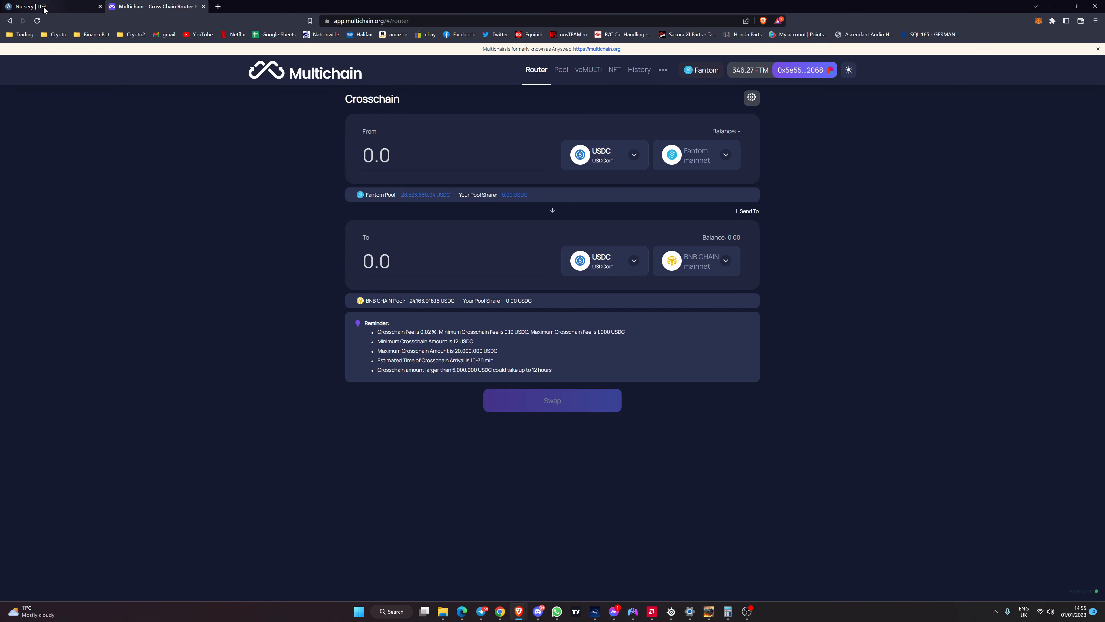
Visit tomb.com in a new tab to see token prices like TSHARE $98.55, then a fresh tab
left_click(217, 6)
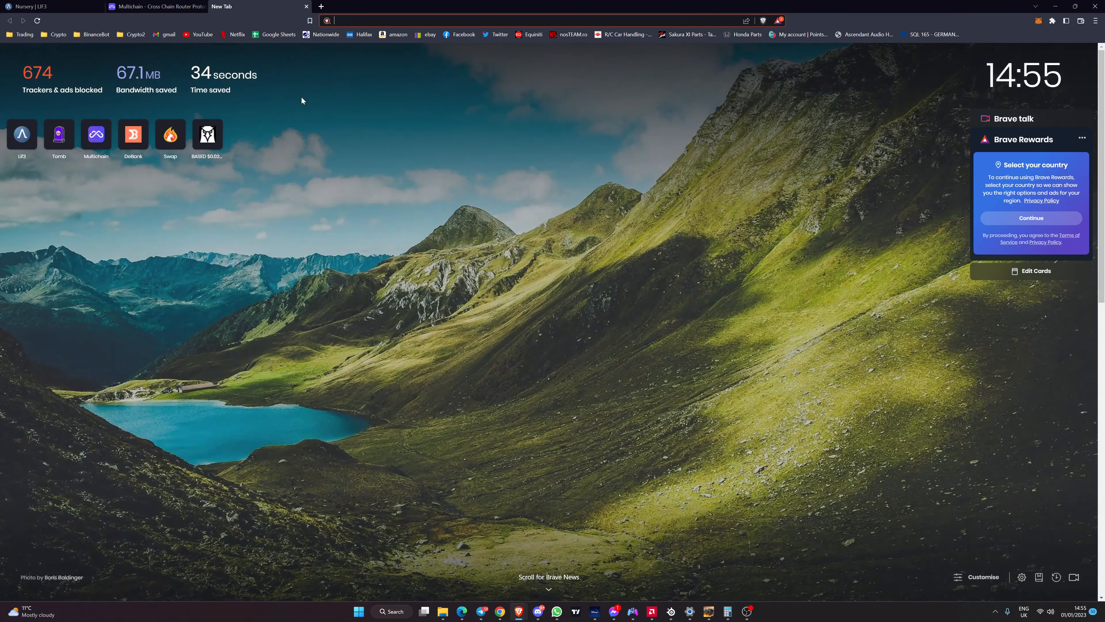
type("tomv")
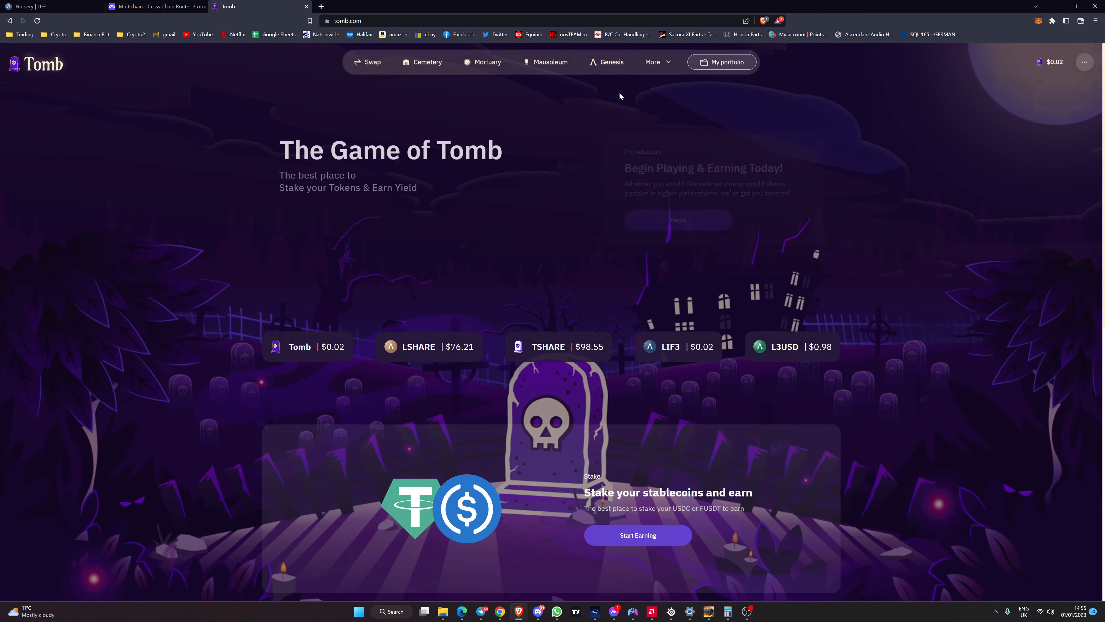
left_click(367, 62)
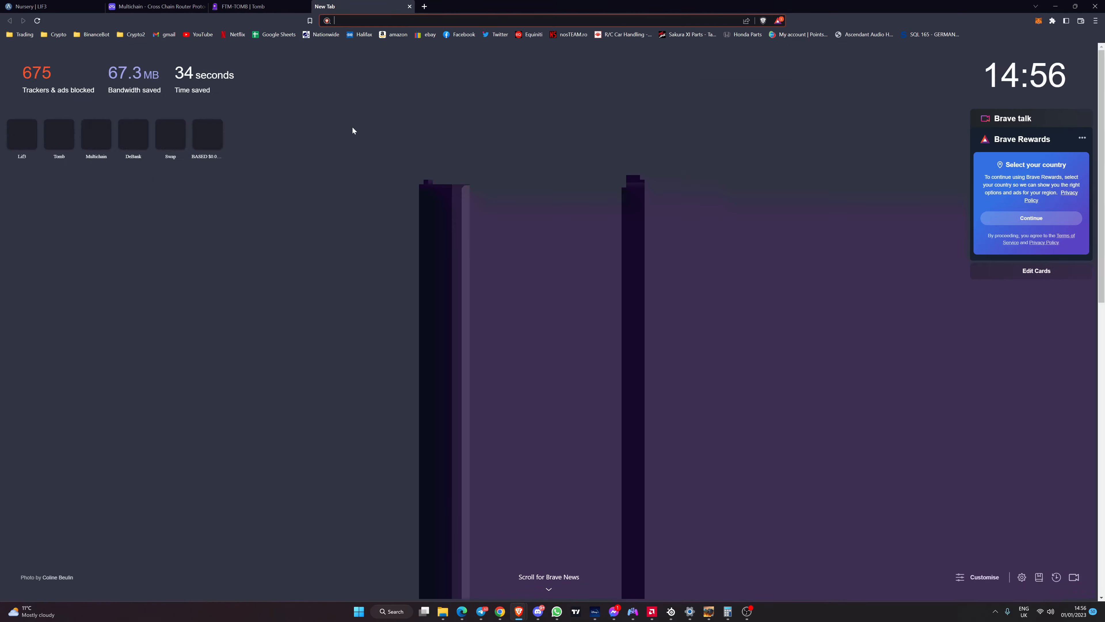
Go to ftm.curve.fi/factory/115 and set the swap direction from usdc to l3usd
type("115")
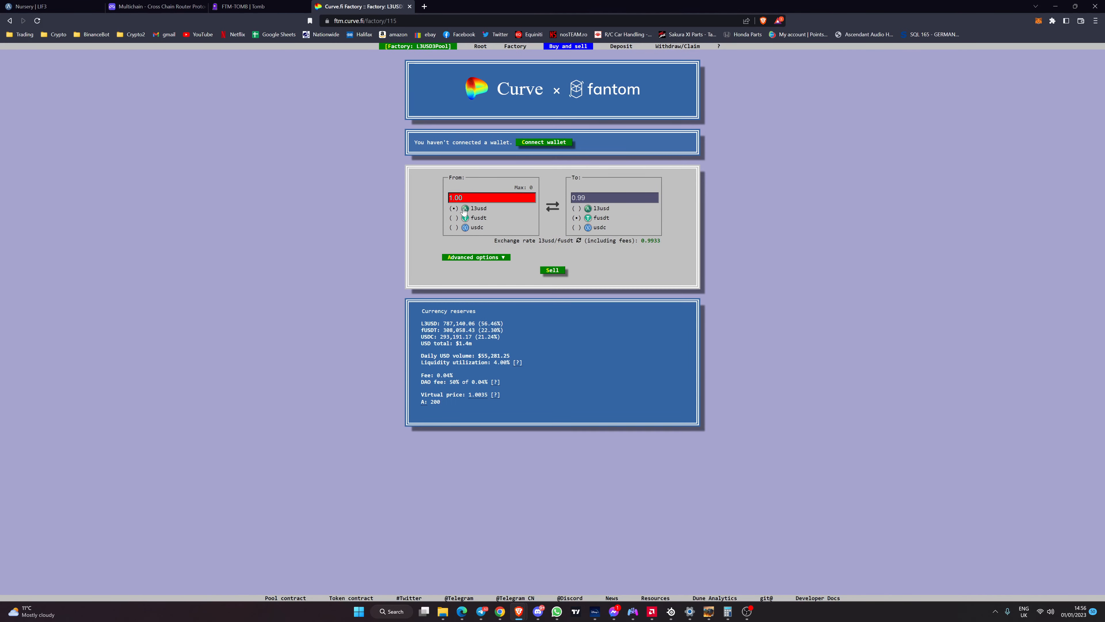
left_click(578, 227)
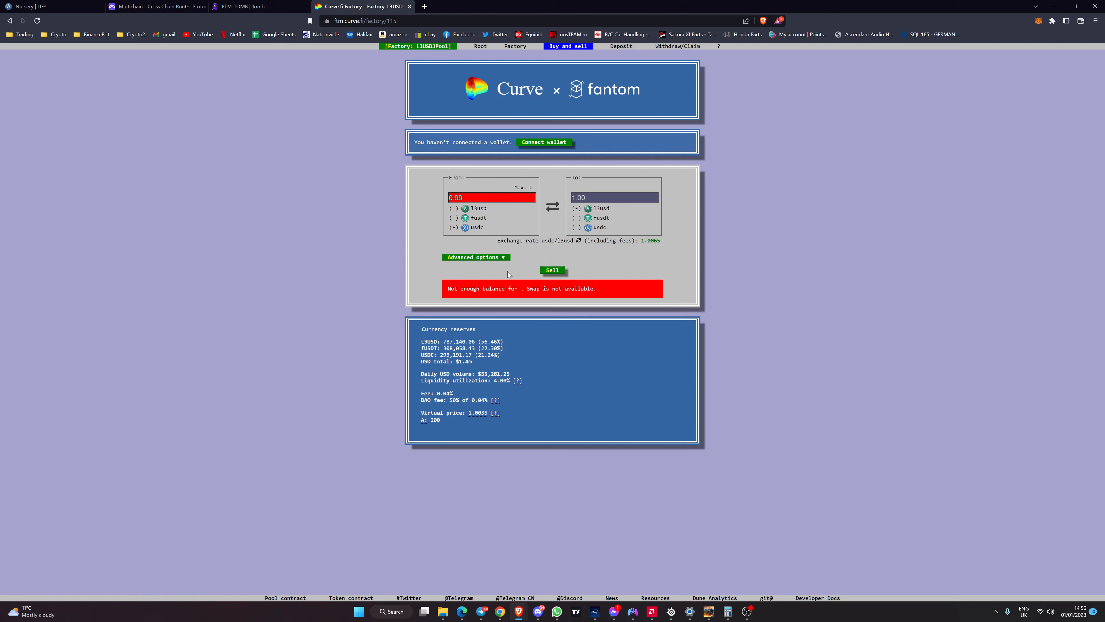
mouse_move(468, 267)
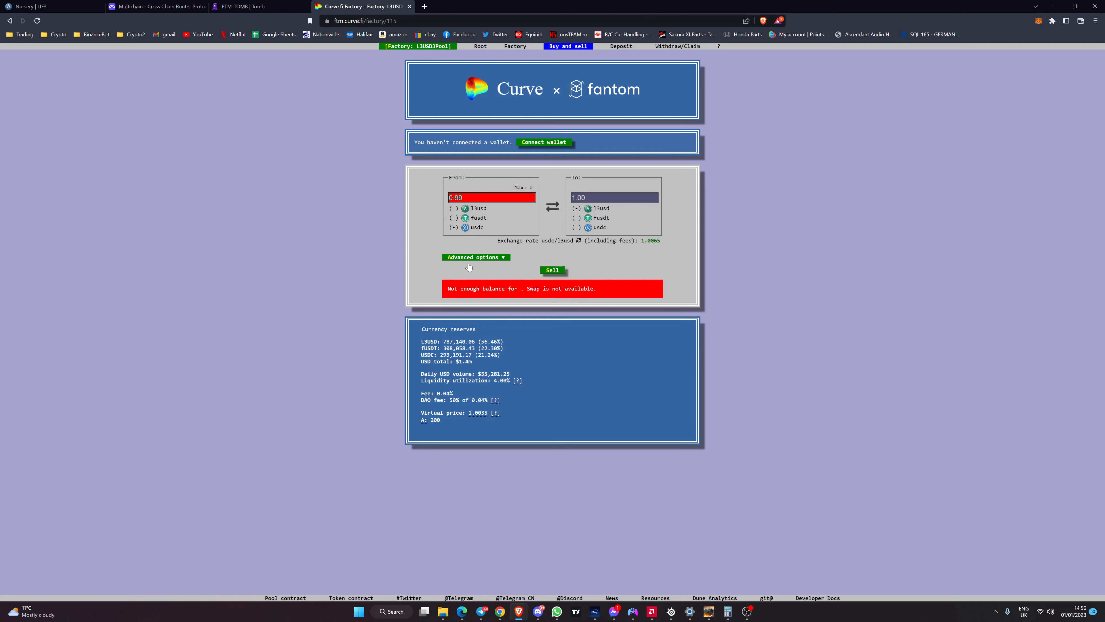
mouse_move(368, 102)
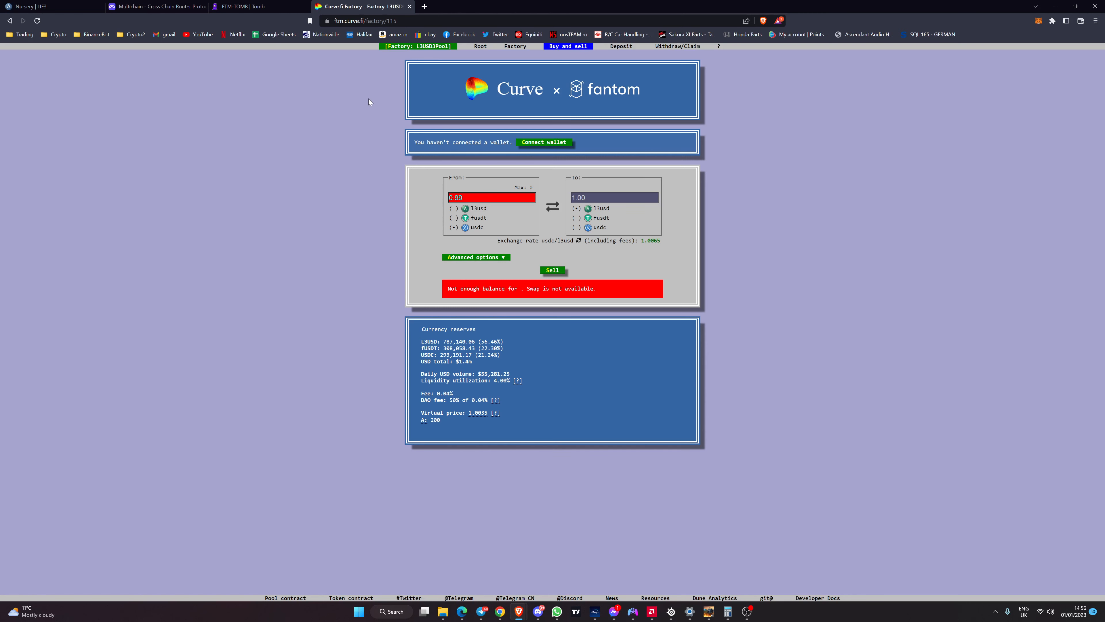
mouse_move(521, 176)
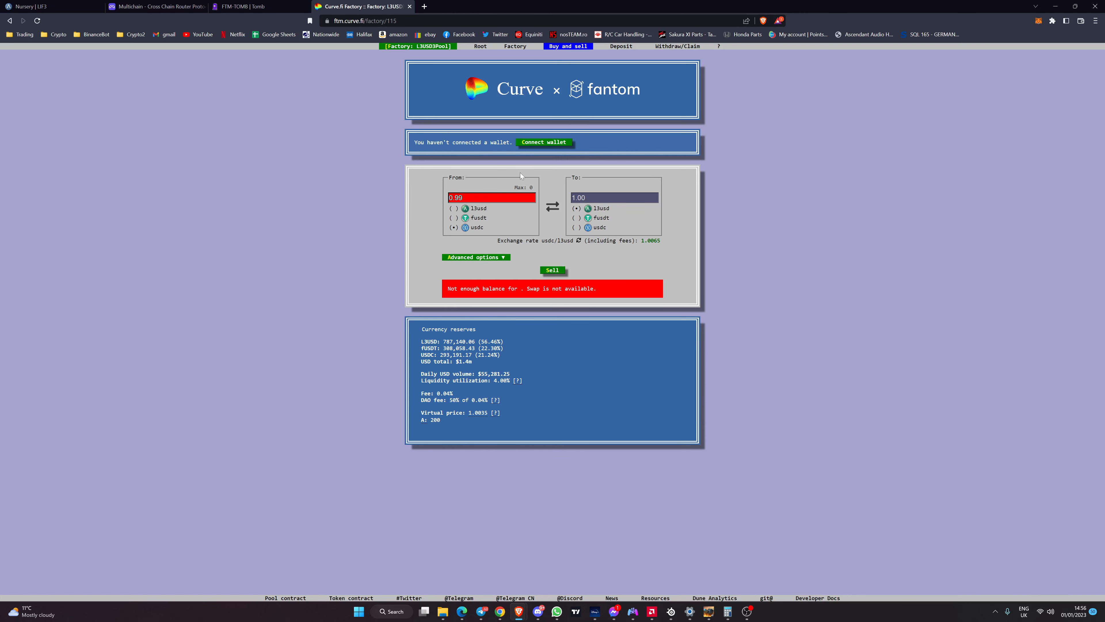
Set the router to bridge L3USD from Fantom to BNB Chain, then return to the Nursery tab
left_click(155, 6)
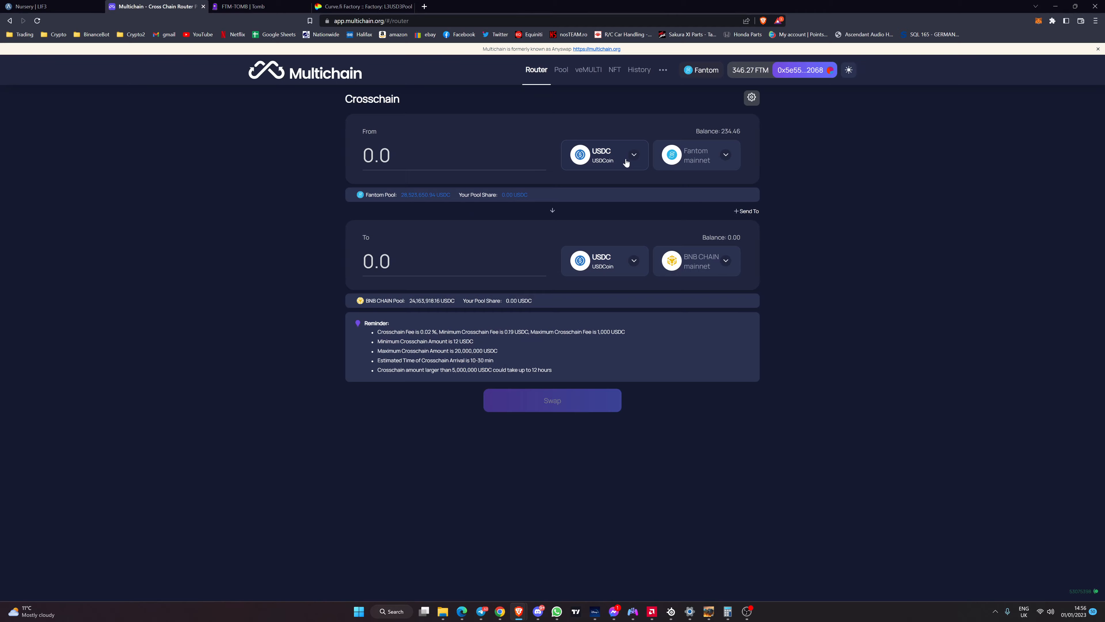
left_click(604, 154)
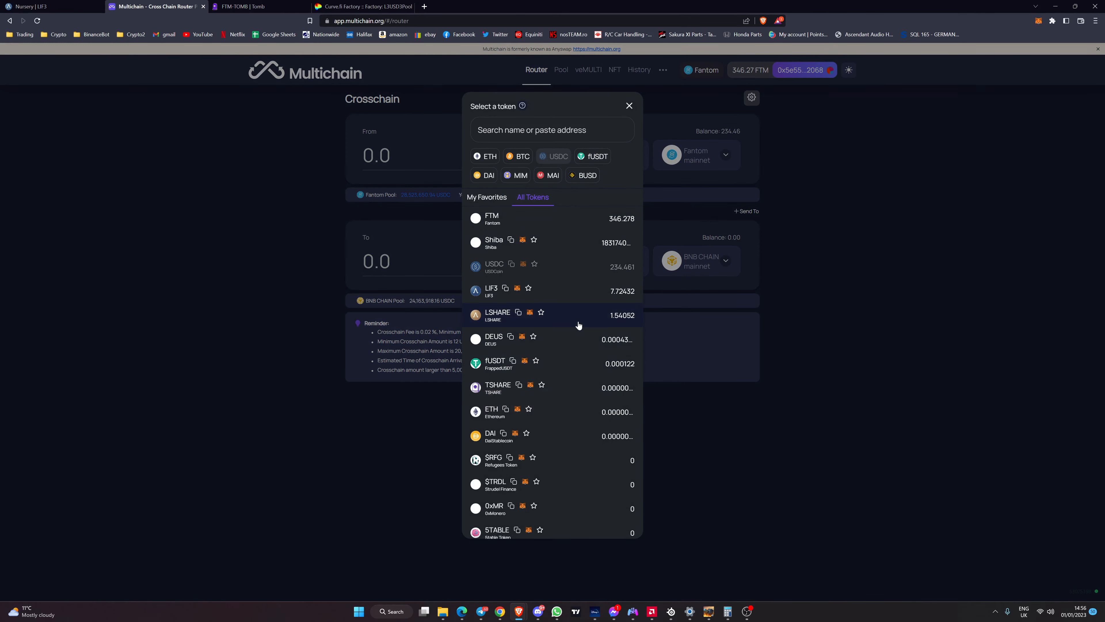
type("l3")
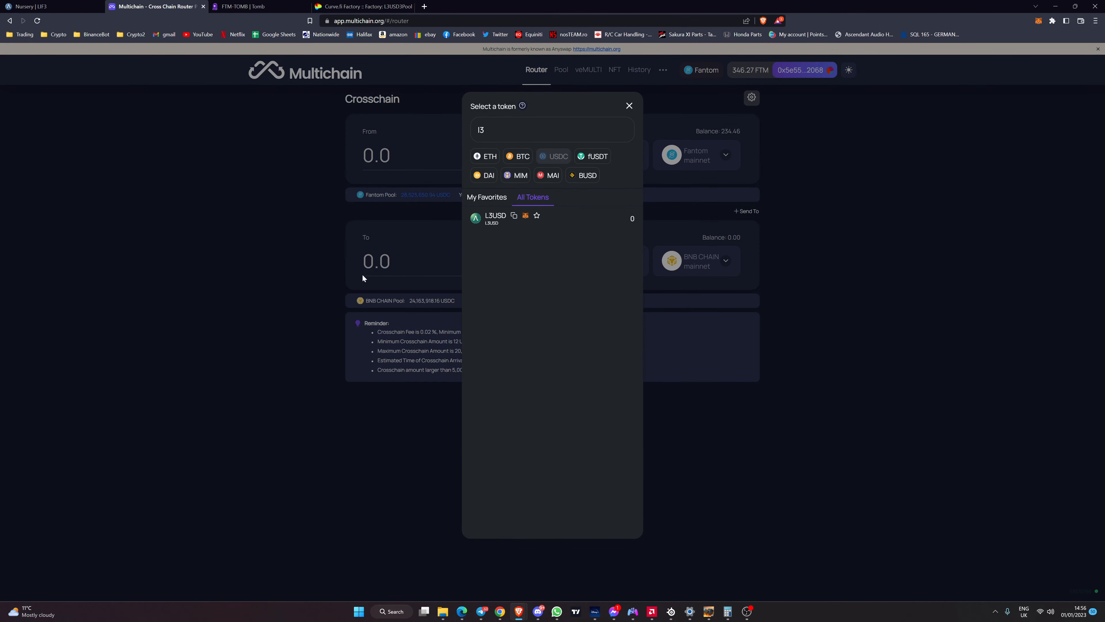
mouse_move(582, 227)
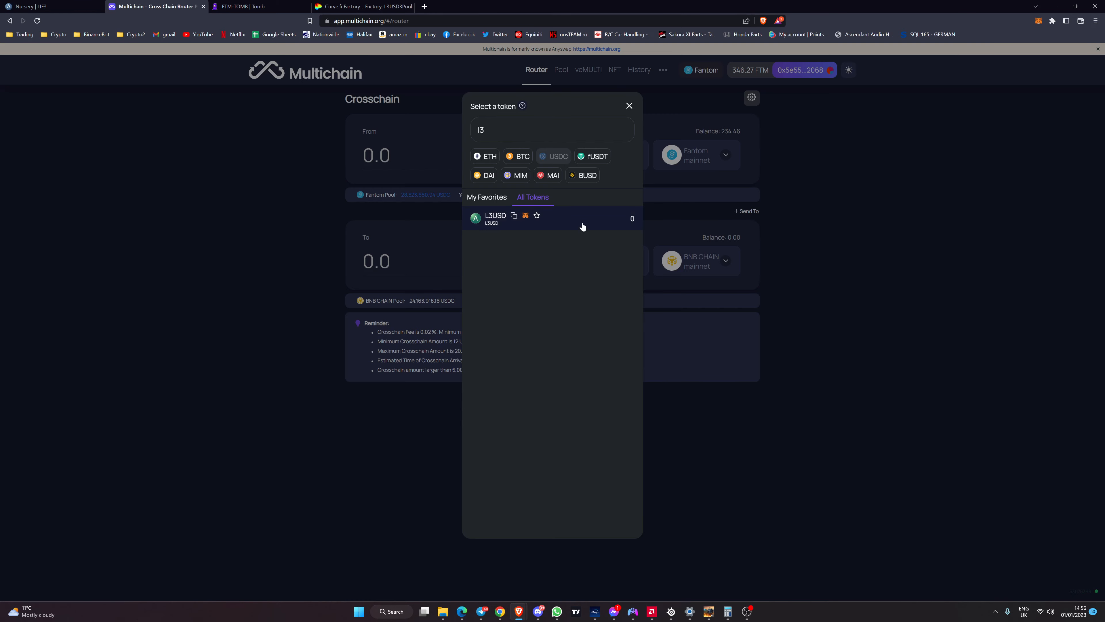
left_click(495, 217)
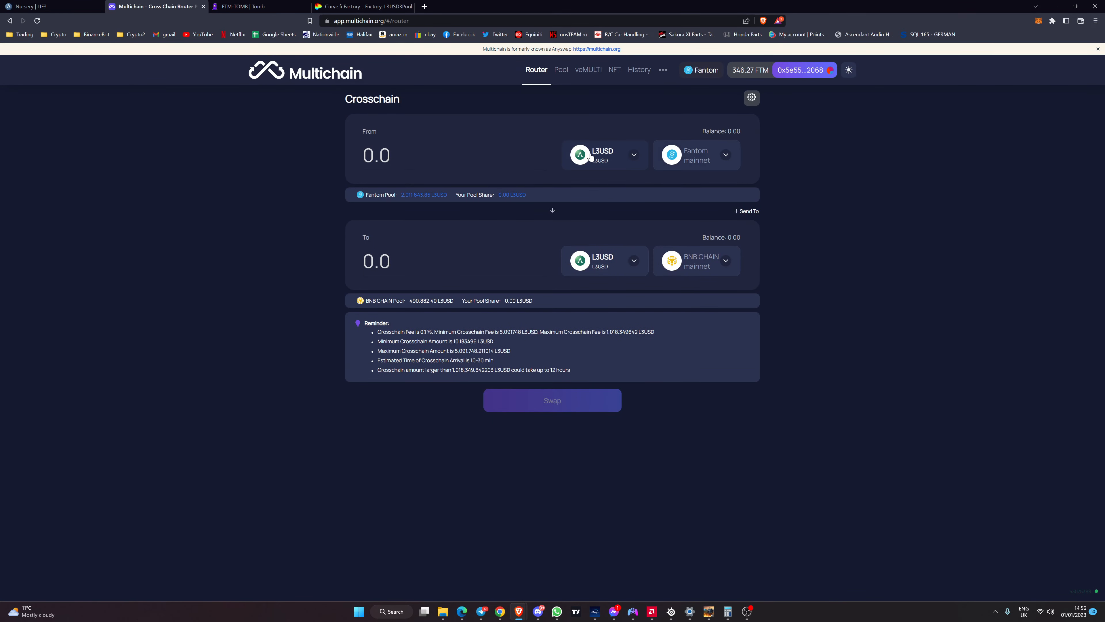
mouse_move(704, 268)
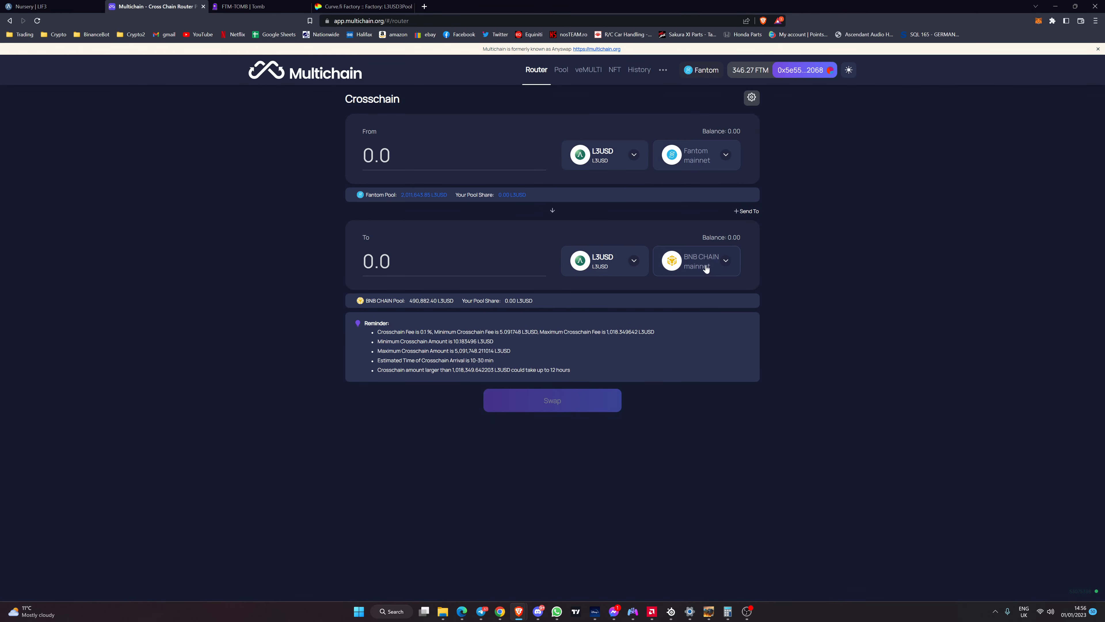
mouse_move(721, 267)
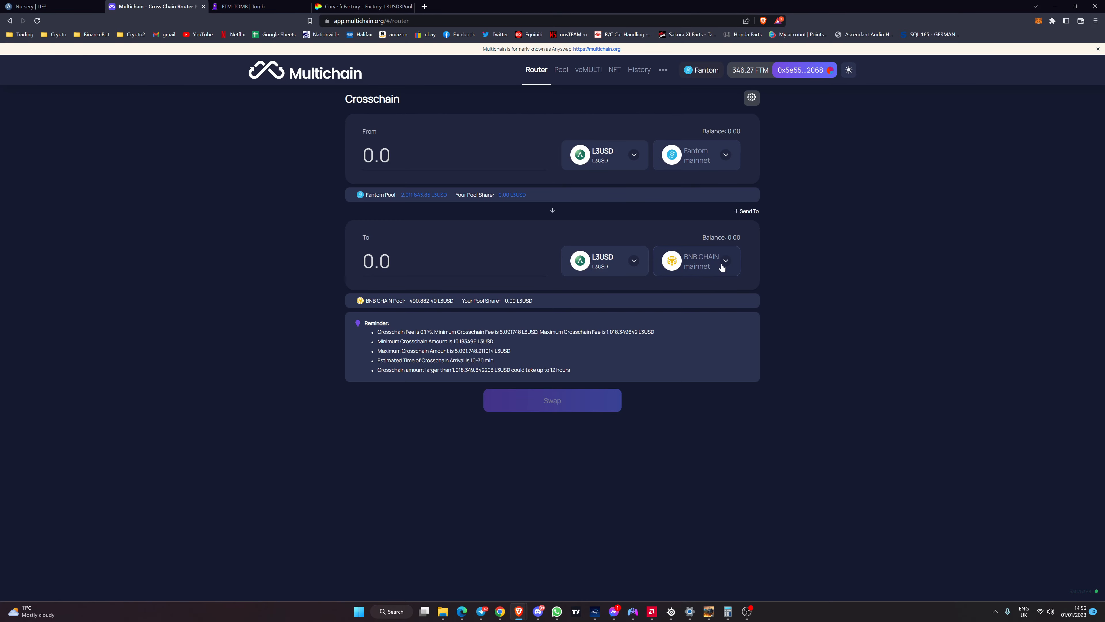
left_click(725, 261)
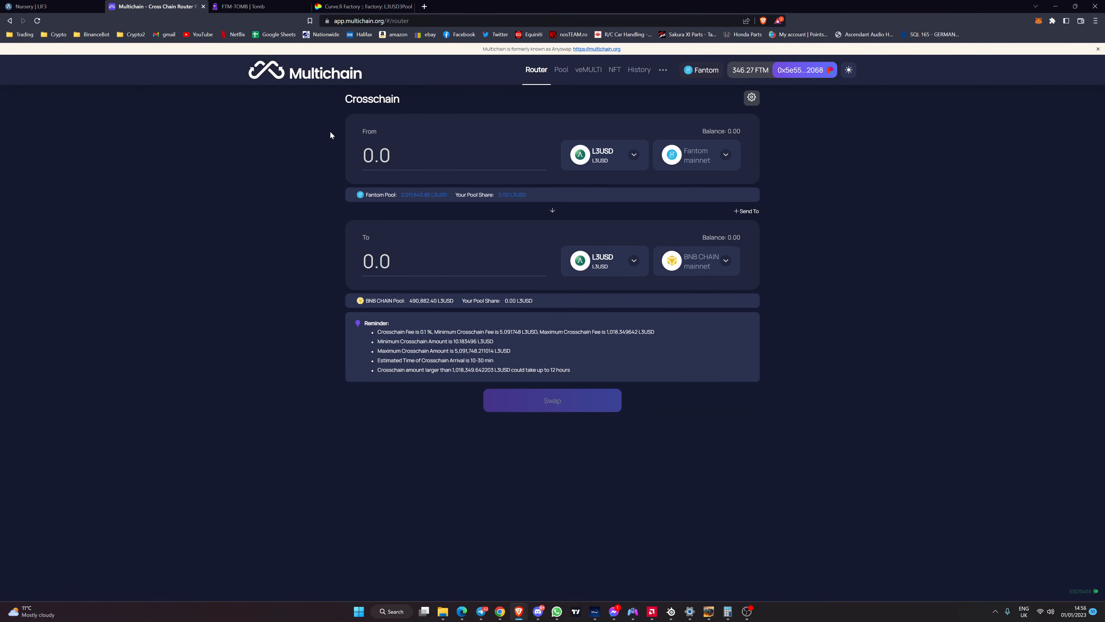
left_click(50, 7)
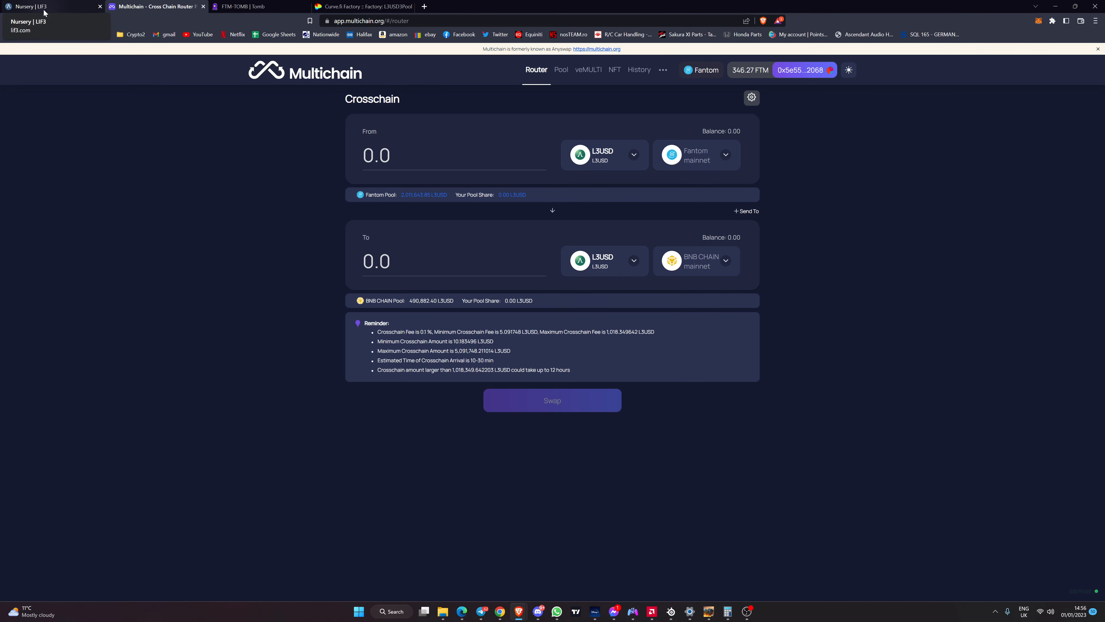
Return to the Lif3 Fantom Nursery listing pools like LSHARE 35.67% and WETH 172.33%
left_click(49, 7)
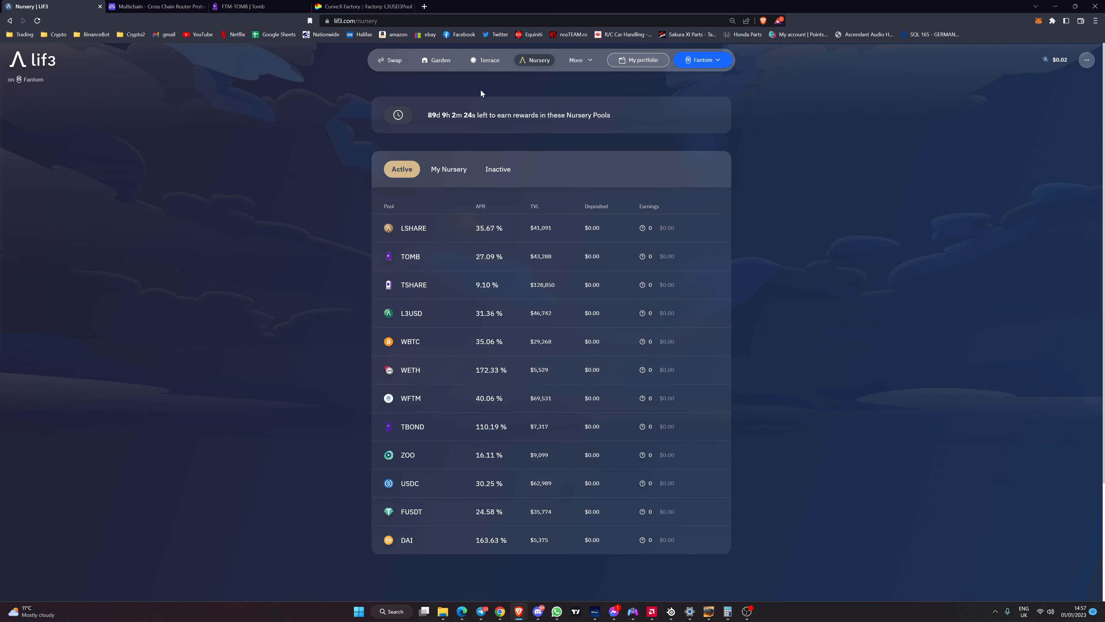
mouse_move(580, 60)
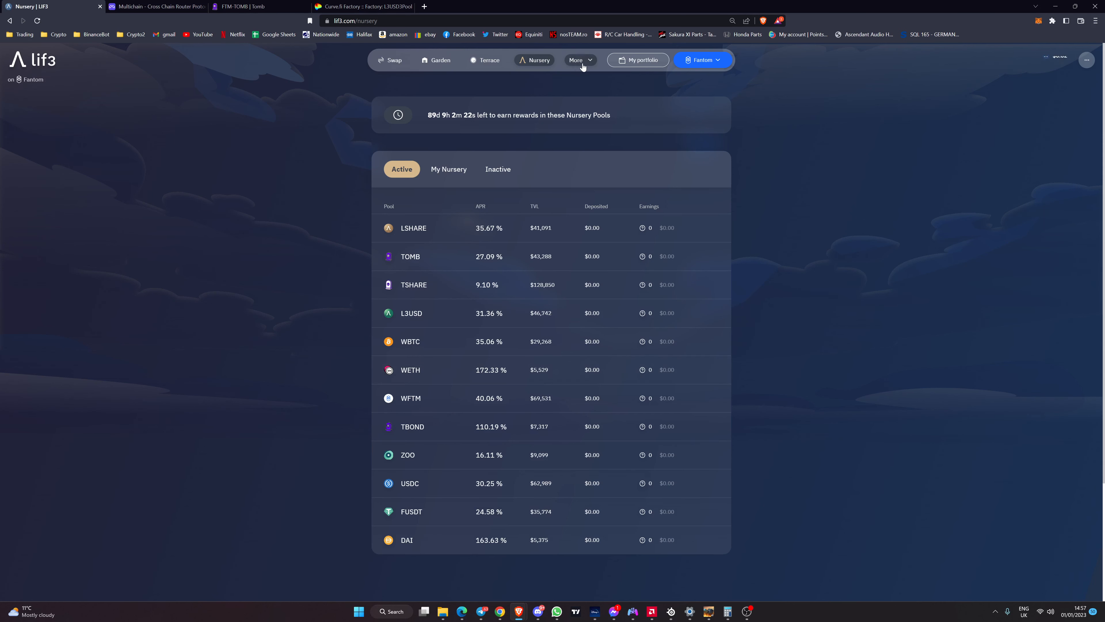
Switch Lif3 to Polygon and quote swapping 10 MATIC into about 535.988 LIF3
left_click(701, 60)
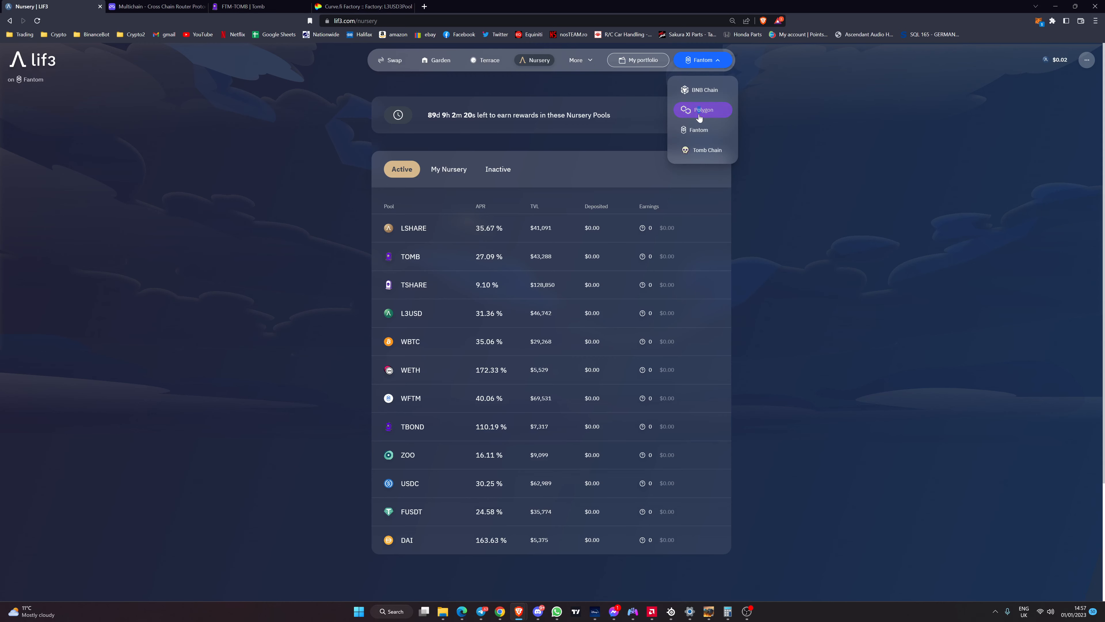
left_click(703, 109)
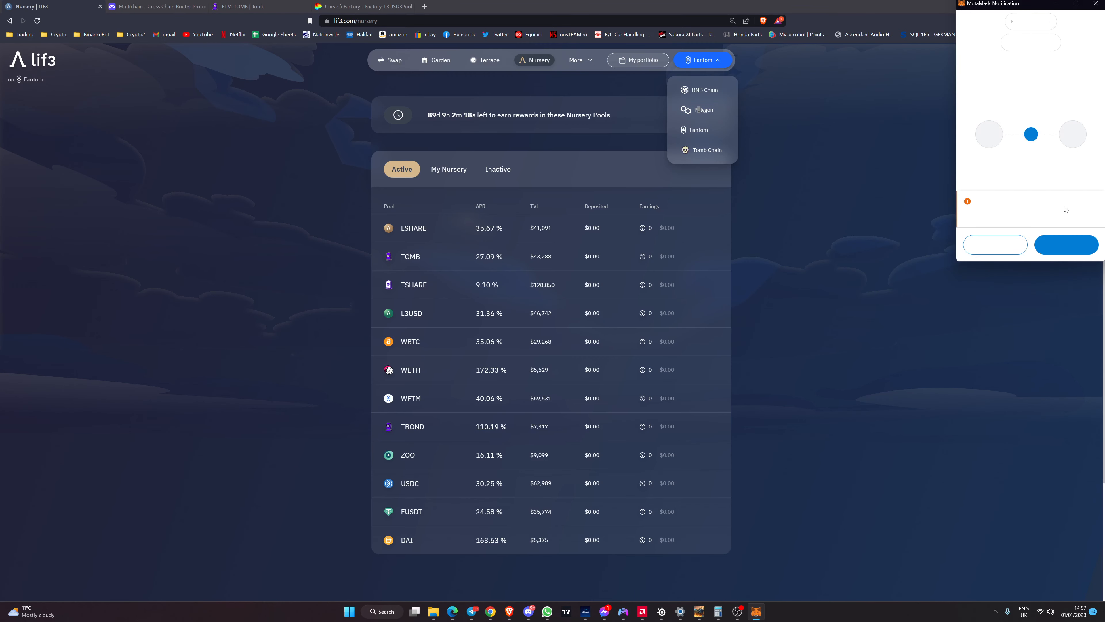
left_click(702, 109)
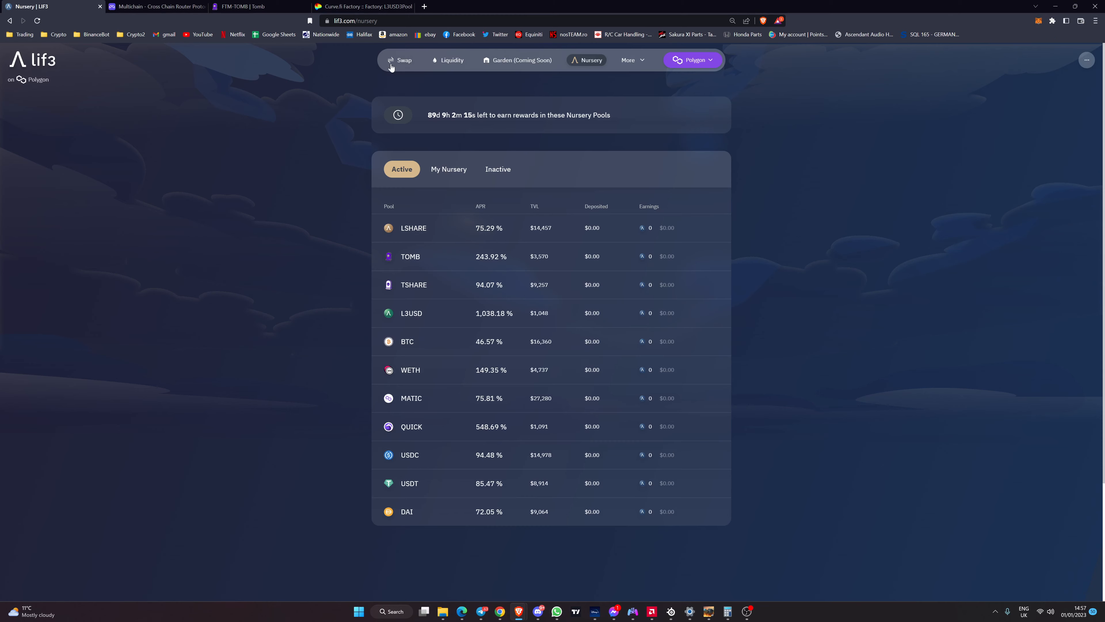
left_click(404, 60)
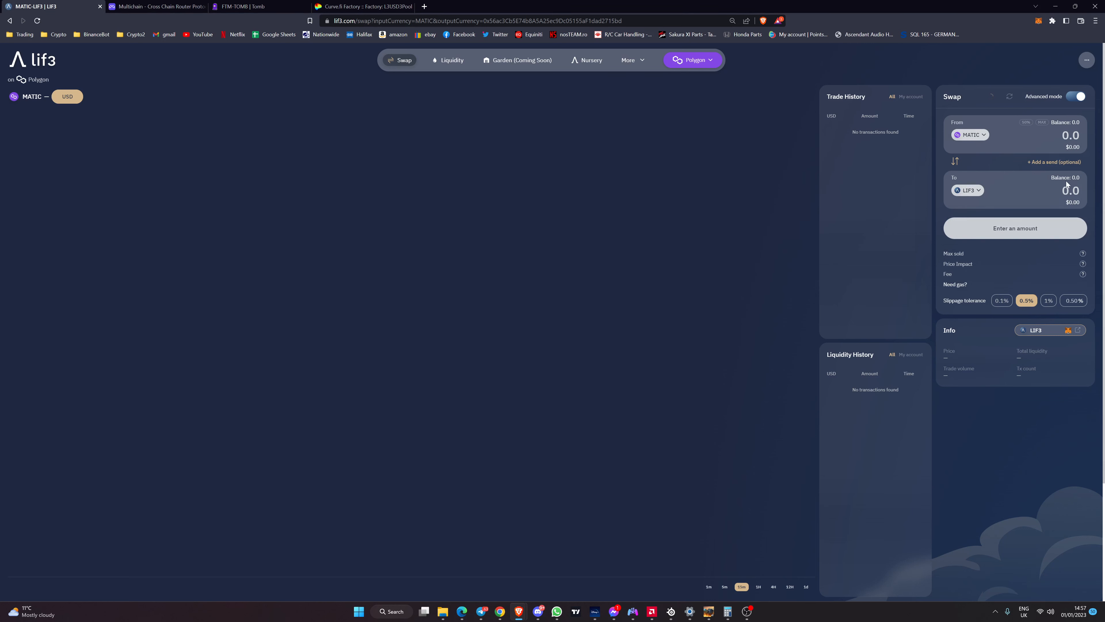
mouse_move(1049, 184)
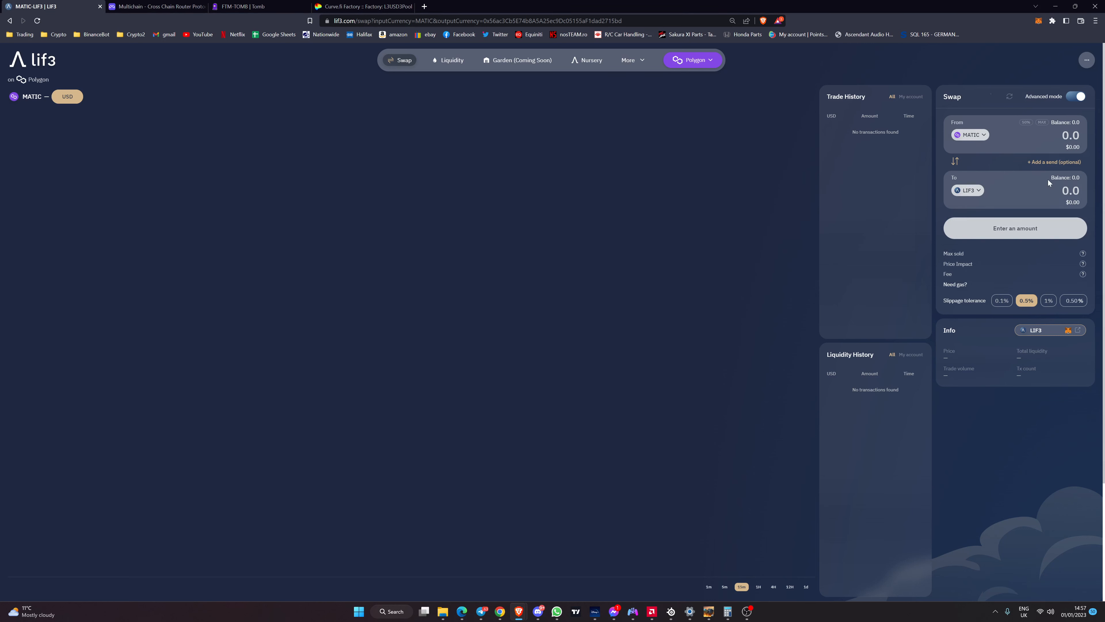
type("10")
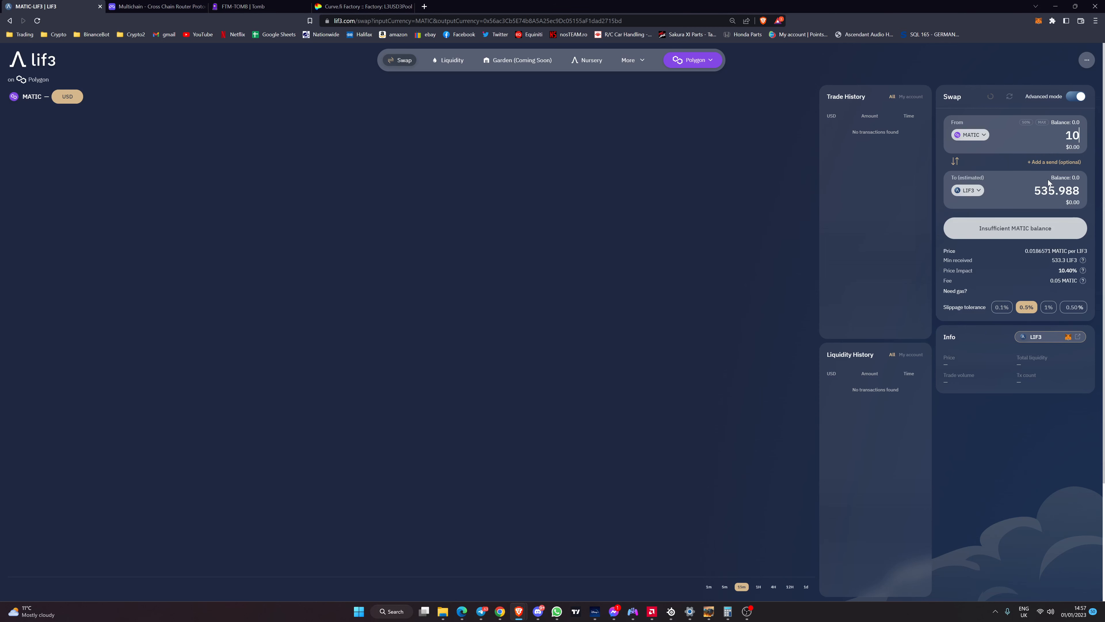
mouse_move(1049, 183)
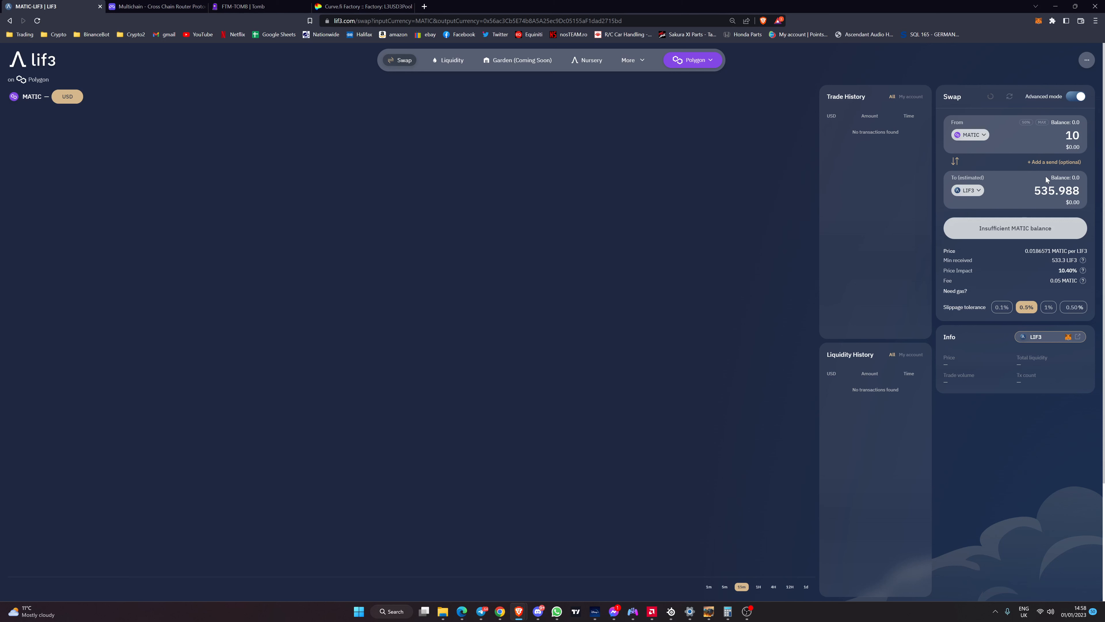
mouse_move(1051, 169)
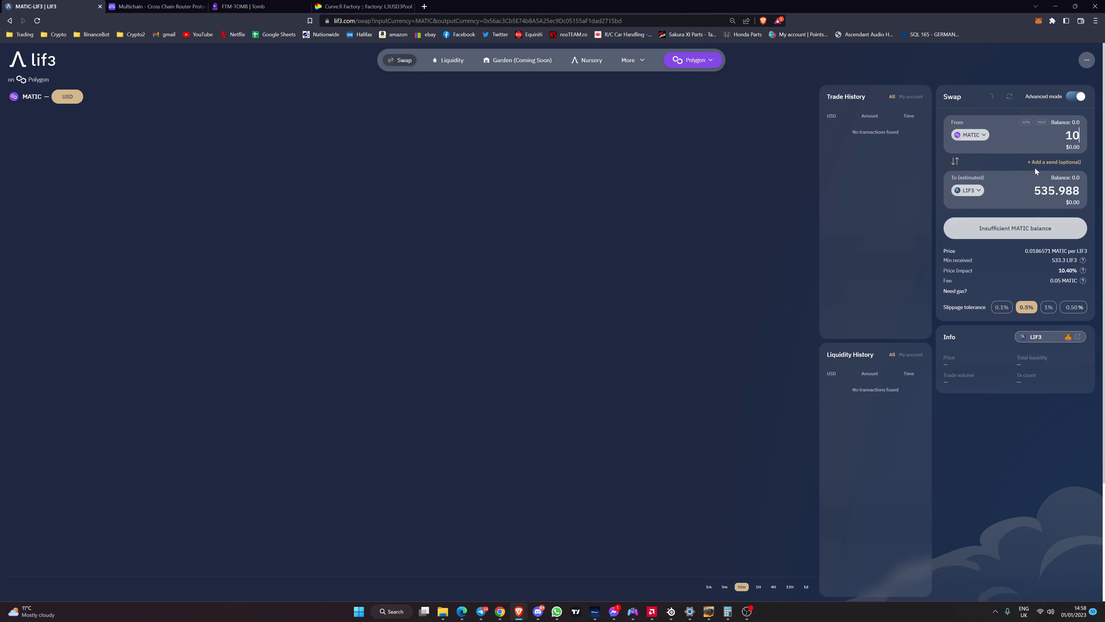
mouse_move(521, 104)
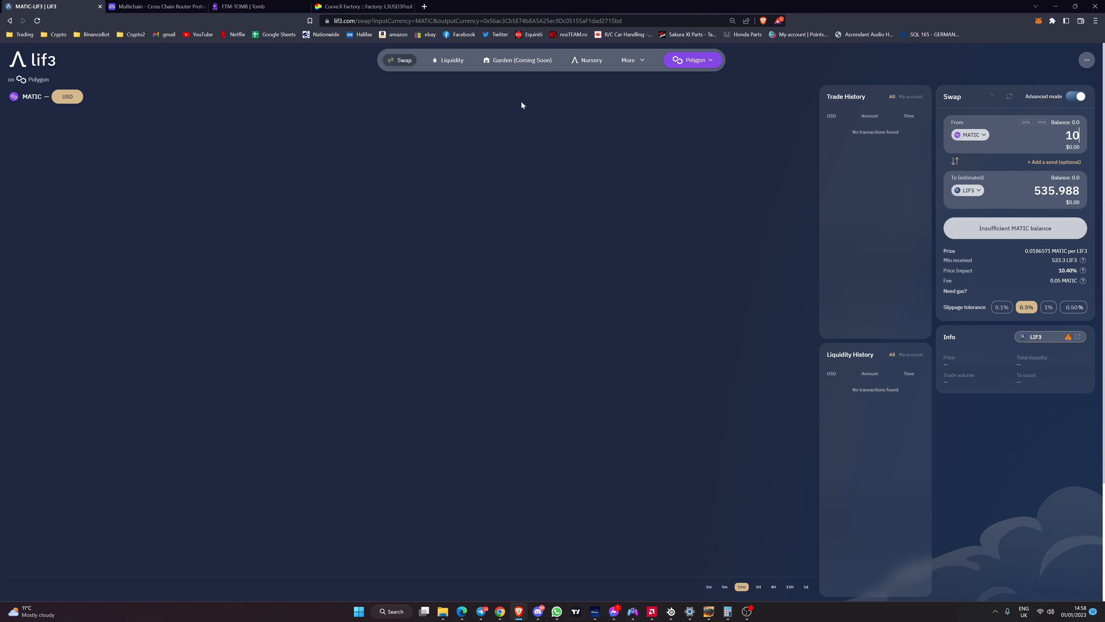
mouse_move(517, 60)
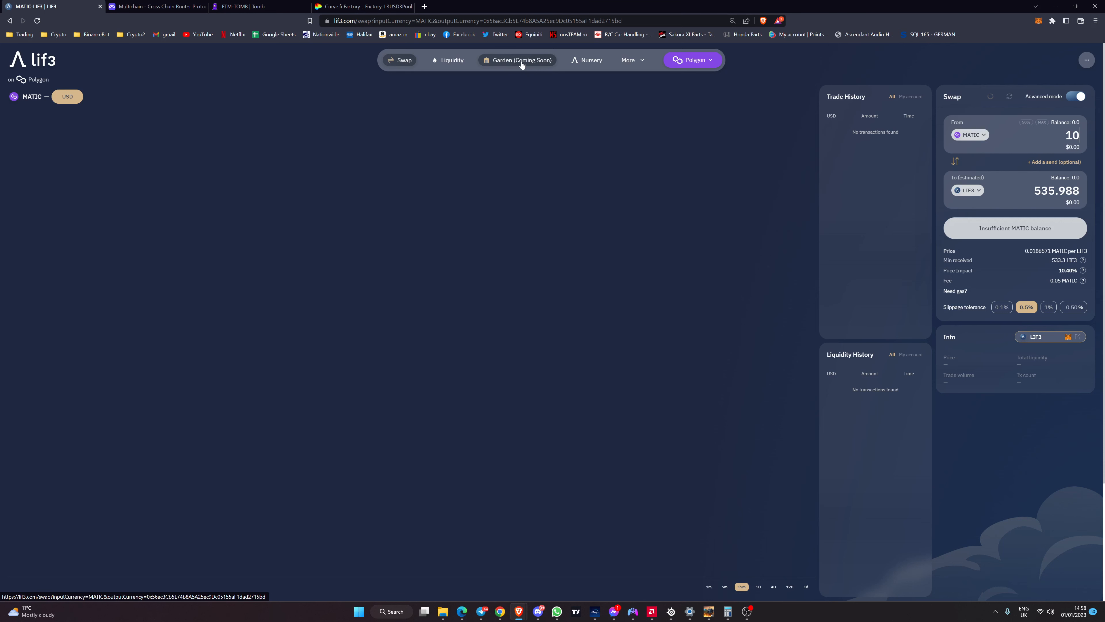
mouse_move(521, 65)
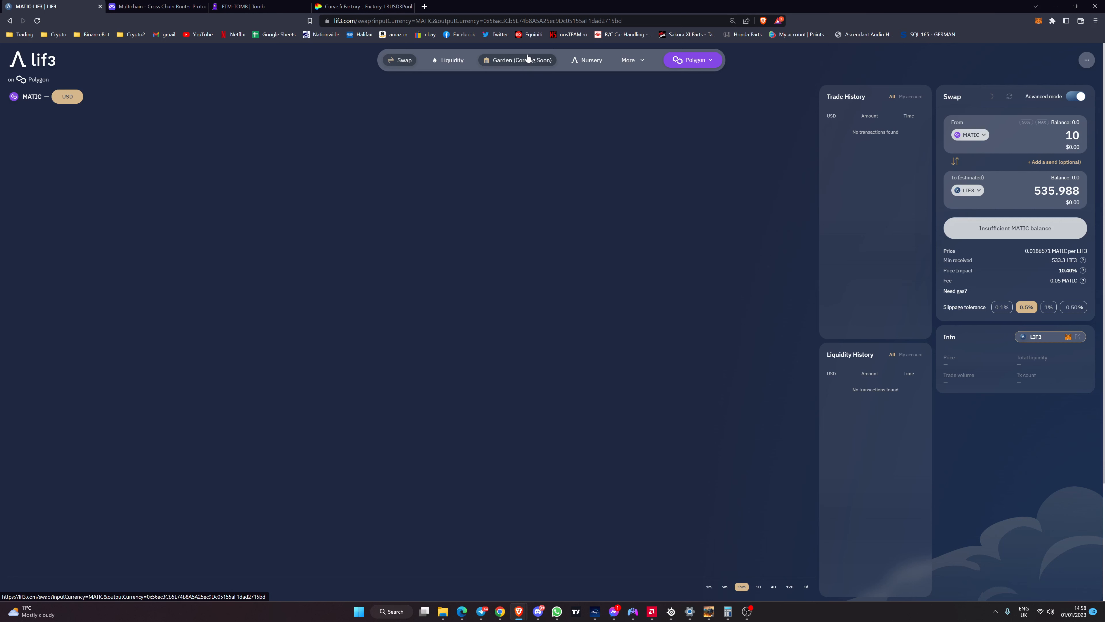
mouse_move(525, 63)
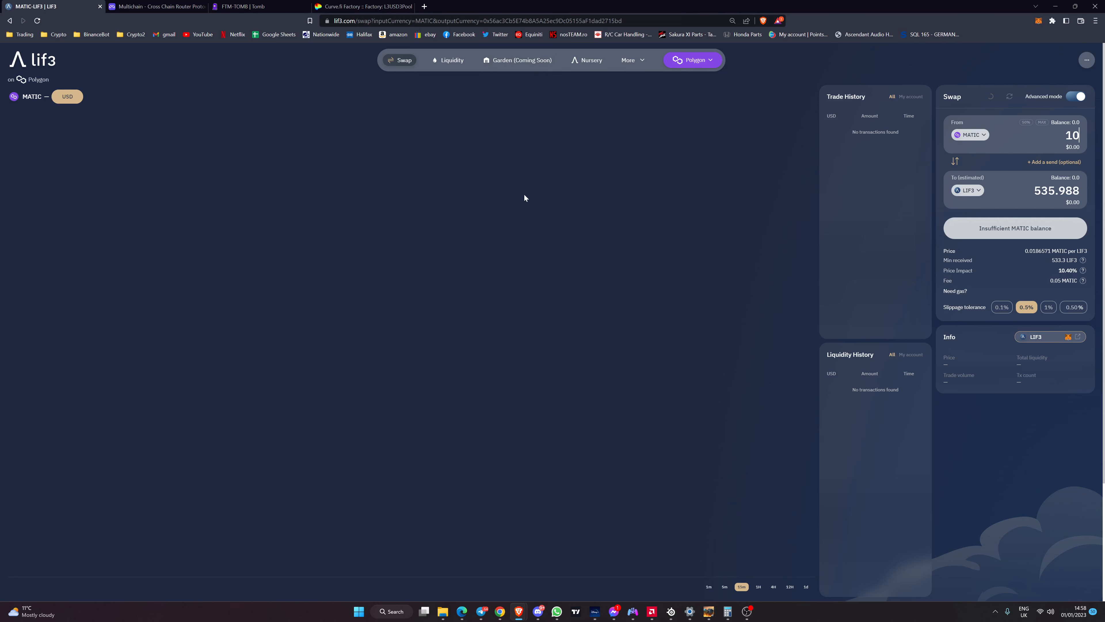
Switch Lif3 to Tomb Chain, approve in MetaMask, dismiss the extra prompt, reaching the Fountain
left_click(691, 59)
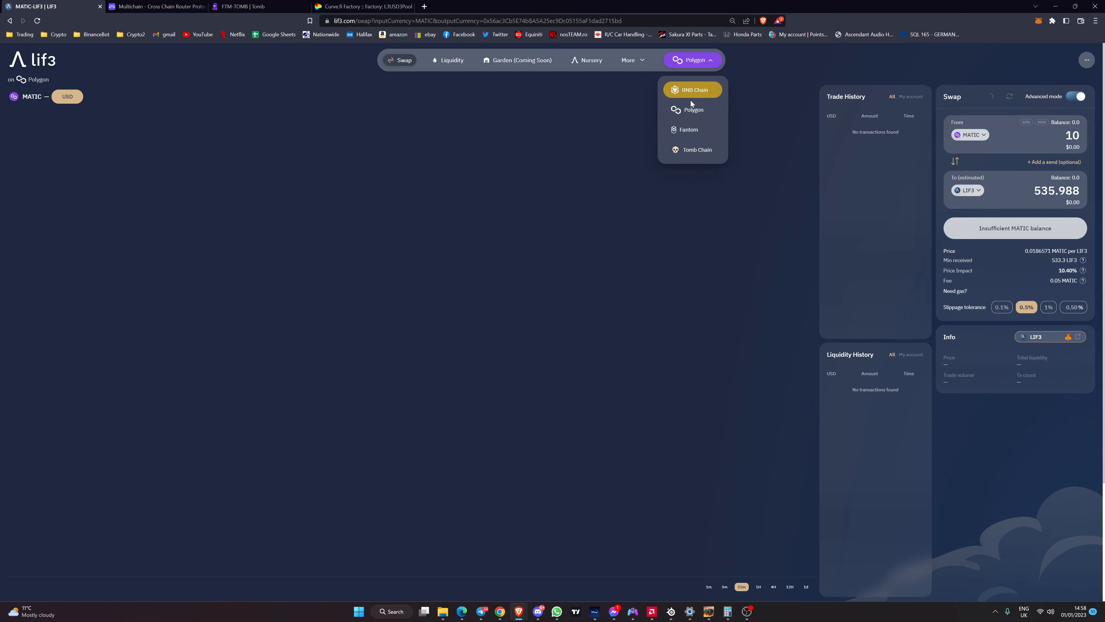
left_click(692, 90)
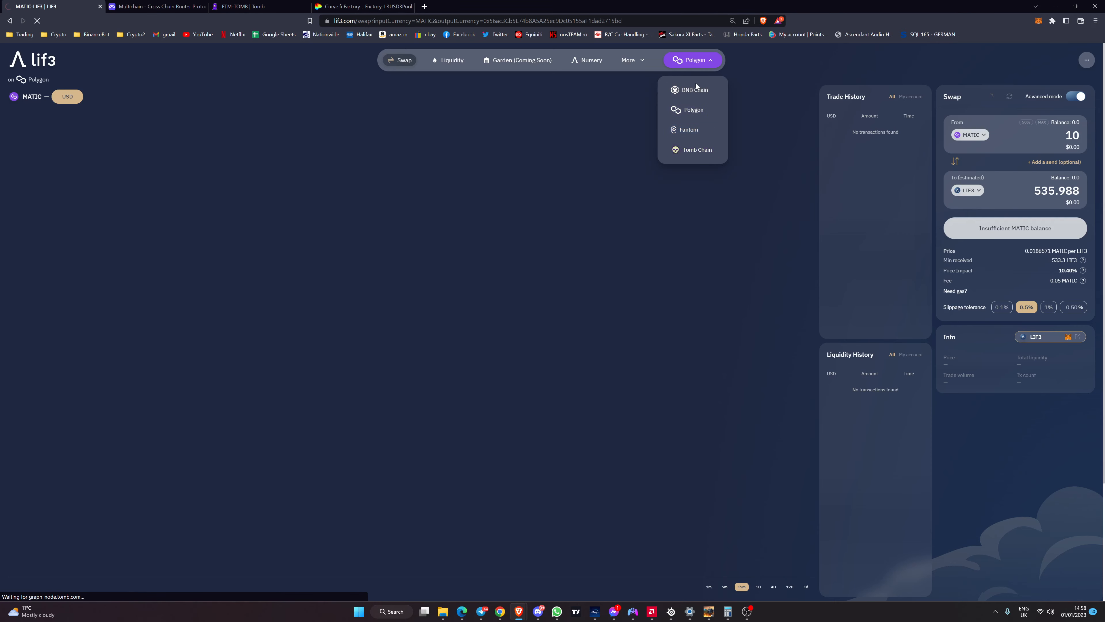
left_click(696, 149)
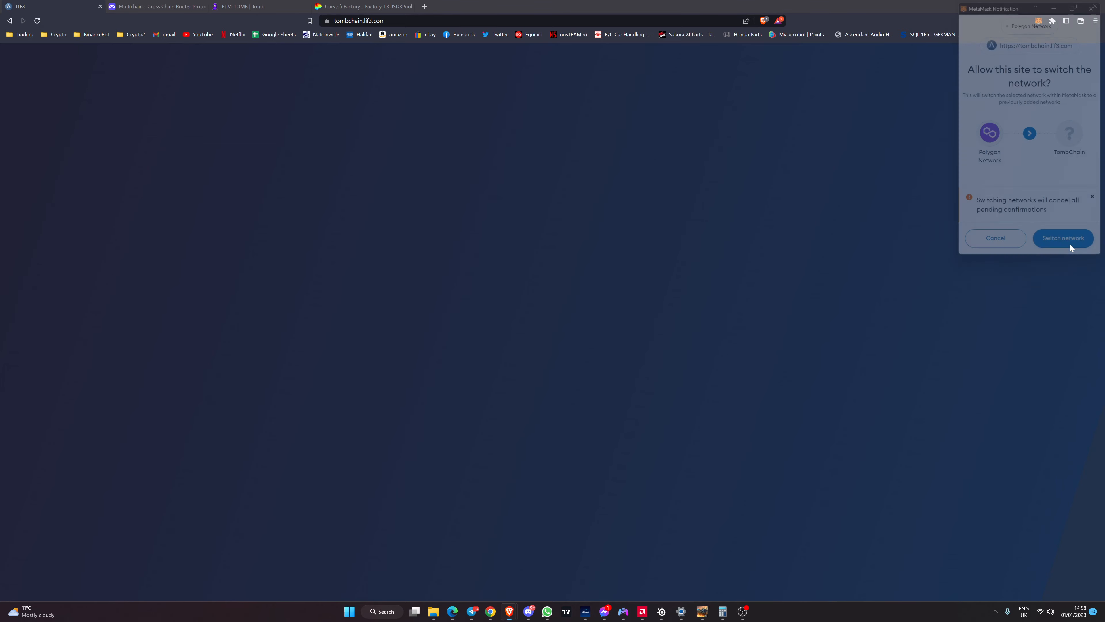
left_click(1063, 238)
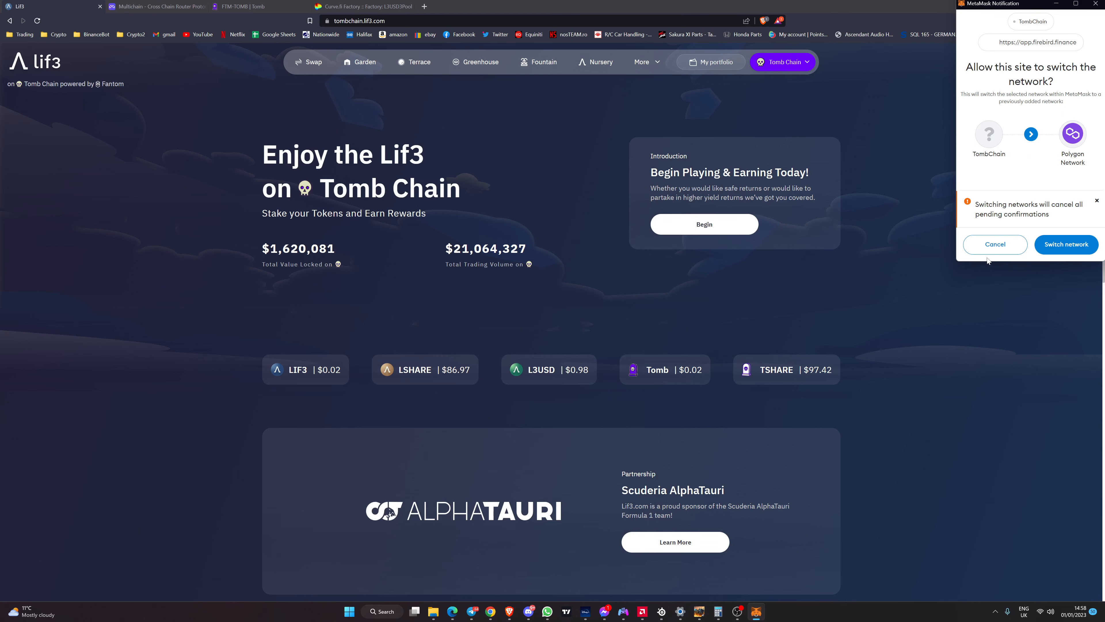
left_click(544, 62)
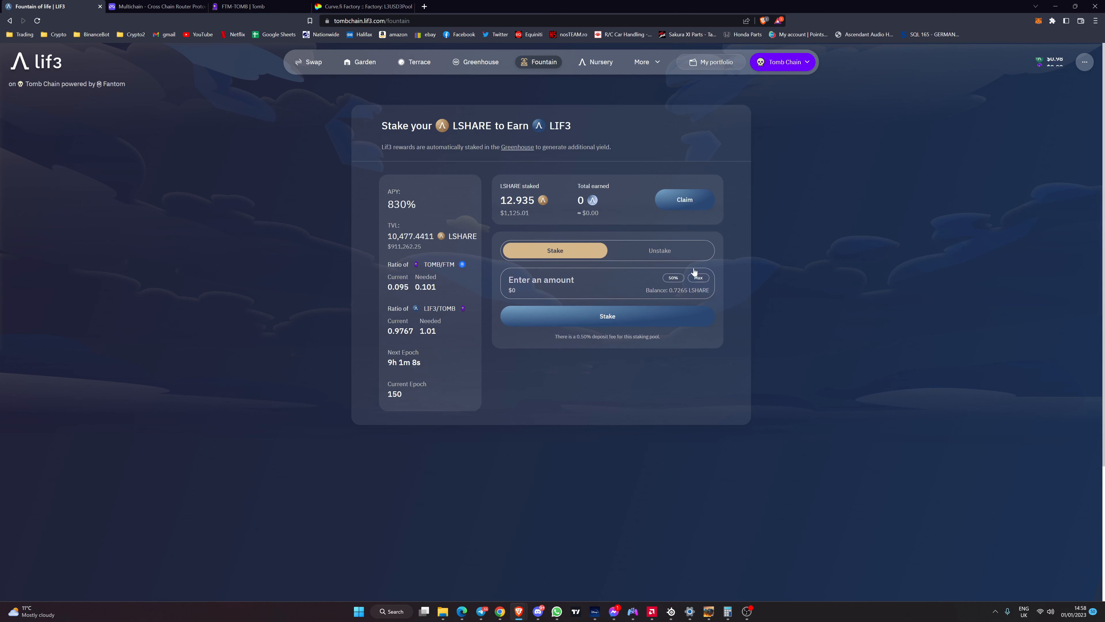
mouse_move(468, 328)
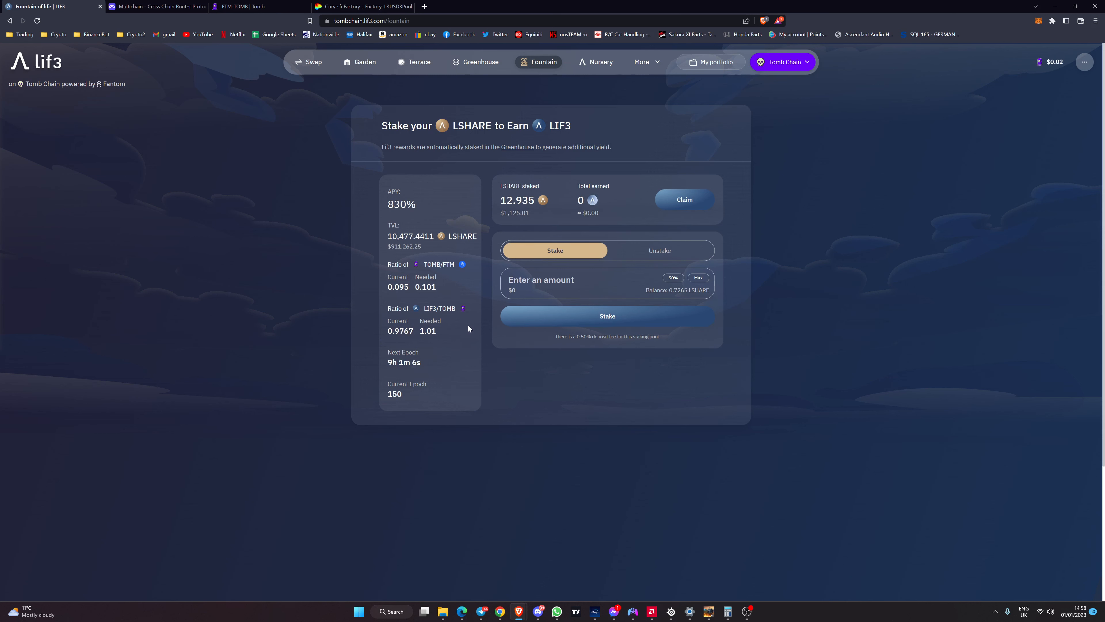